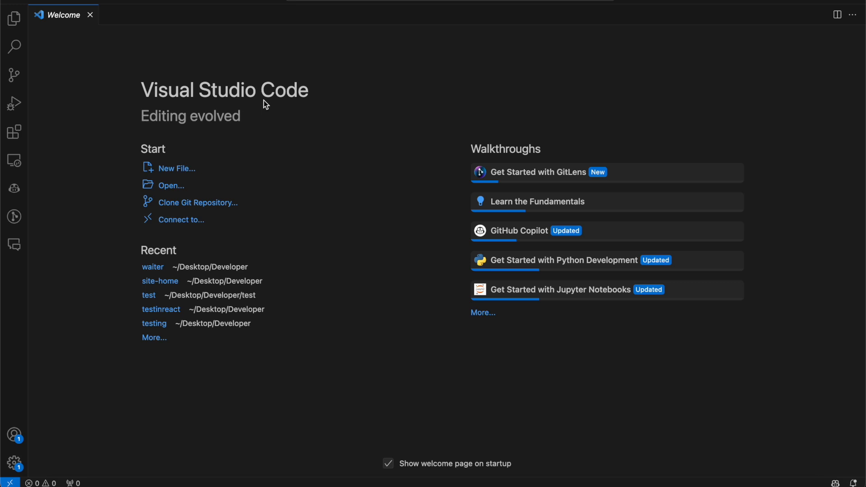
pyautogui.moveTo(269, 103)
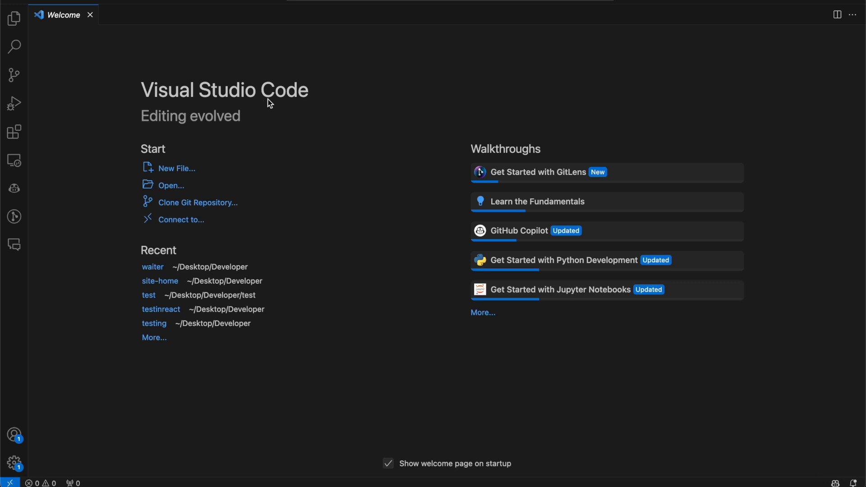
pyautogui.moveTo(163, 125)
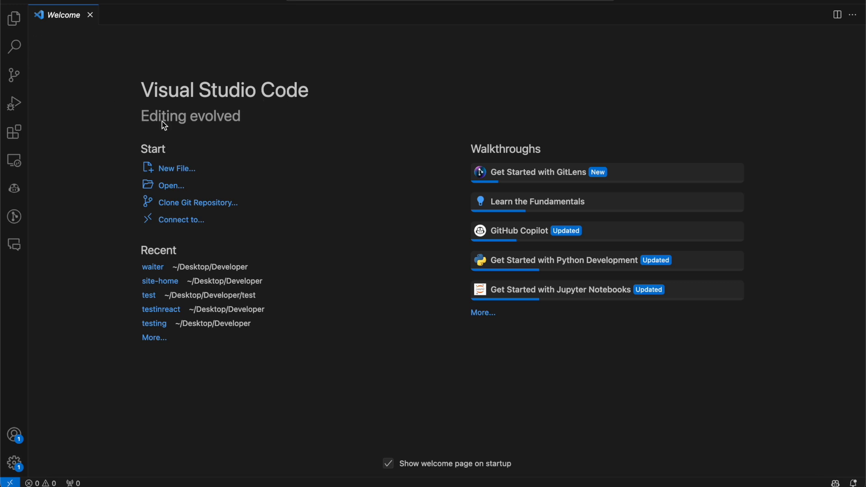
# Open the Explorer sidebar, which shows that no folder is open yet
pyautogui.click(13, 18)
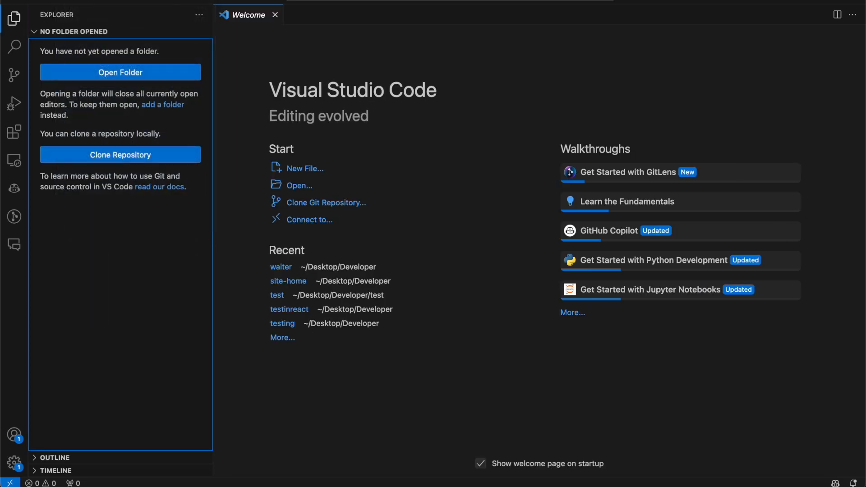
pyautogui.moveTo(139, 84)
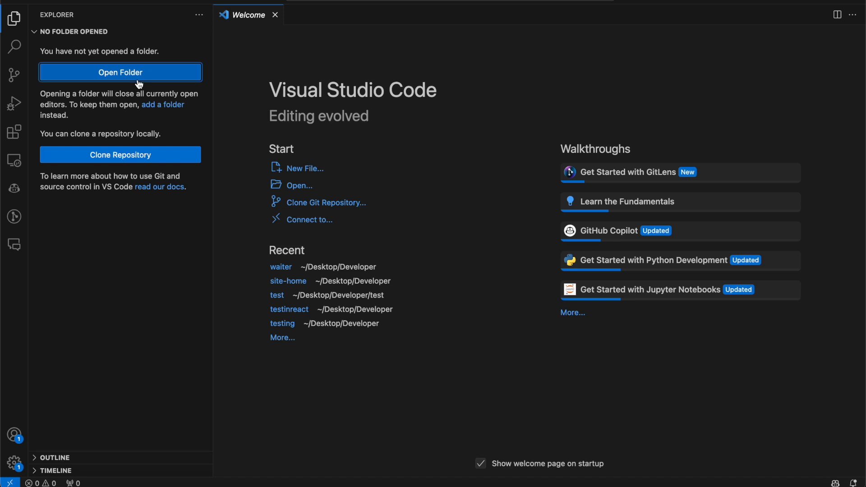
pyautogui.click(120, 72)
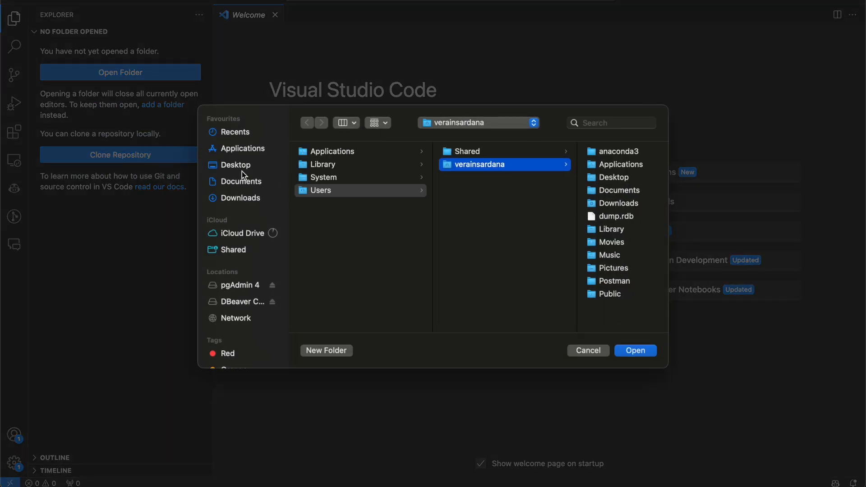
pyautogui.click(236, 165)
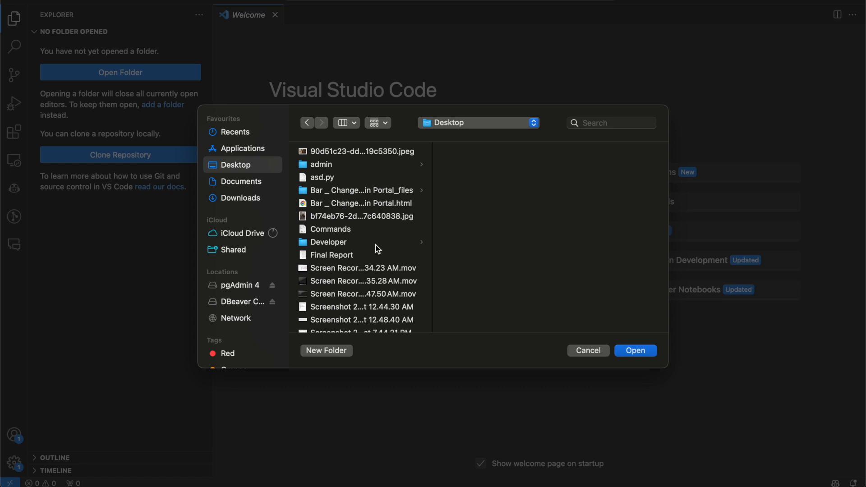
pyautogui.click(328, 242)
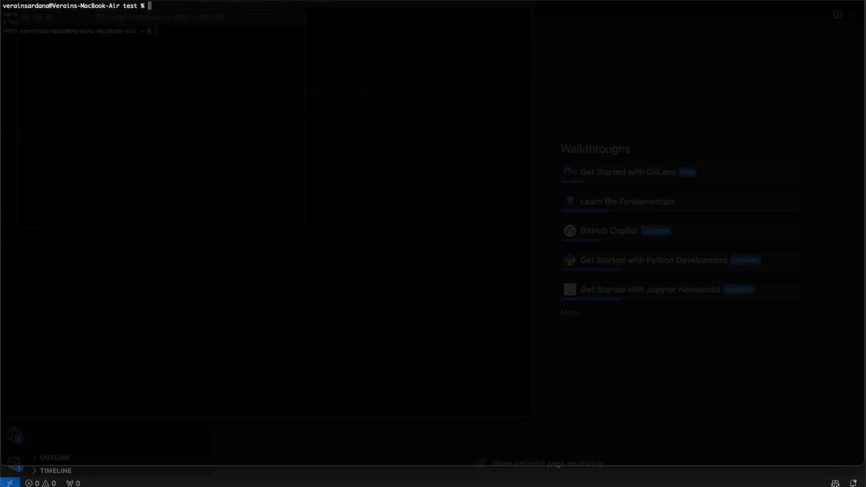
# Clone the empty test repository into new folder t under Desktop/Developer, then list its contents
pyautogui.write('cd')
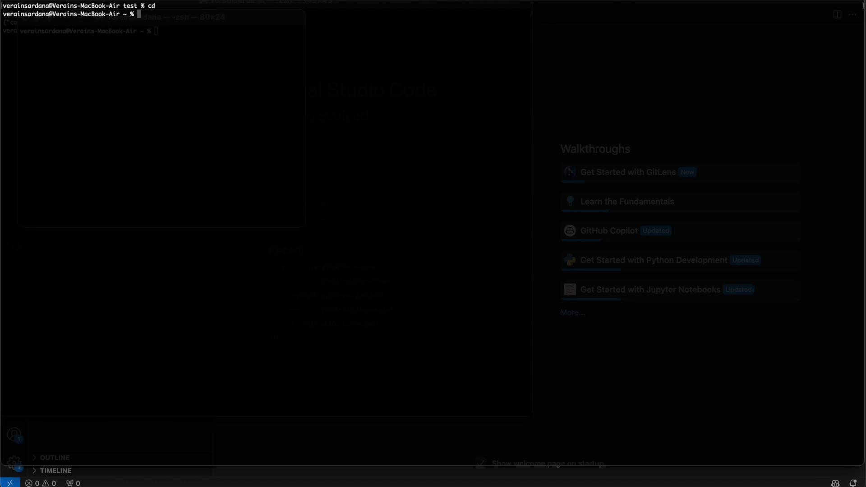
pyautogui.write('cd Desktop/')
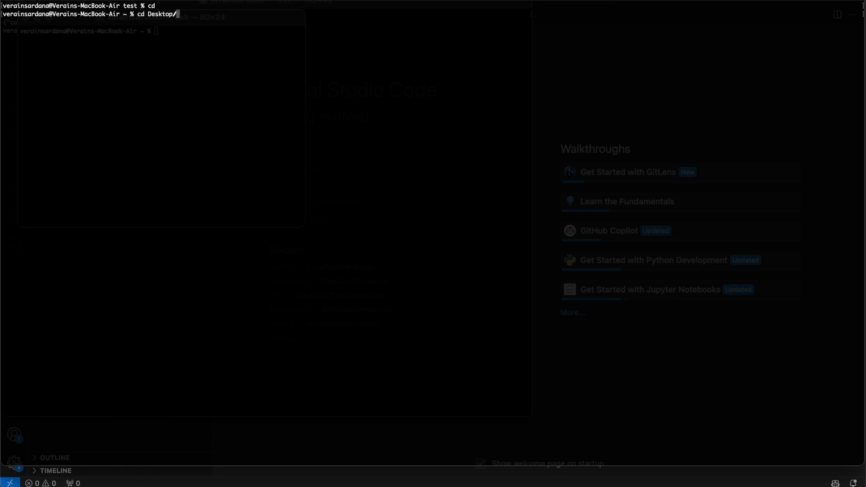
pyautogui.write('cd Developer/')
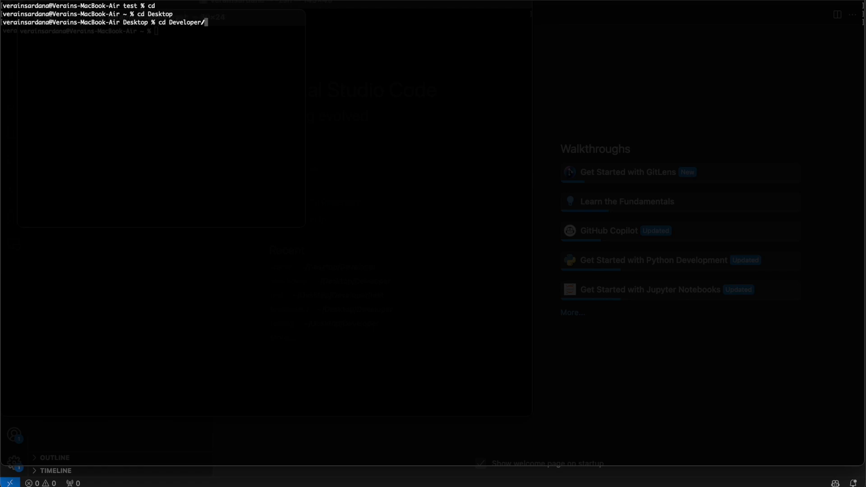
pyautogui.write('git clone https:')
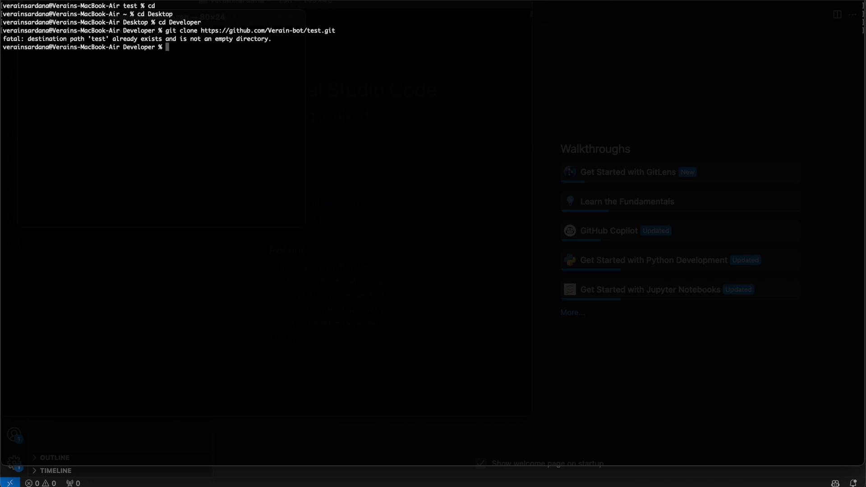
pyautogui.write('cd t')
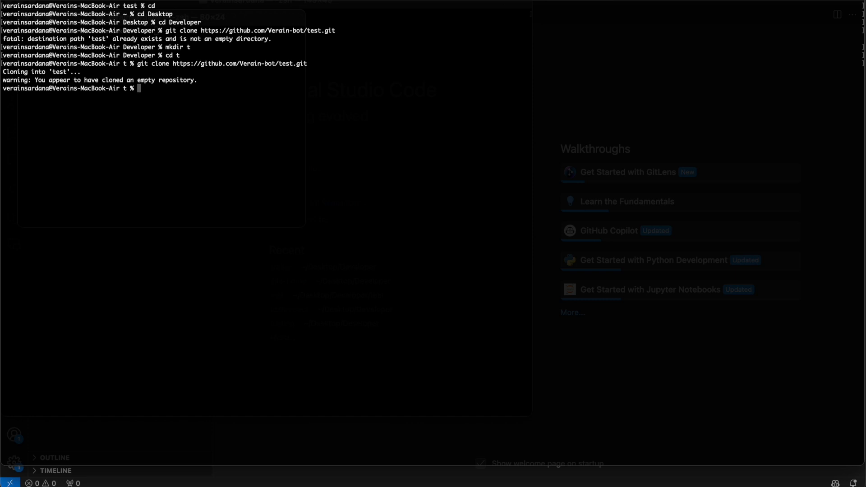
pyautogui.write('ls')
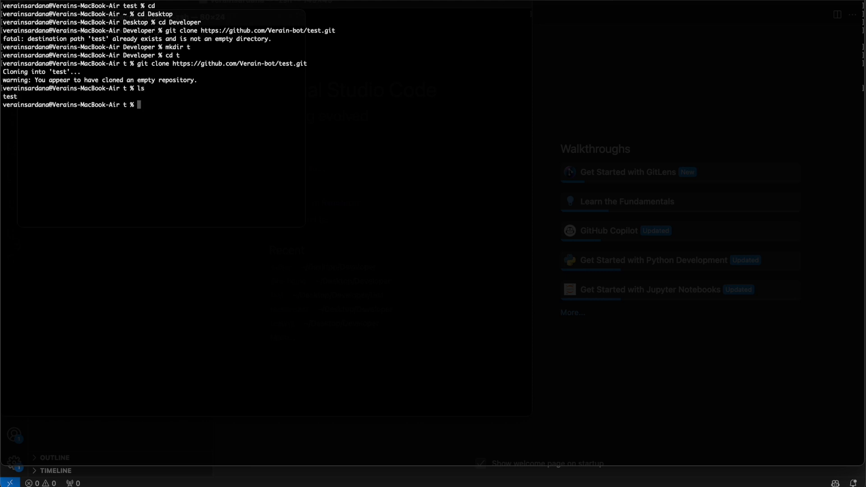
pyautogui.moveTo(33, 5)
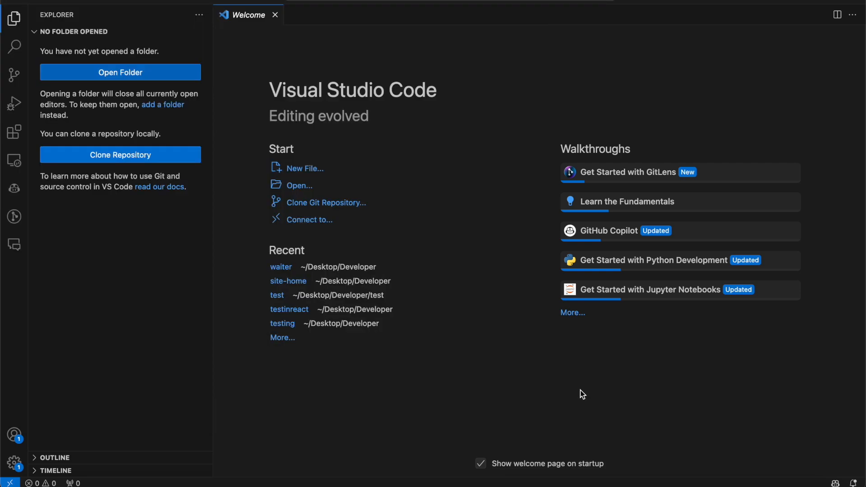
# Open the cloned test folder as the project with an integrated terminal inside it
pyautogui.click(121, 72)
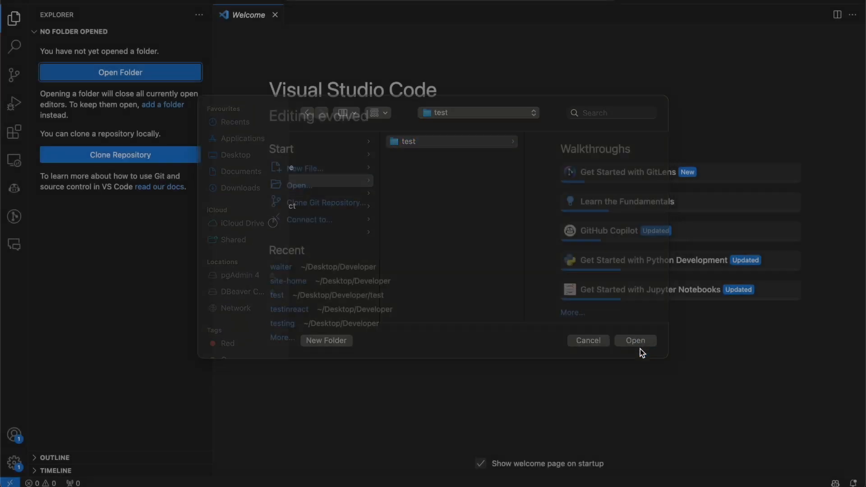
pyautogui.click(635, 341)
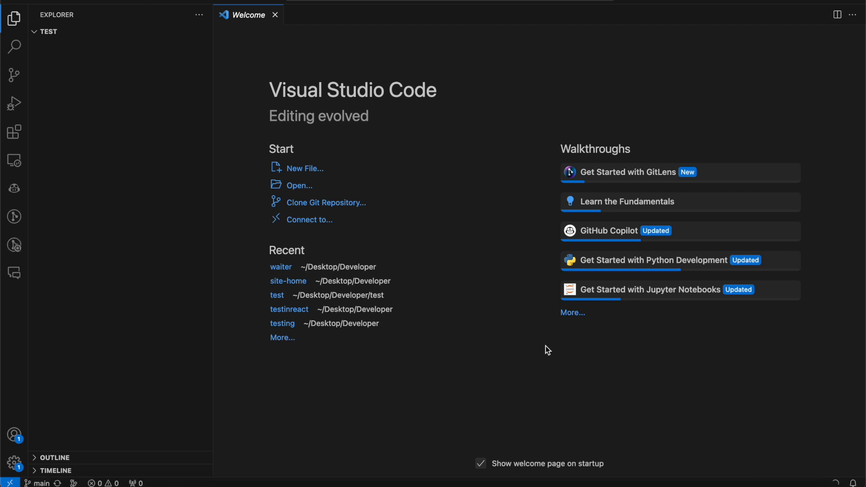
pyautogui.press('ctrl+`')
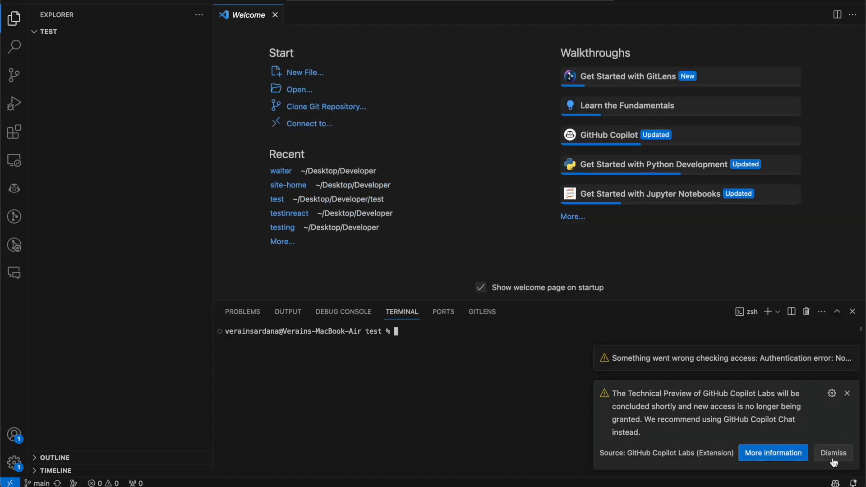
# Dismiss the Copilot Labs notice and create a .venv virtual environment with python3 -m venv
pyautogui.click(834, 453)
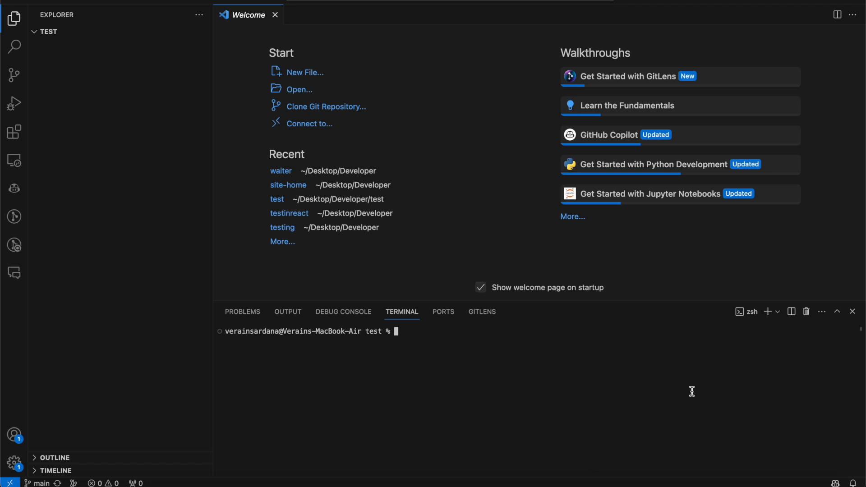
pyautogui.write('python3 -m venv')
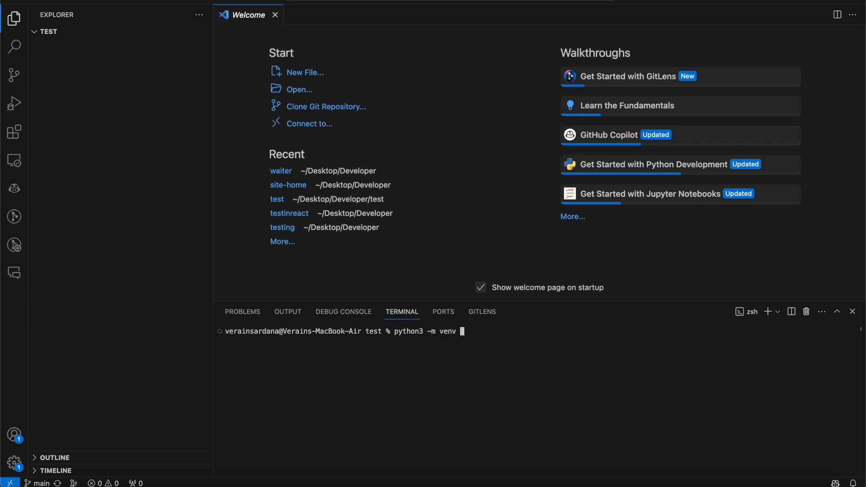
pyautogui.write('.venv')
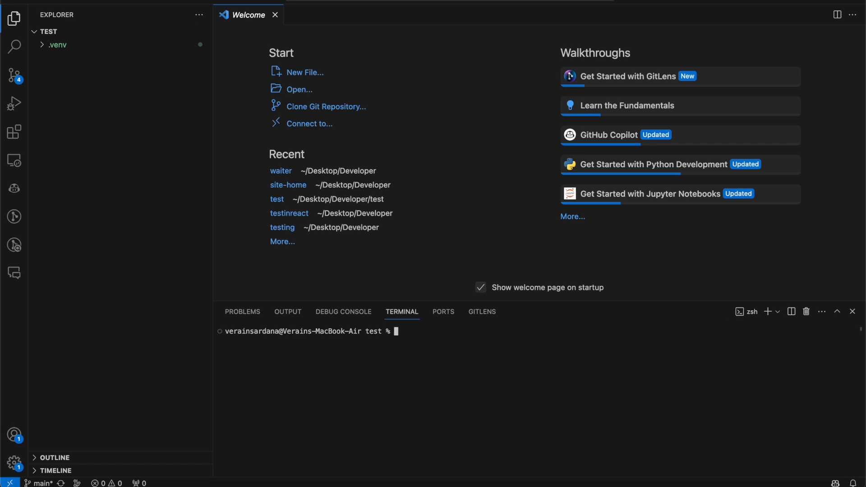
# Activate the environment with source .venv/bin/activate
pyautogui.write('source')
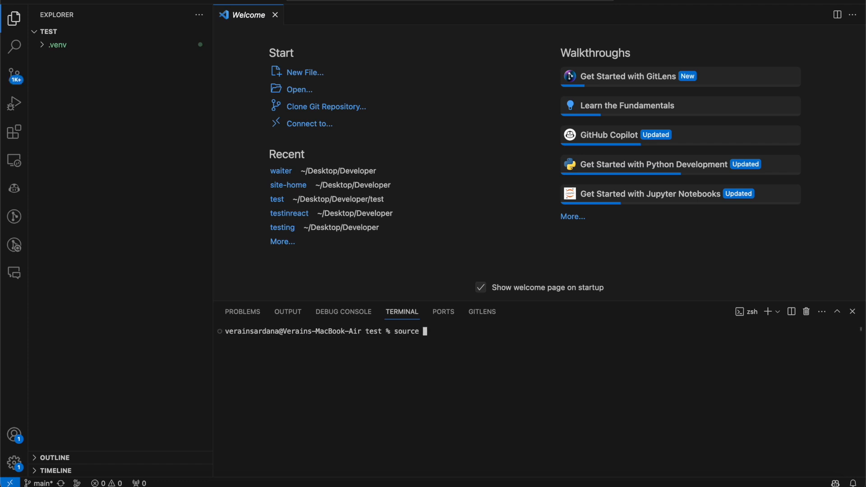
pyautogui.write('.venv/')
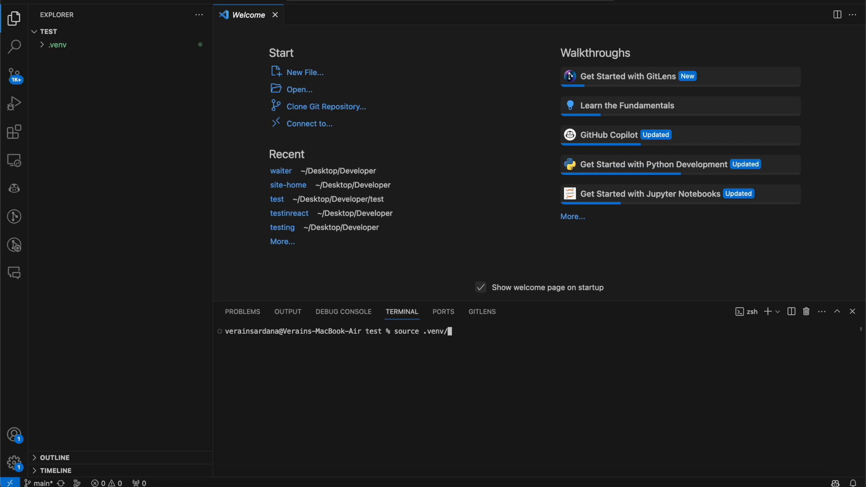
pyautogui.press('Tab')
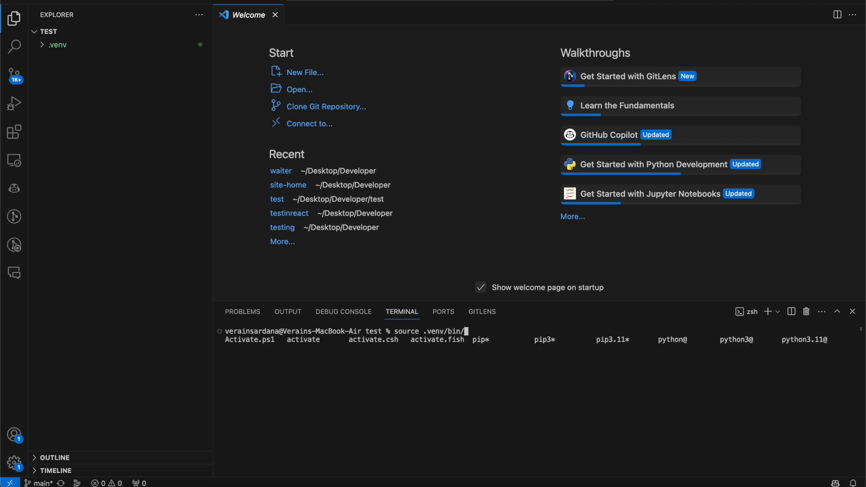
pyautogui.press('Enter')
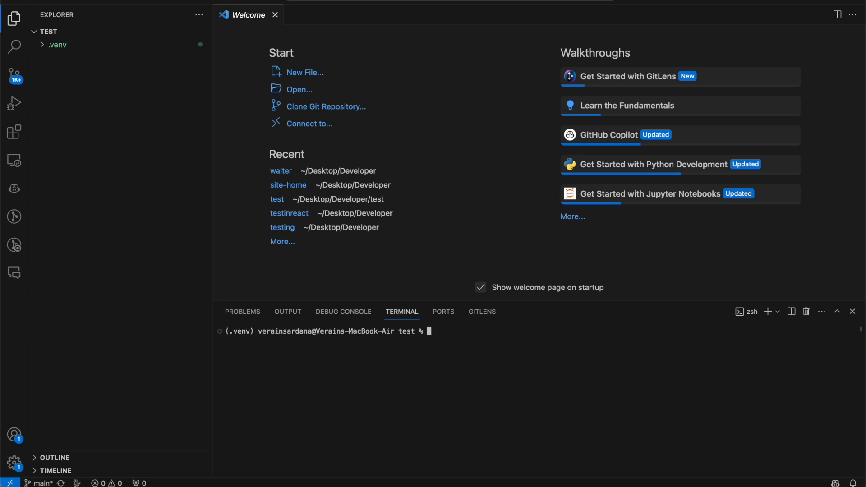
# Install Django with pip, create project sample with app sampleApp, and run the server
pyautogui.write('pip')
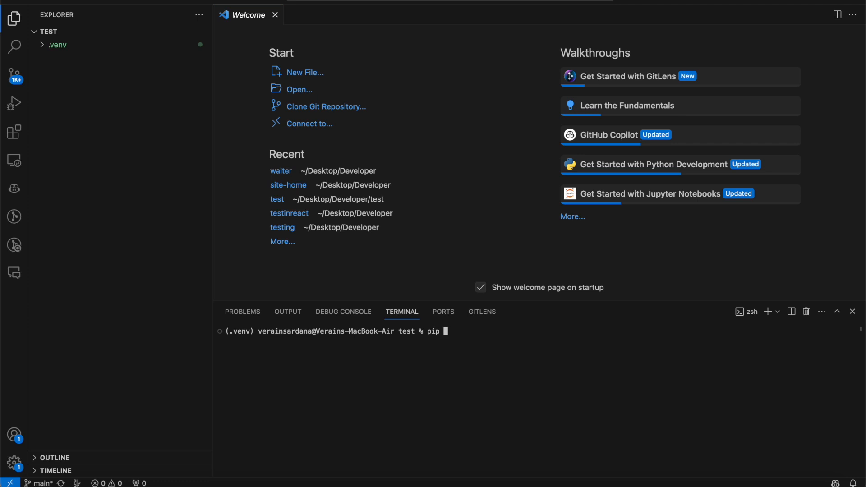
pyautogui.write('i')
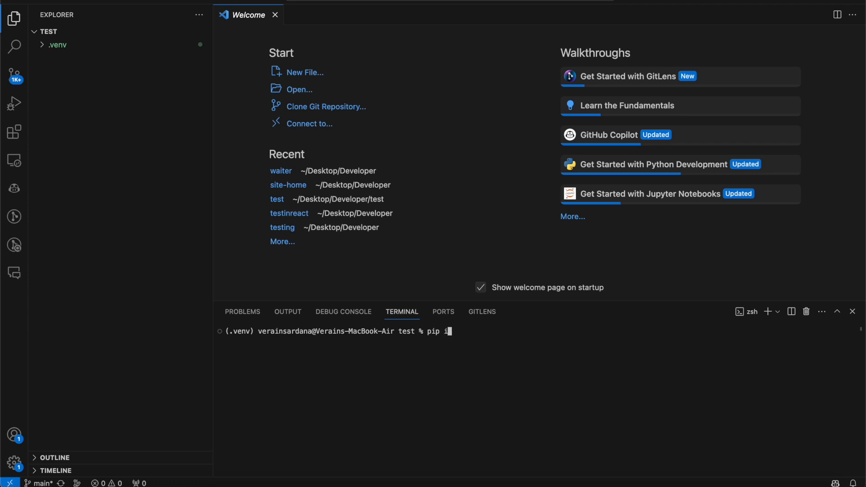
pyautogui.write('nstall djang')
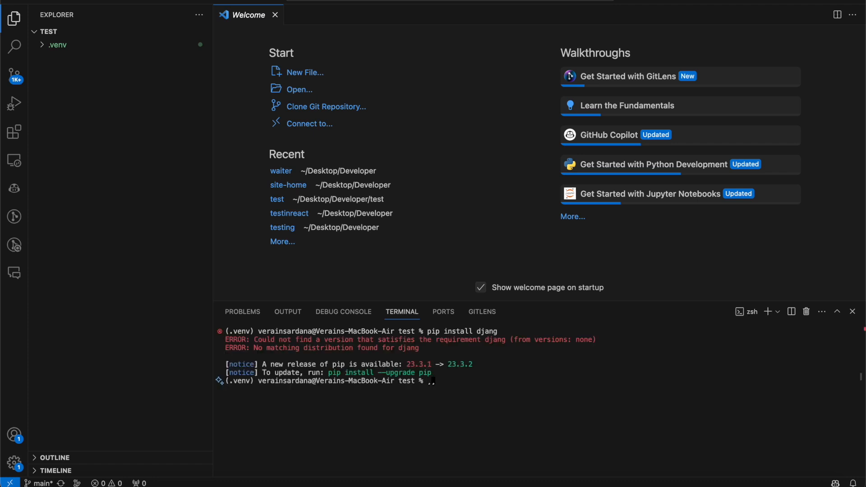
pyautogui.write('pip install django')
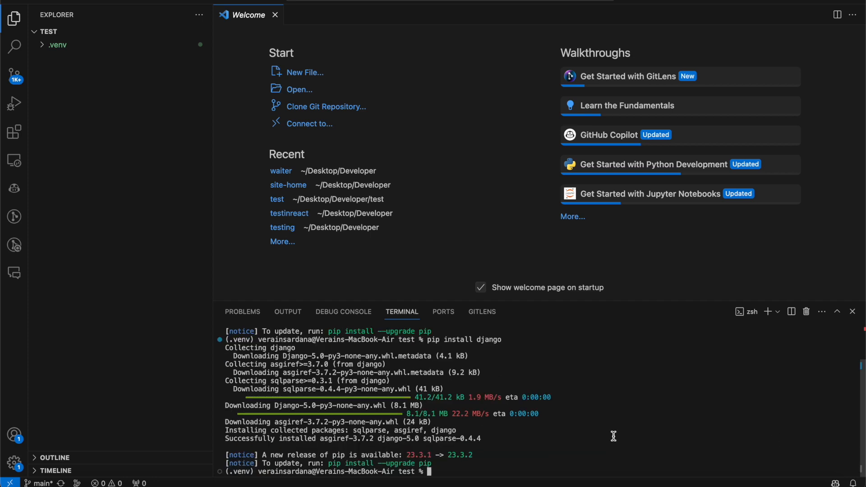
pyautogui.press('cmd+k')
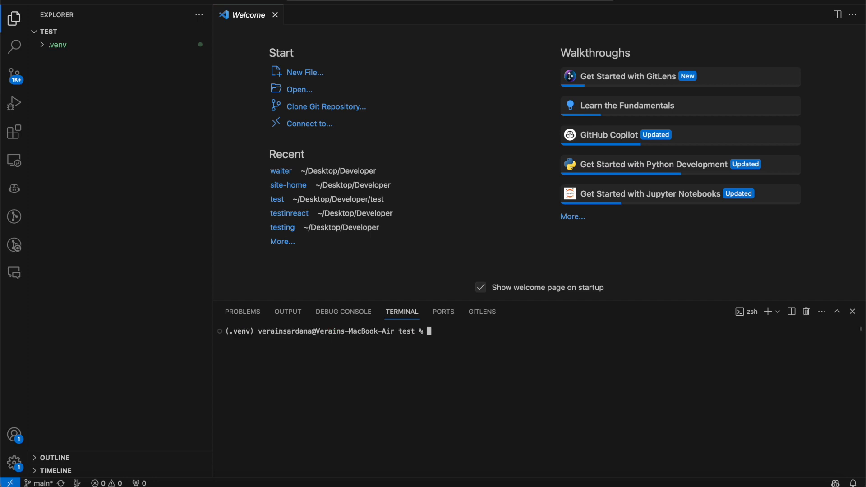
pyautogui.write('dja')
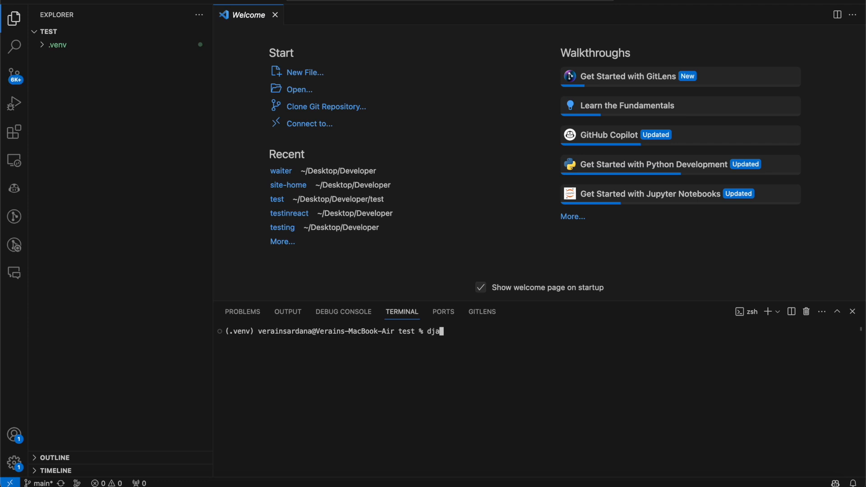
pyautogui.write('ngo')
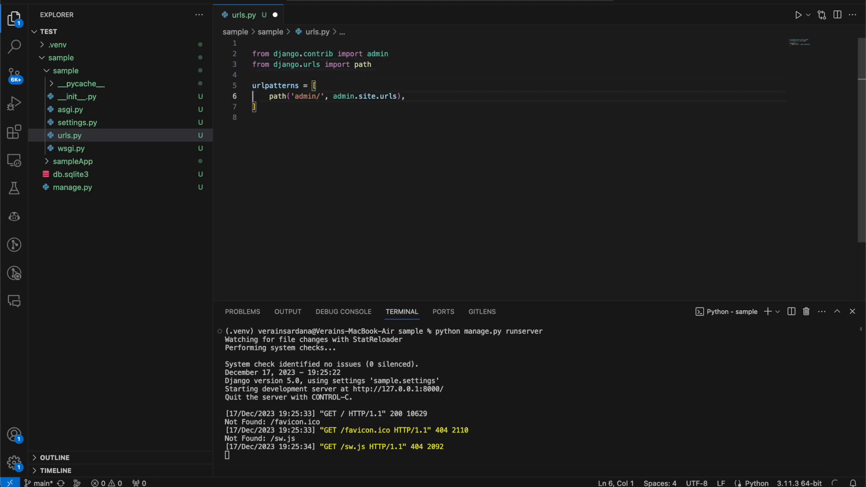
# Create an empty urls.py file inside the sampleApp folder
pyautogui.click(73, 161)
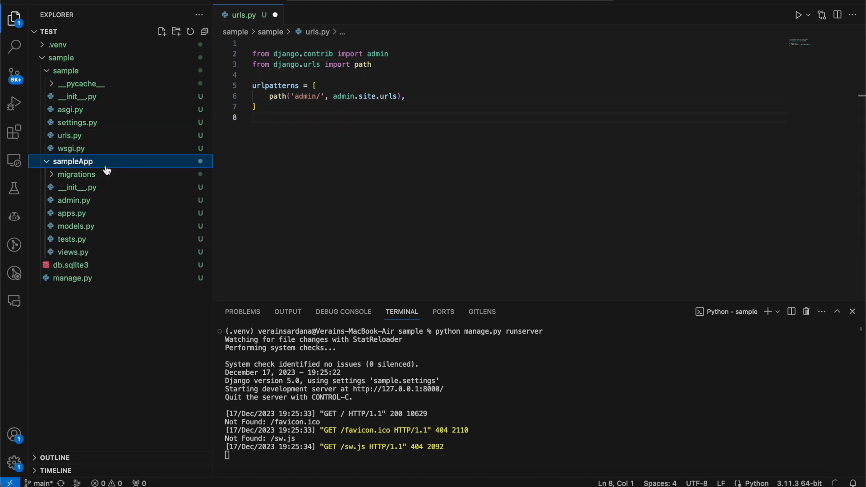
pyautogui.rightClick(72, 162)
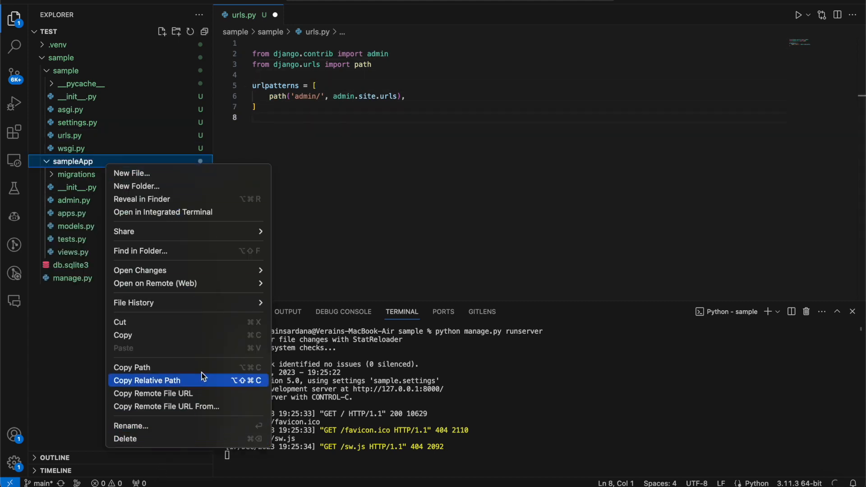
pyautogui.moveTo(148, 275)
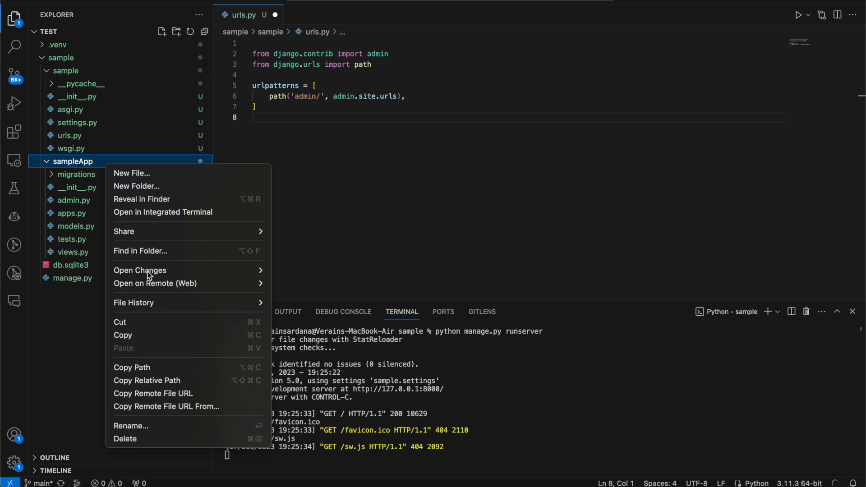
pyautogui.click(131, 173)
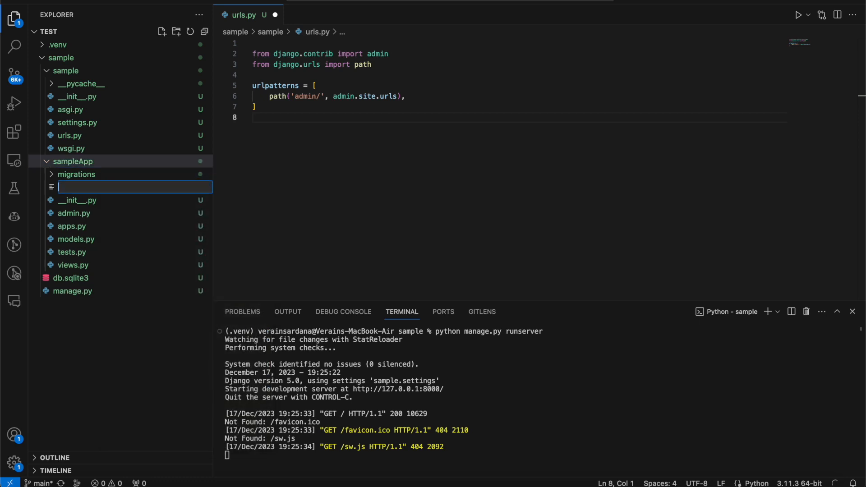
pyautogui.write('urls.py')
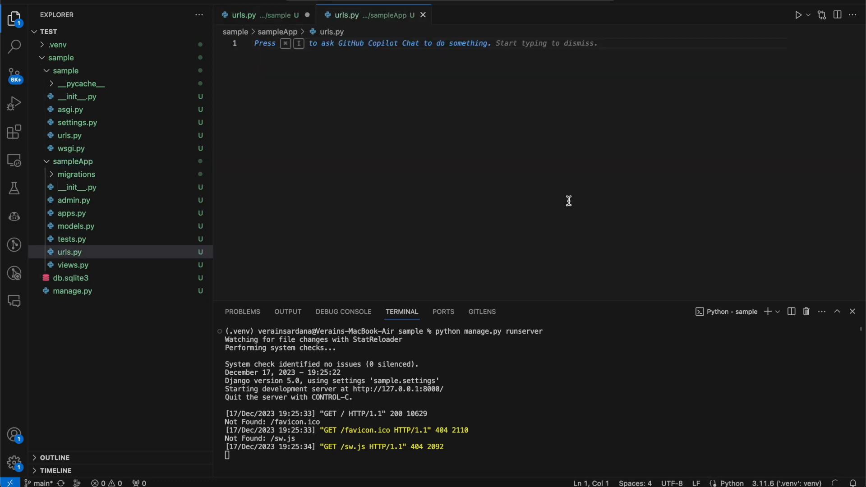
# Accept Copilot-generated urlpatterns in sampleApp/urls.py routing the empty path to views.index
pyautogui.press('Ctrl+f')
pyautogui.write('c')
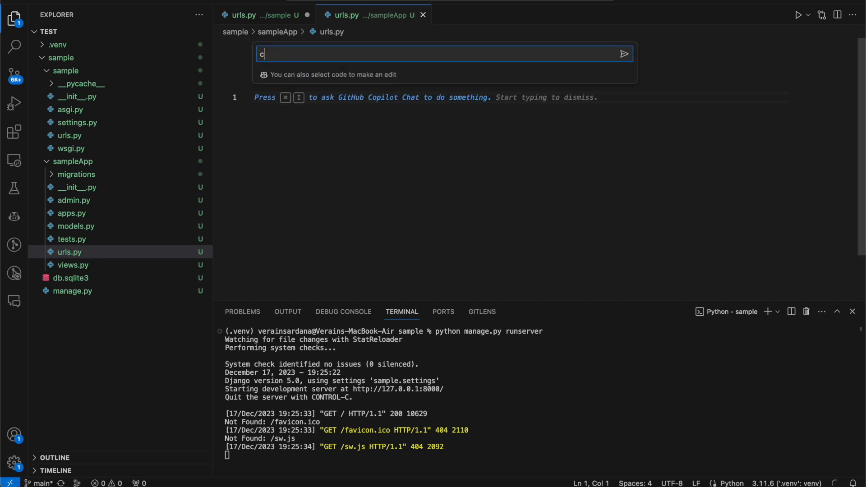
pyautogui.write('reate urls.py for')
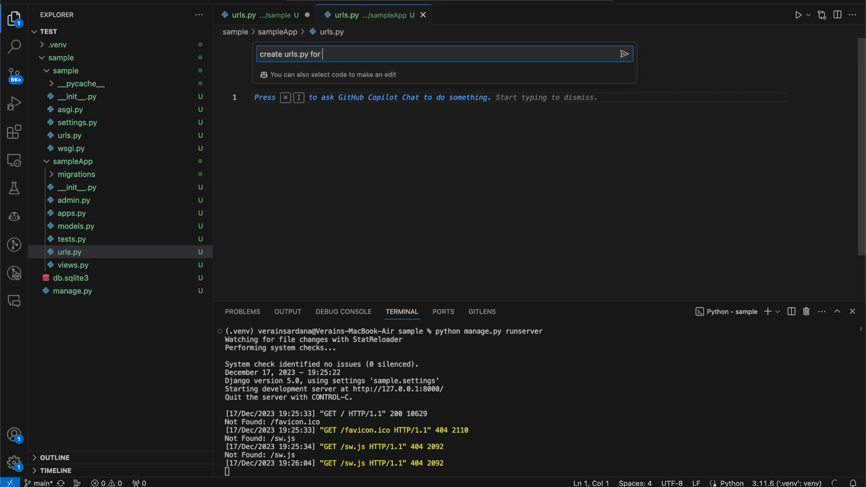
pyautogui.write('django app')
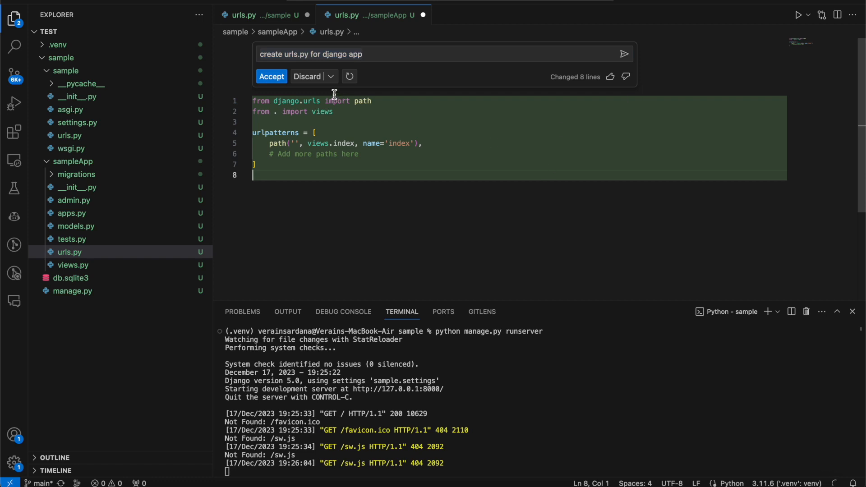
pyautogui.click(271, 77)
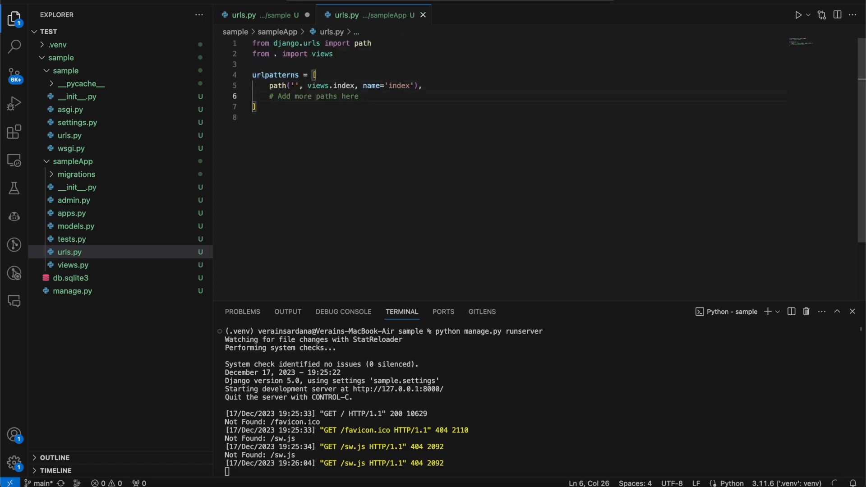
pyautogui.click(72, 265)
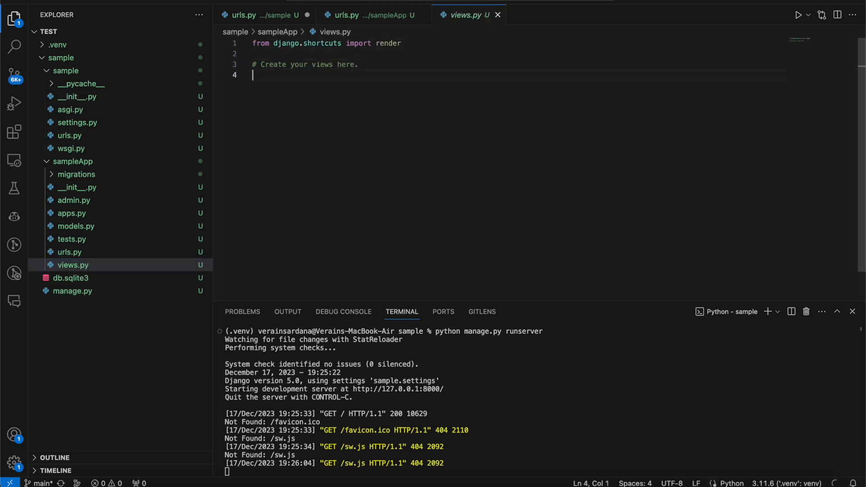
# Define index(request) returning a Hello world HttpResponse, importing HttpResponse from django.http
pyautogui.write('def index(r')
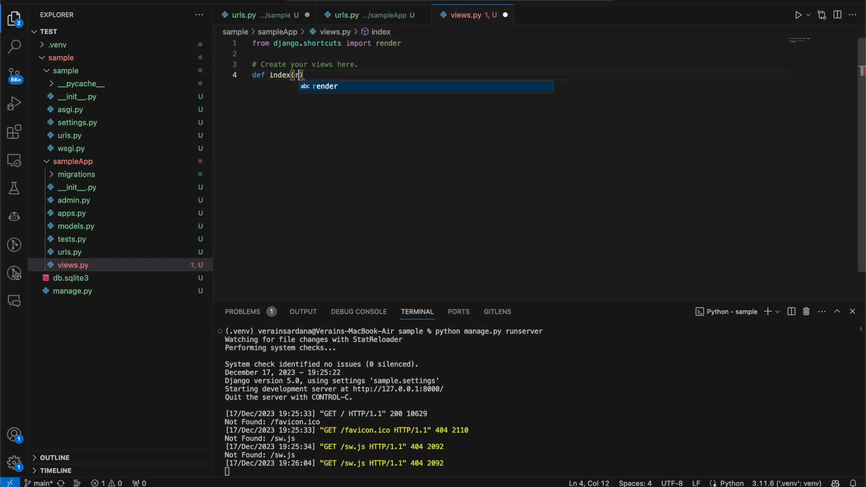
pyautogui.write('equest')
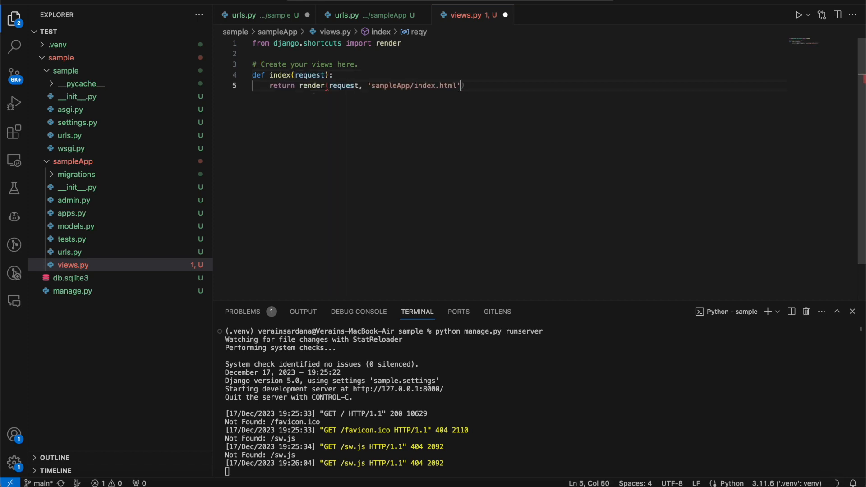
pyautogui.doubleClick(450, 85)
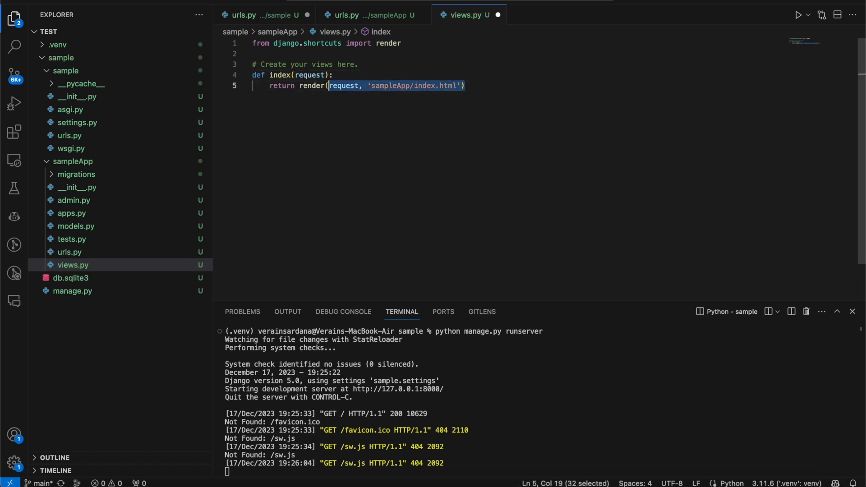
pyautogui.write('Htt')
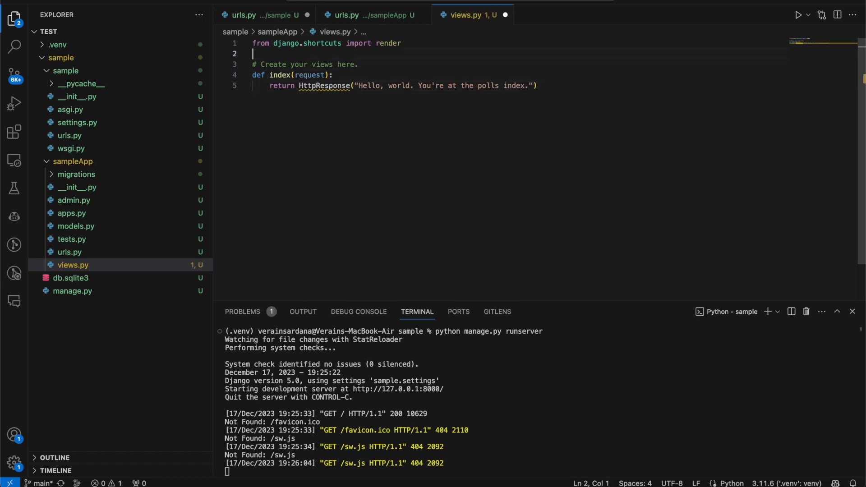
pyautogui.write('from django.http')
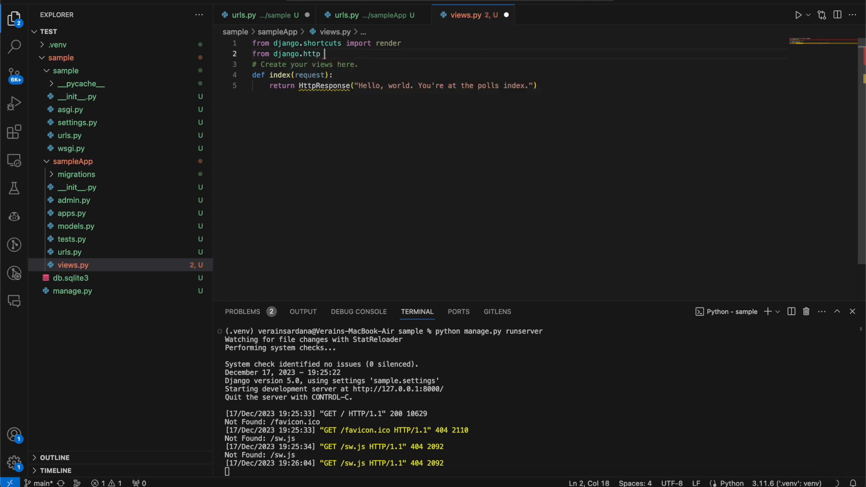
pyautogui.write('import HttpResponse')
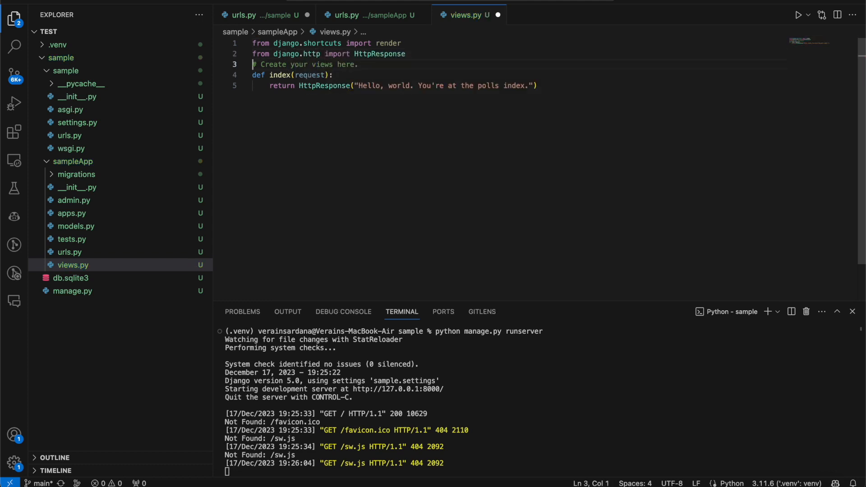
pyautogui.click(244, 14)
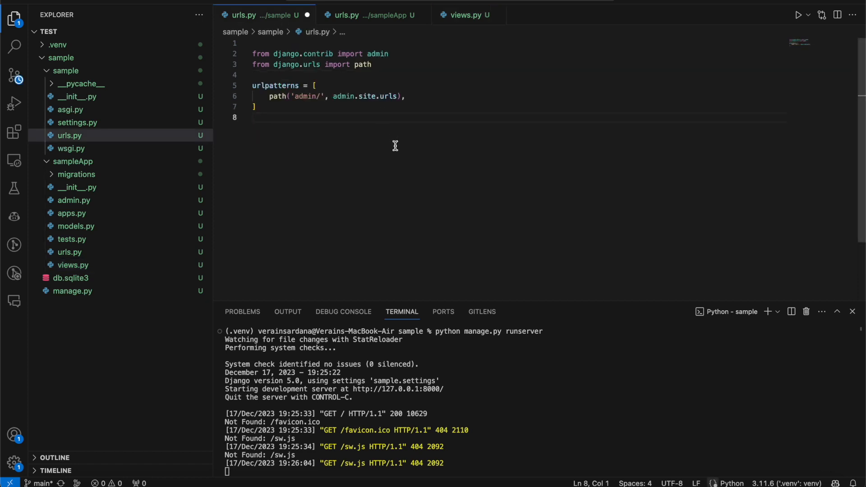
# Accept Copilot's include import in the project urls.py and delete the extra urlpatterns block
pyautogui.press('cmd+i')
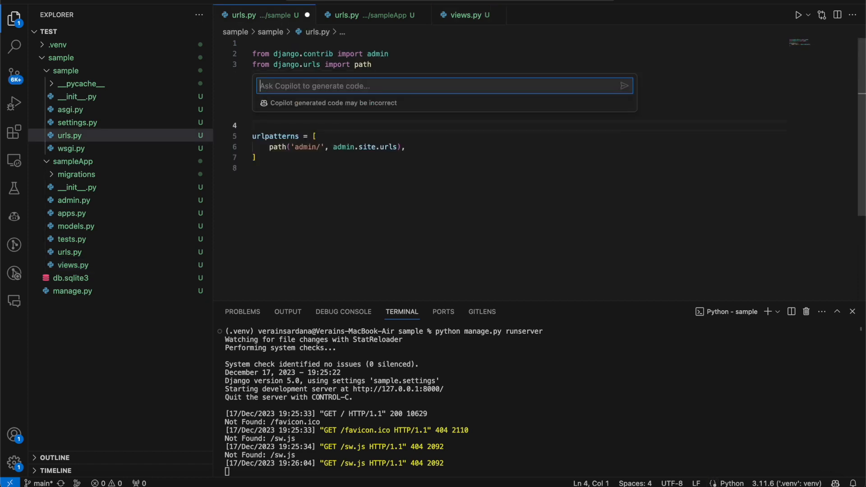
pyautogui.write('inclue')
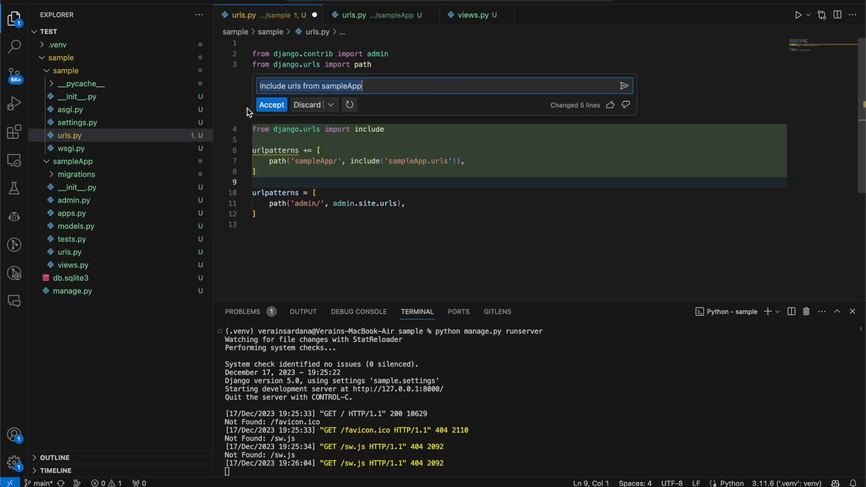
pyautogui.click(271, 104)
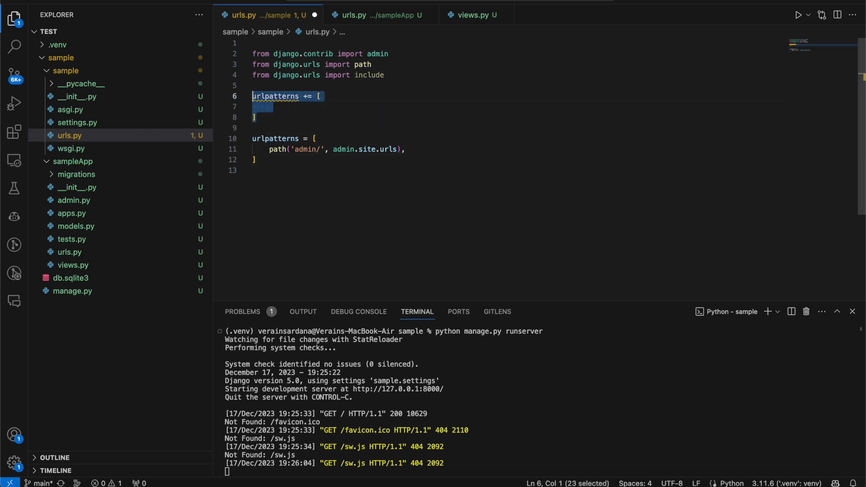
pyautogui.press('Delete')
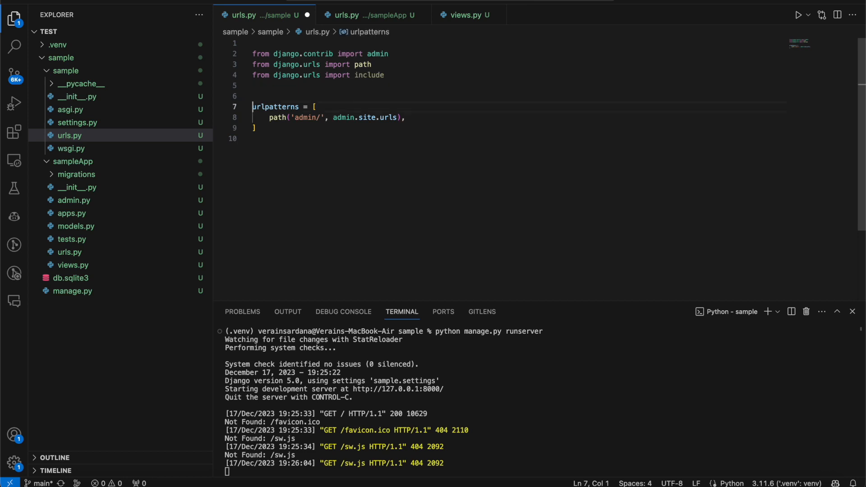
# Add path('sampleApp/', include('sampleApp.urls')) to urlpatterns, then open Celery's Getting Started docs
pyautogui.write("path('sampleApp/', include('sampleApp.urls')),")
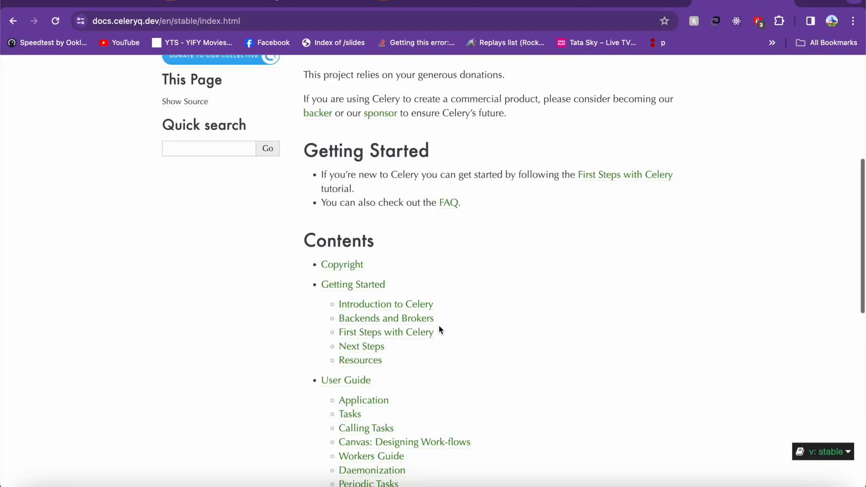
pyautogui.scroll(-3)
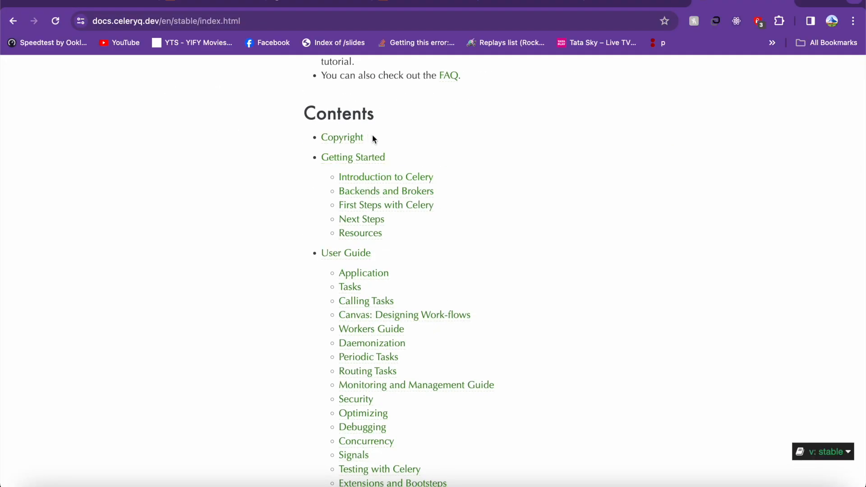
pyautogui.click(352, 157)
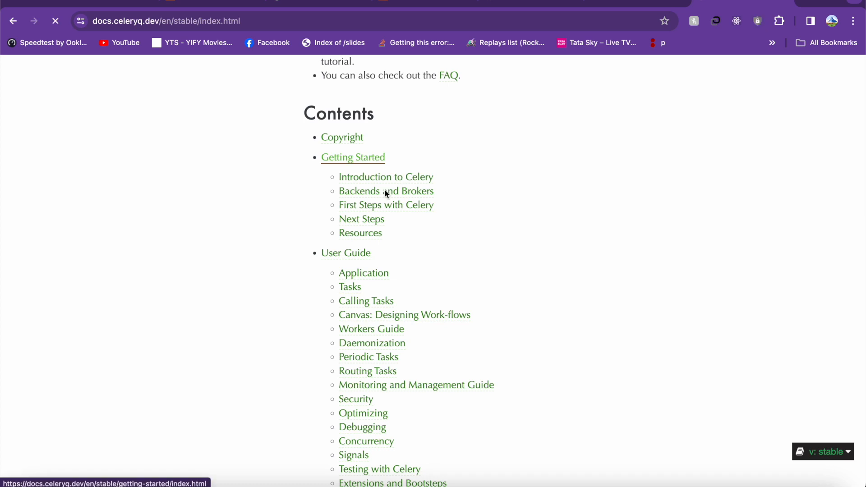
pyautogui.click(352, 157)
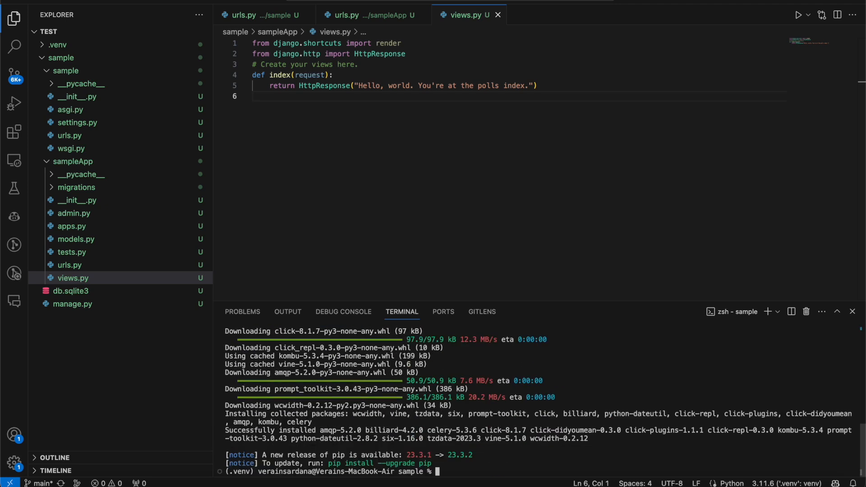
pyautogui.moveTo(421, 435)
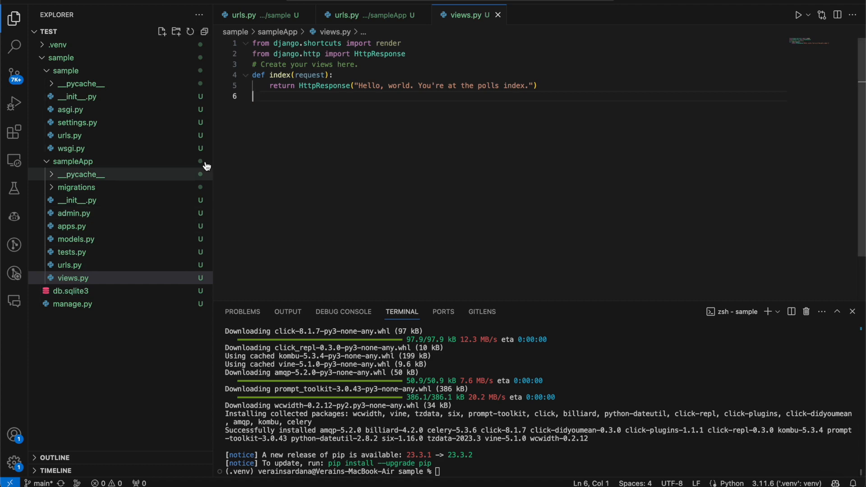
# In settings.py, reject Copilot's whole-file rewrite and add CELERY_BROKER_URL and CELERY_RESULT_BACKEND at redis://localhost:6379
pyautogui.click(77, 122)
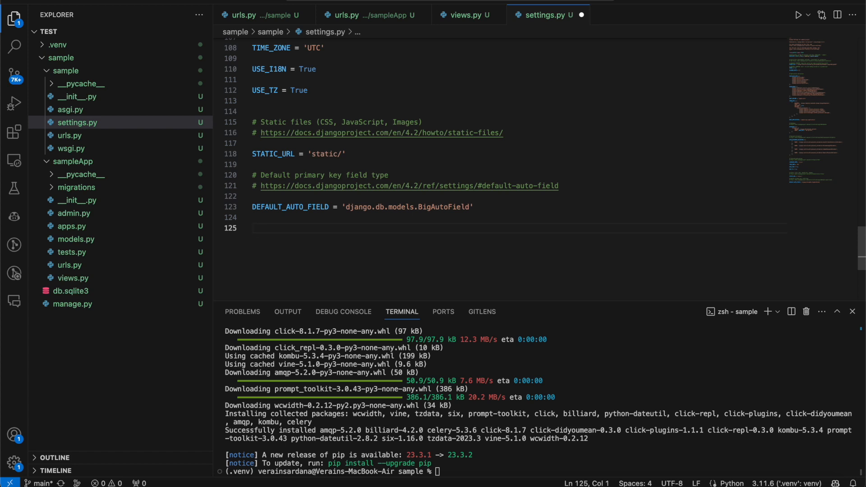
pyautogui.write('add')
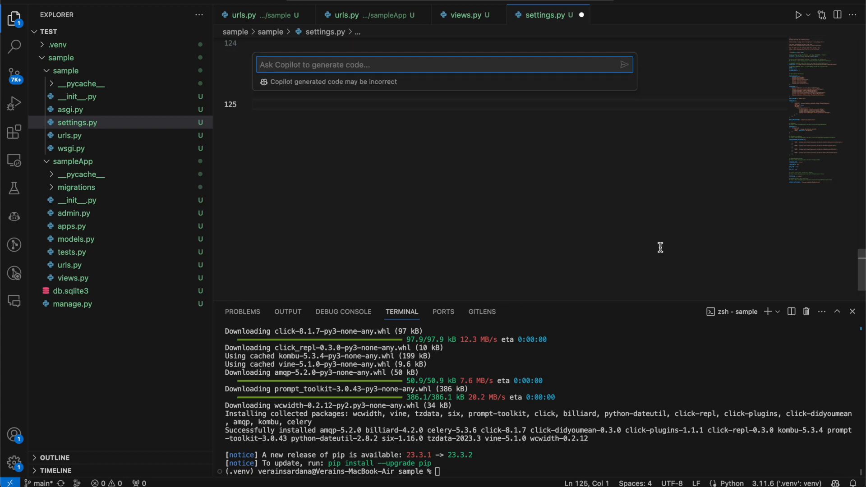
pyautogui.write('add celery settings')
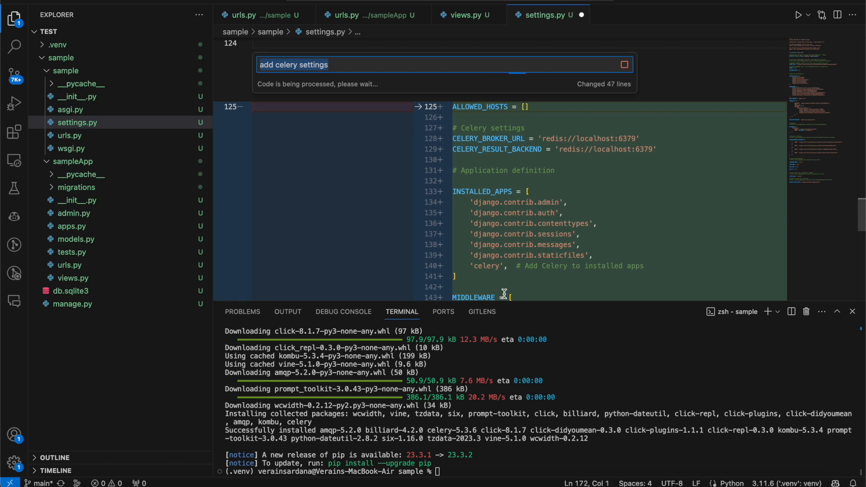
pyautogui.scroll(-3)
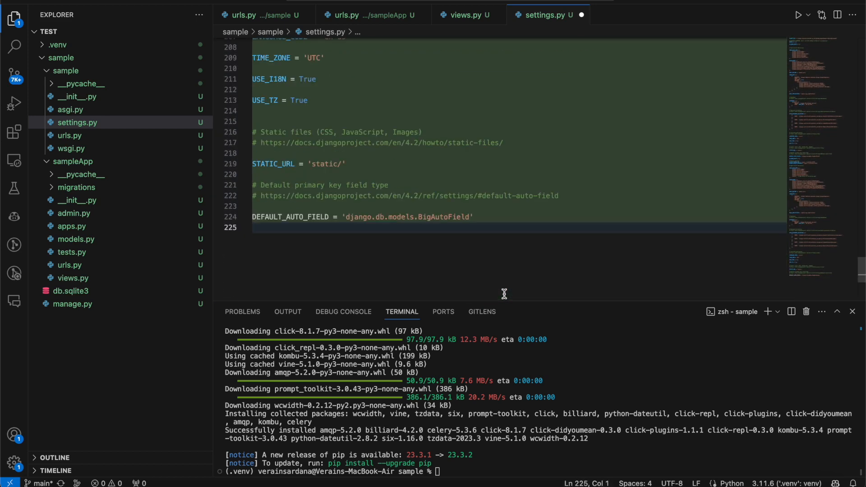
pyautogui.scroll(3)
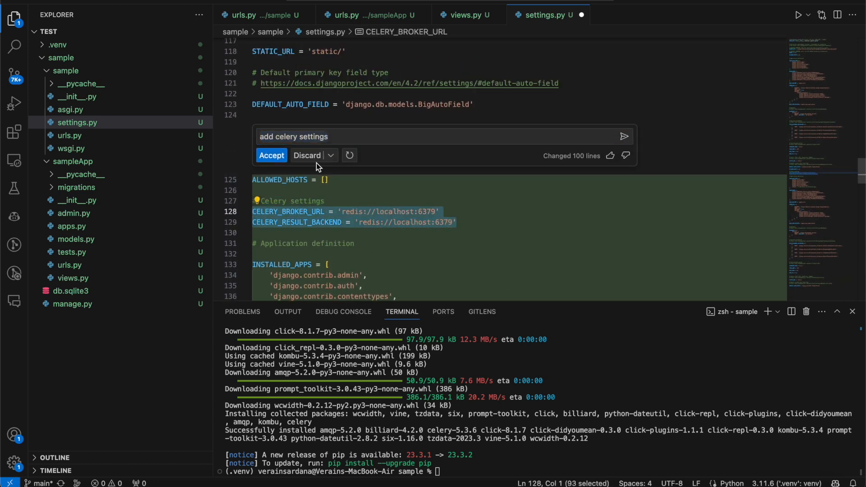
pyautogui.click(271, 155)
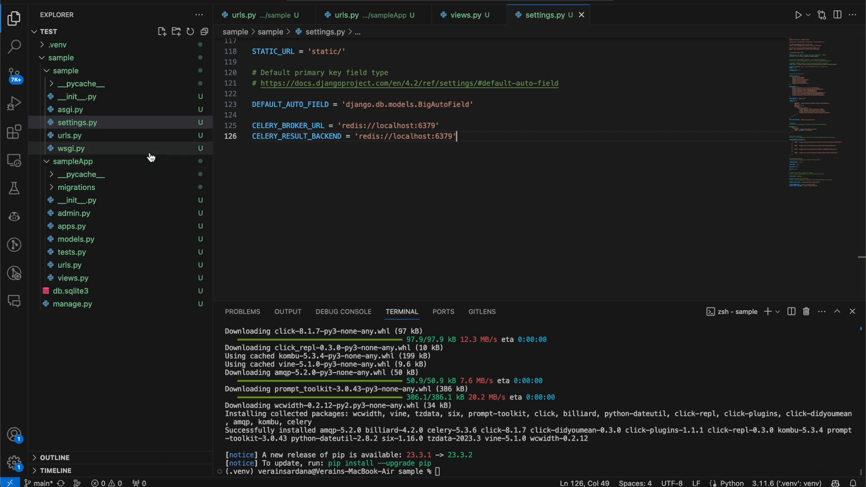
pyautogui.click(72, 160)
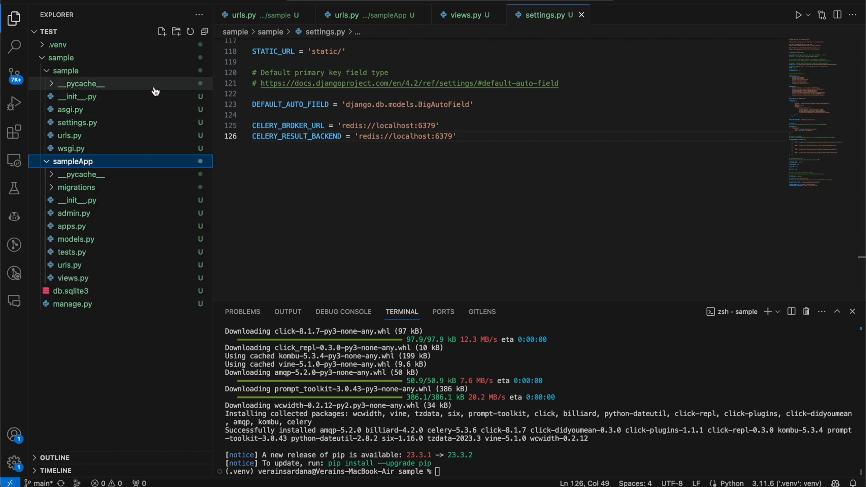
# Create celery.py in the sample package and accept Copilot's generated Celery app with an add task
pyautogui.rightClick(65, 71)
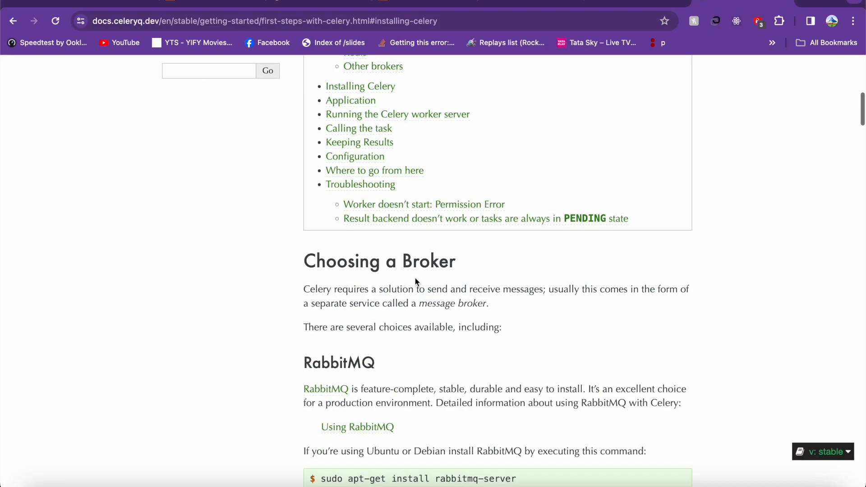
pyautogui.press('cmd+tab')
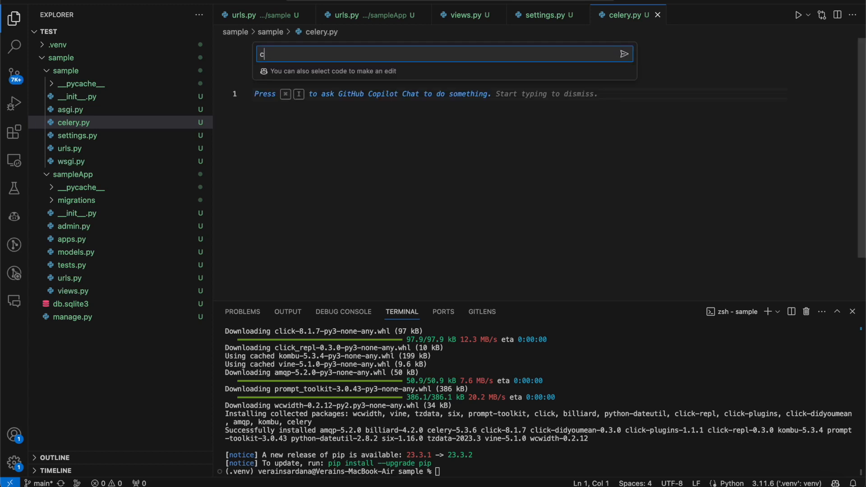
pyautogui.press('Backspace')
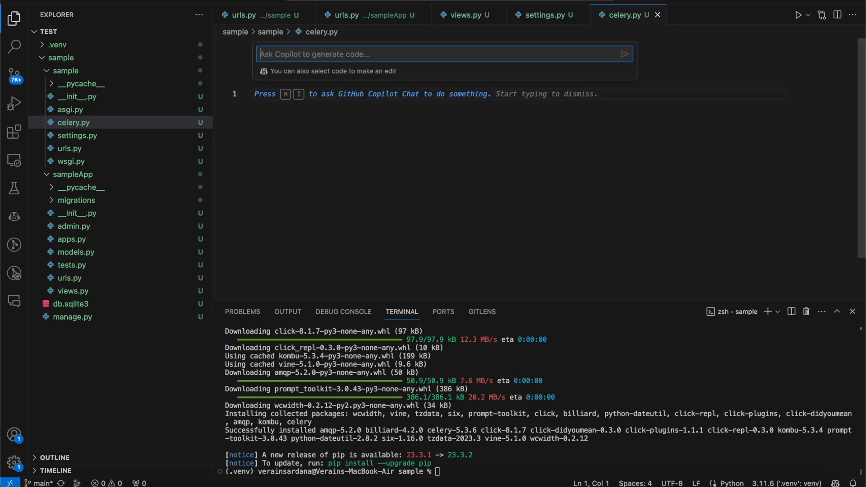
pyautogui.write('create celery.py')
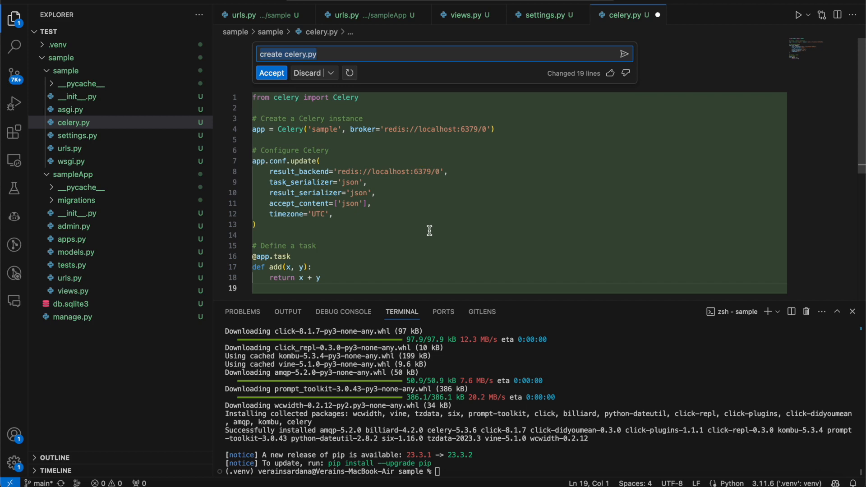
pyautogui.click(271, 73)
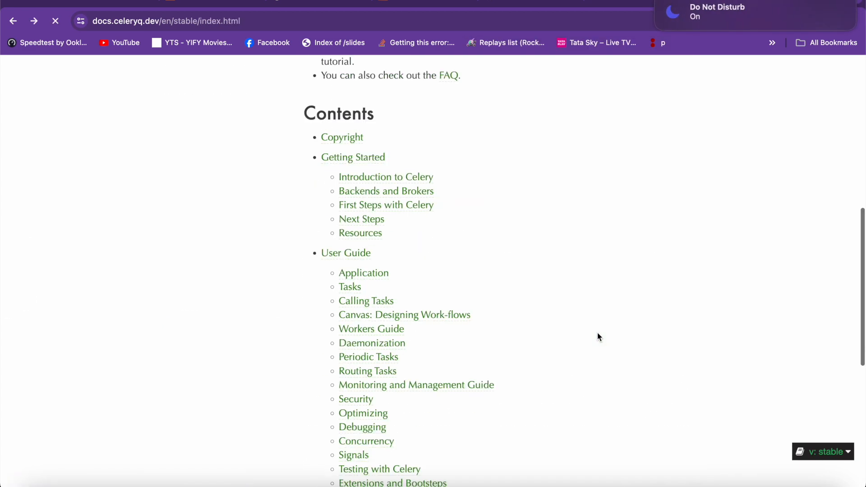
# Scroll to the celery.py example in Celery's 'First steps with Django' guide and select it
pyautogui.scroll(-3)
pyautogui.write('djang')
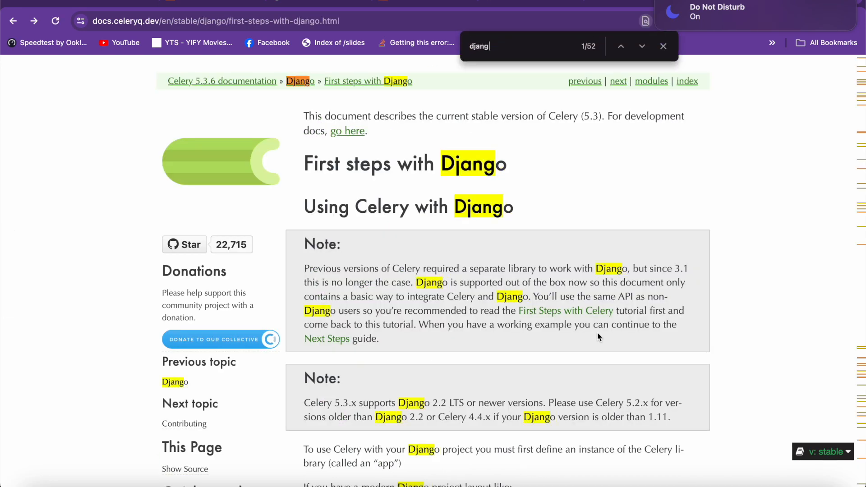
pyautogui.scroll(-3)
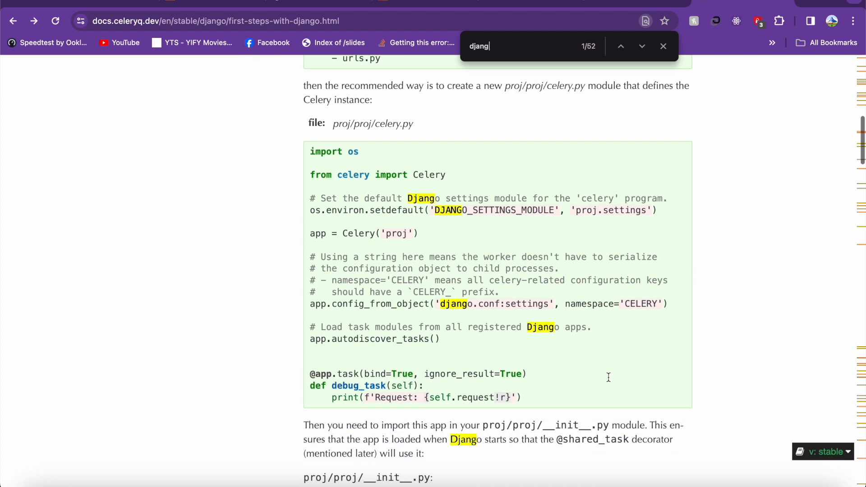
pyautogui.moveTo(311, 148); pyautogui.dragTo(519, 395)
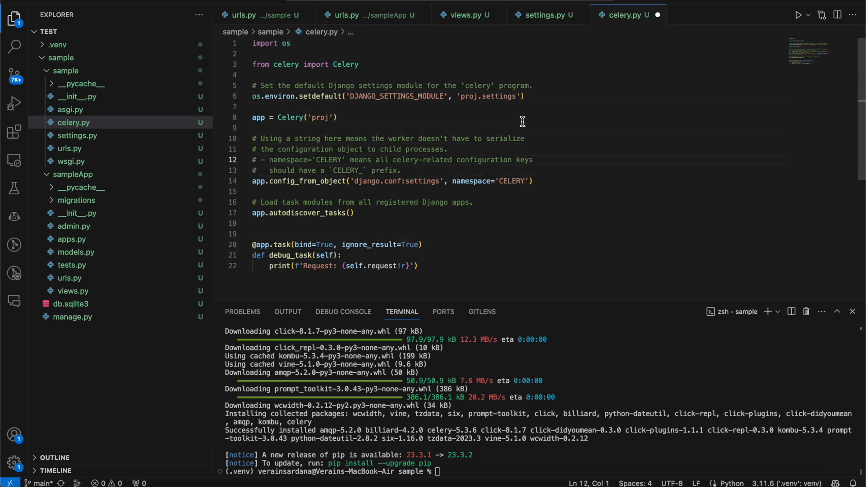
# Paste the documented code into celery.py and rename Celery('proj') to Celery('sample')
pyautogui.click(406, 266)
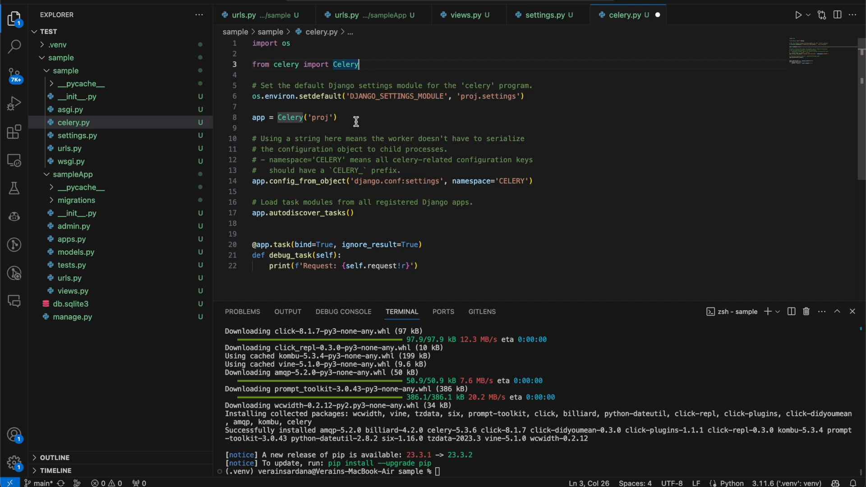
pyautogui.doubleClick(318, 117)
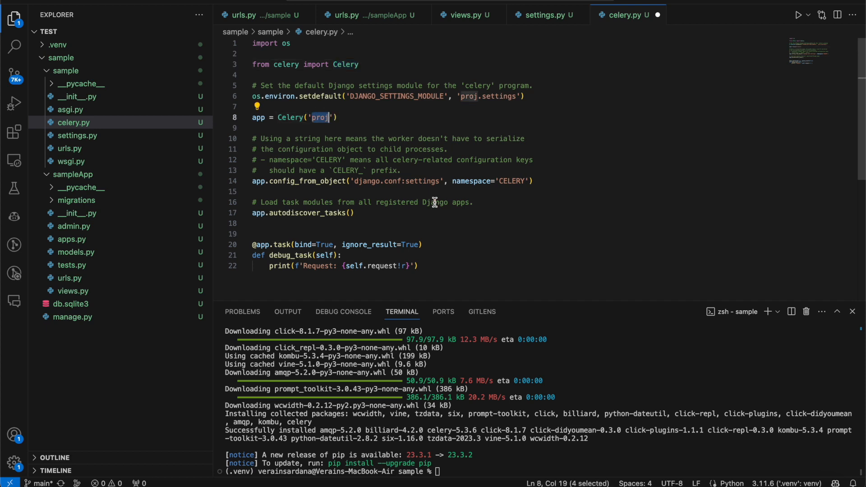
pyautogui.write('sample')
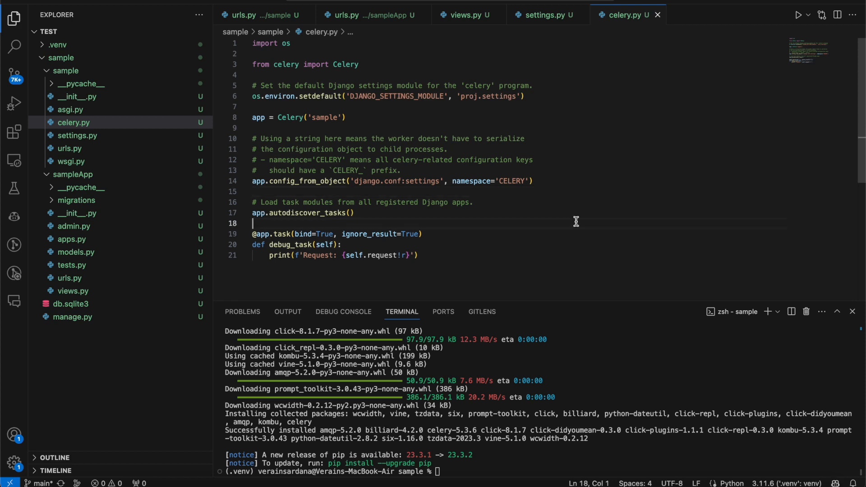
pyautogui.moveTo(169, 98)
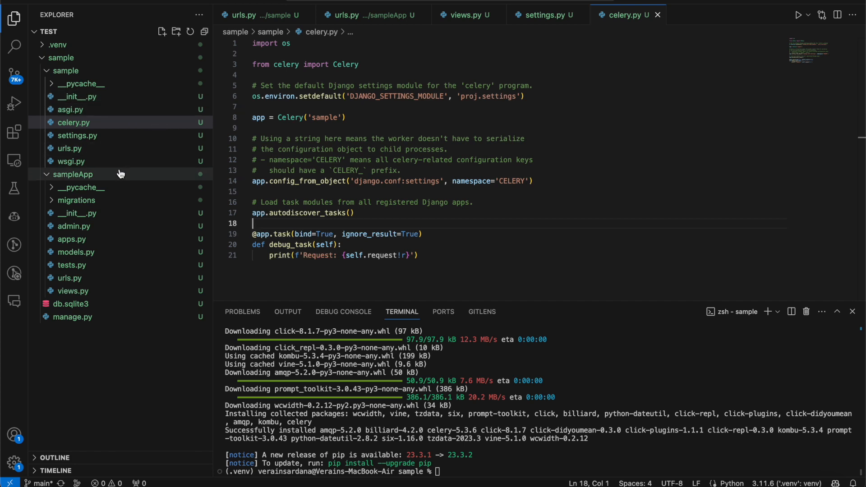
# Create an empty tasks.py in the sampleApp folder
pyautogui.click(73, 174)
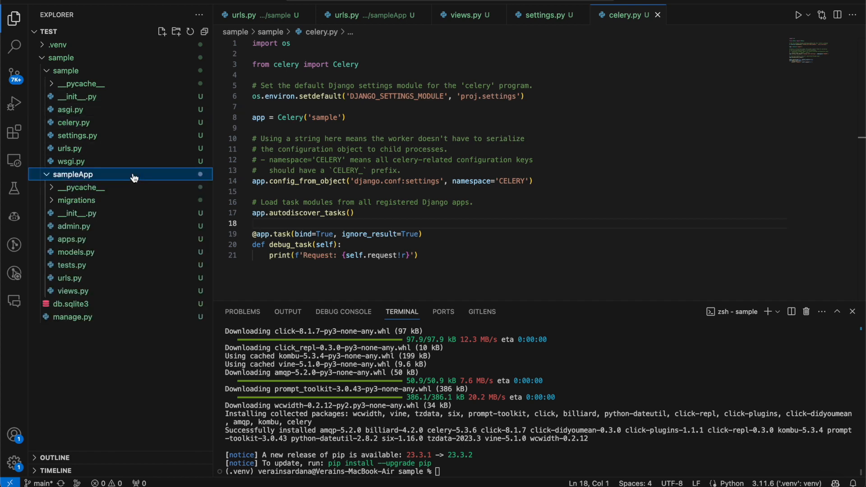
pyautogui.write('tasks.py')
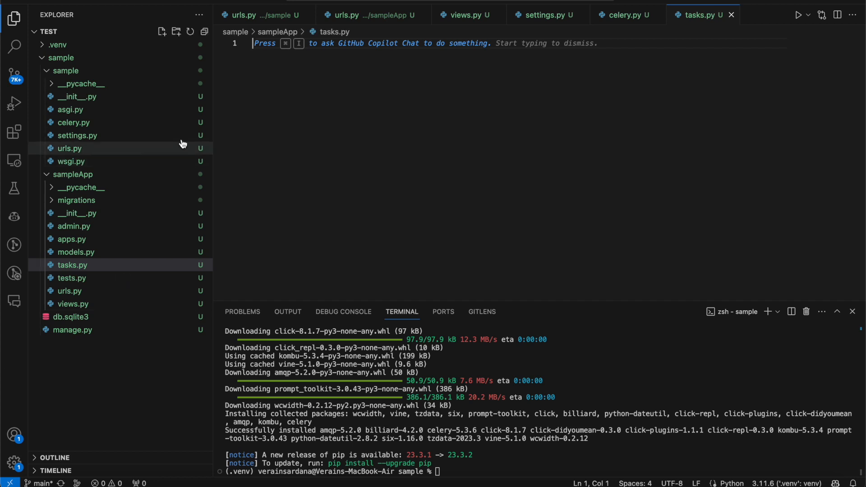
pyautogui.click(77, 135)
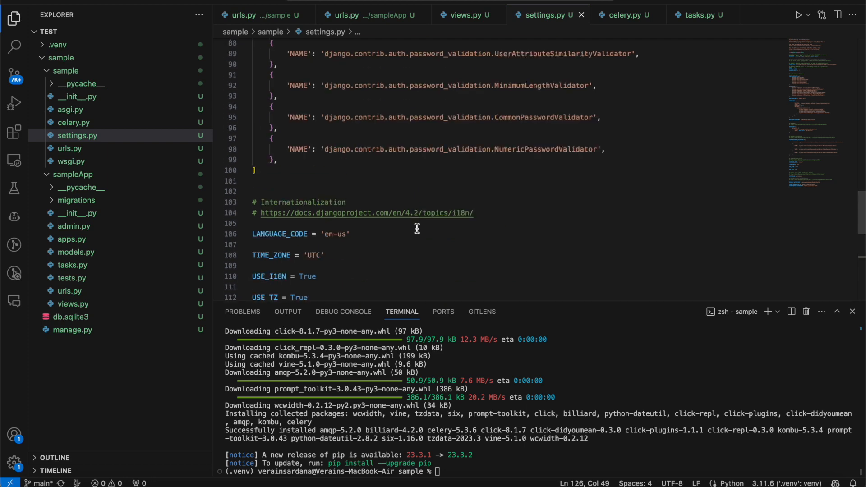
pyautogui.scroll(3)
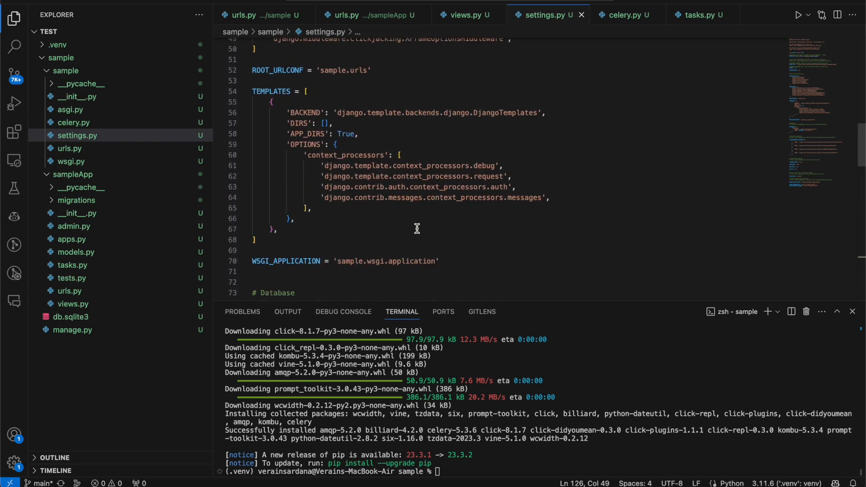
# Have Copilot add a Redis CACHES configuration to settings.py, discarding its pip install line
pyautogui.write('cache')
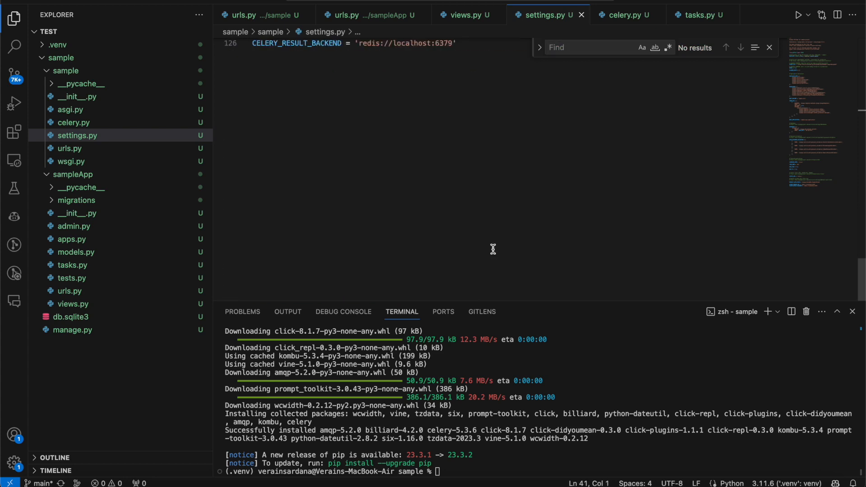
pyautogui.write("CELERY_ACCEPT_CONTENT = ['application/json']")
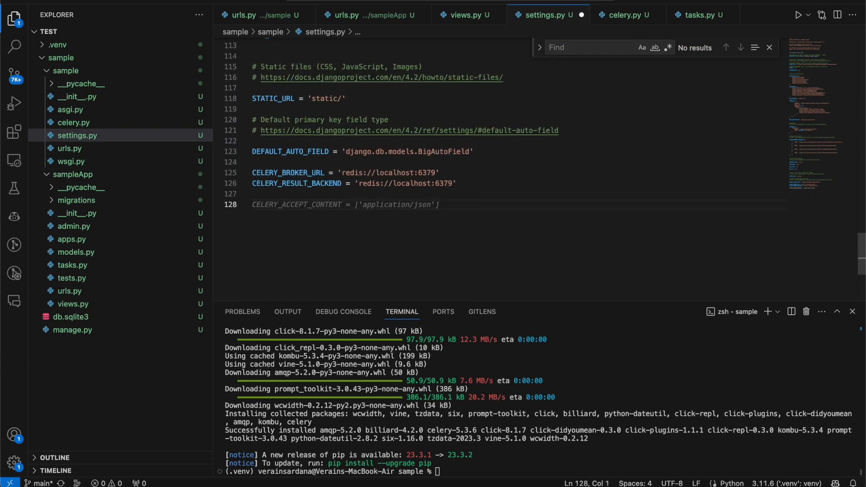
pyautogui.write('add')
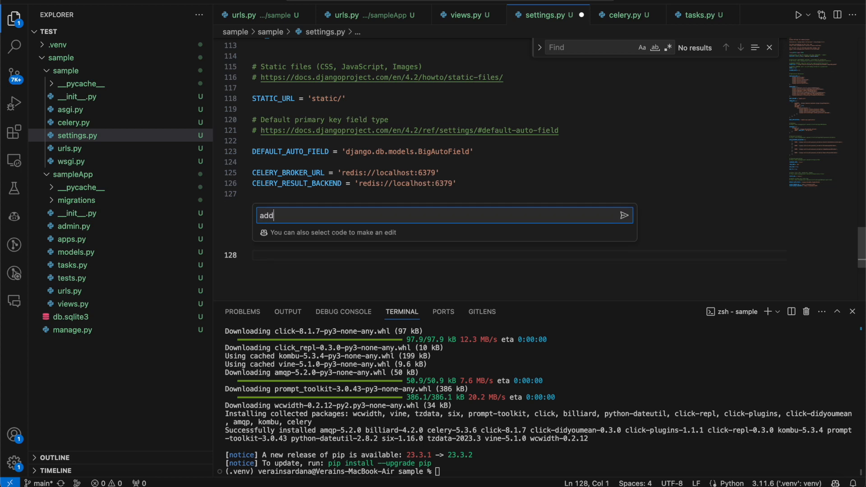
pyautogui.write('redis as cache')
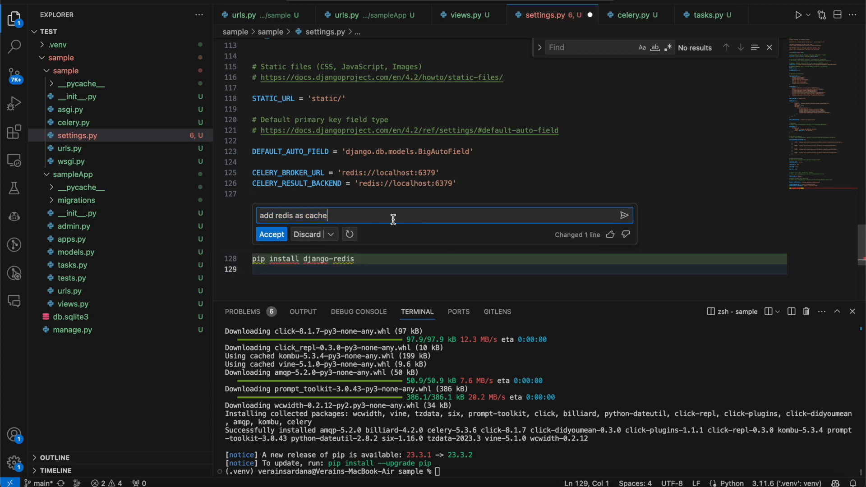
pyautogui.click(308, 234)
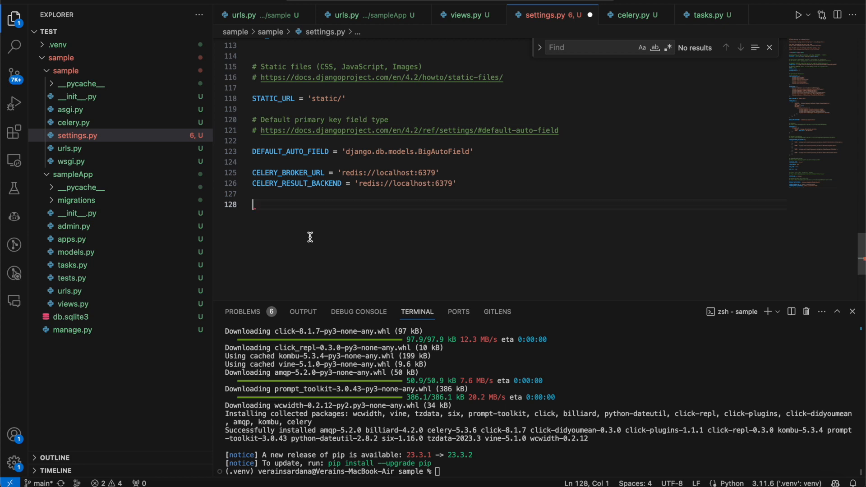
pyautogui.write('add settings fo')
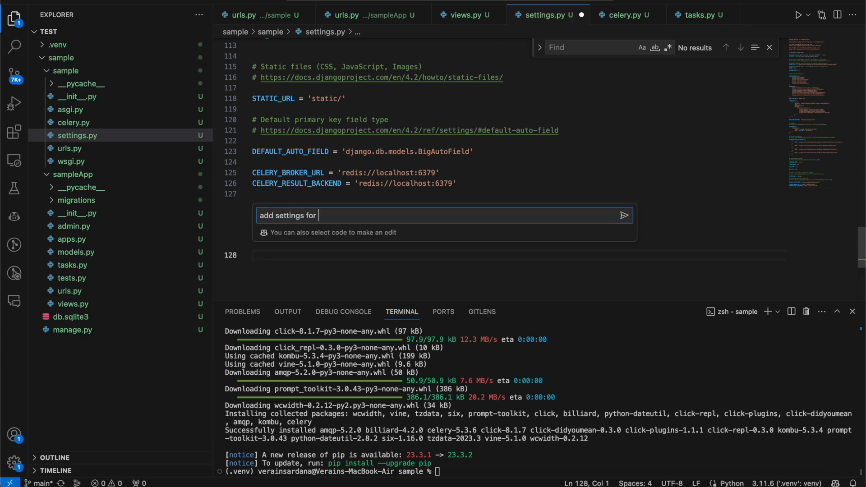
pyautogui.write('redis cac')
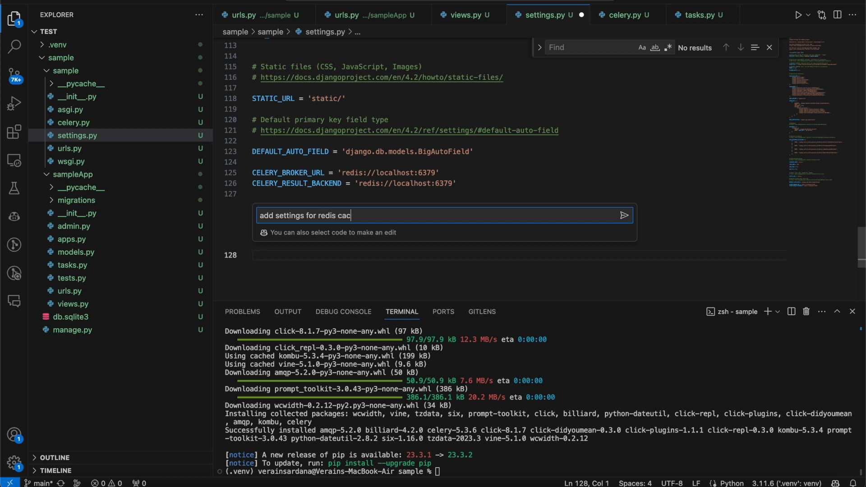
pyautogui.click(624, 215)
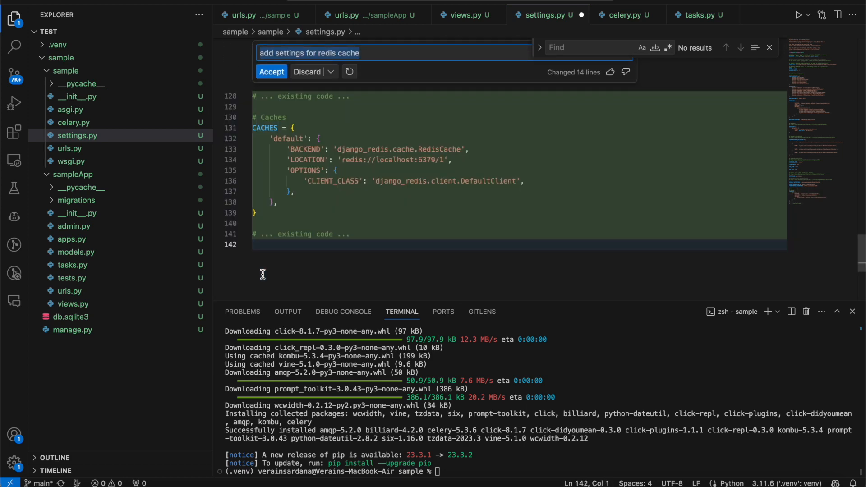
pyautogui.click(271, 72)
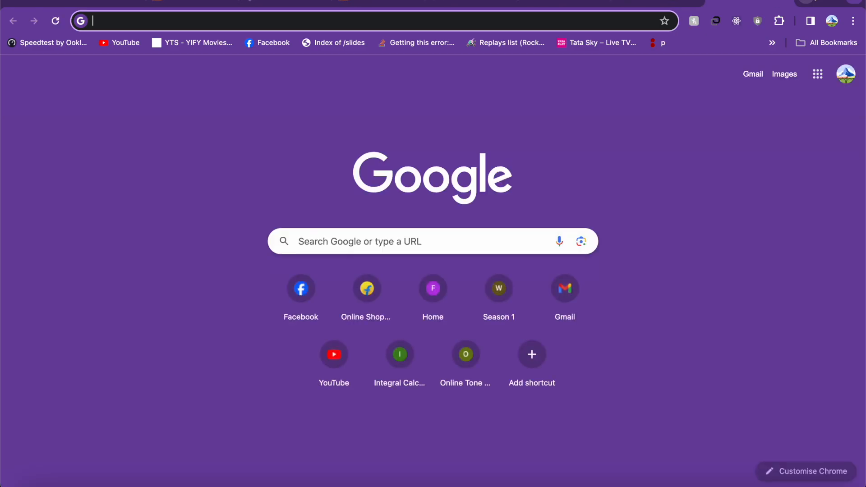
# Find the Redis CACHES example in Django's cache framework documentation by searching 'redis'
pyautogui.write('django r')
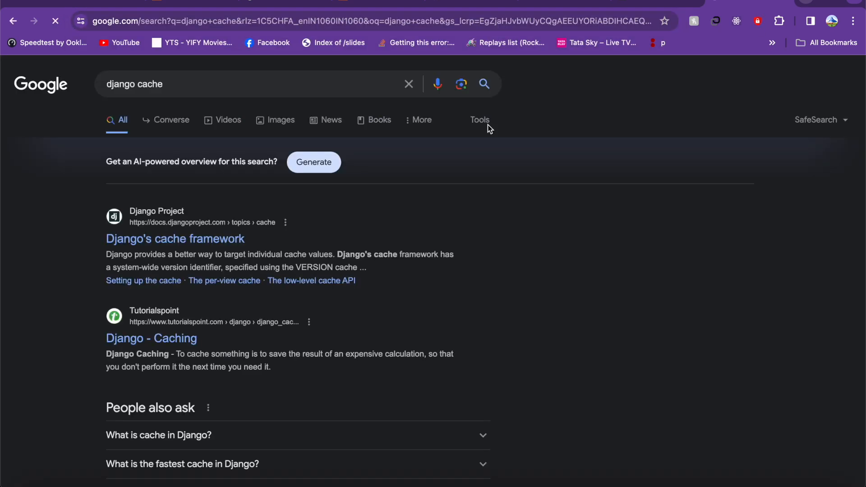
pyautogui.click(175, 239)
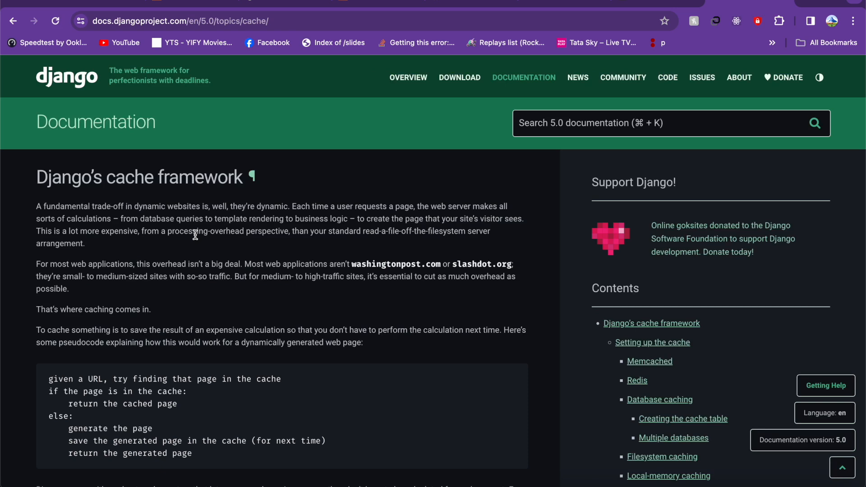
pyautogui.write('reds')
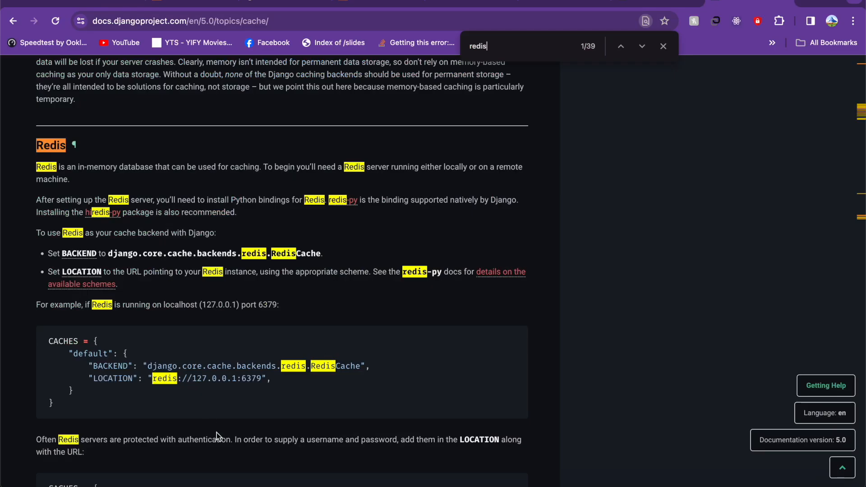
pyautogui.scroll(-3)
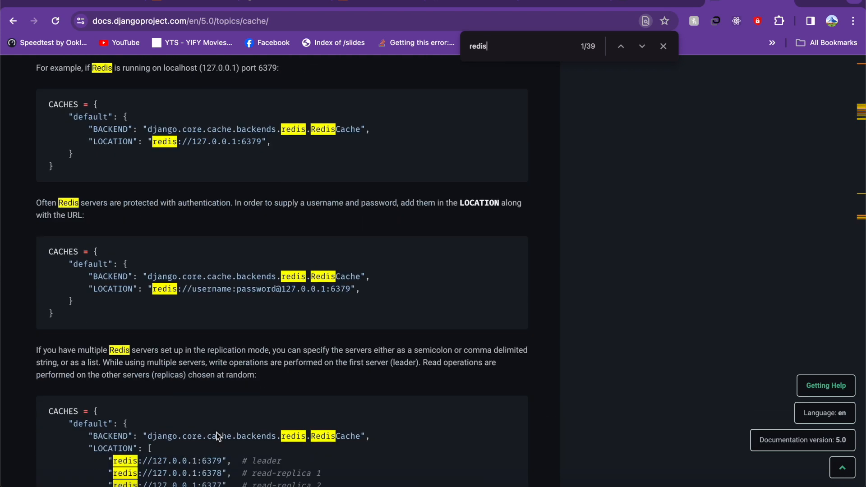
pyautogui.scroll(-3)
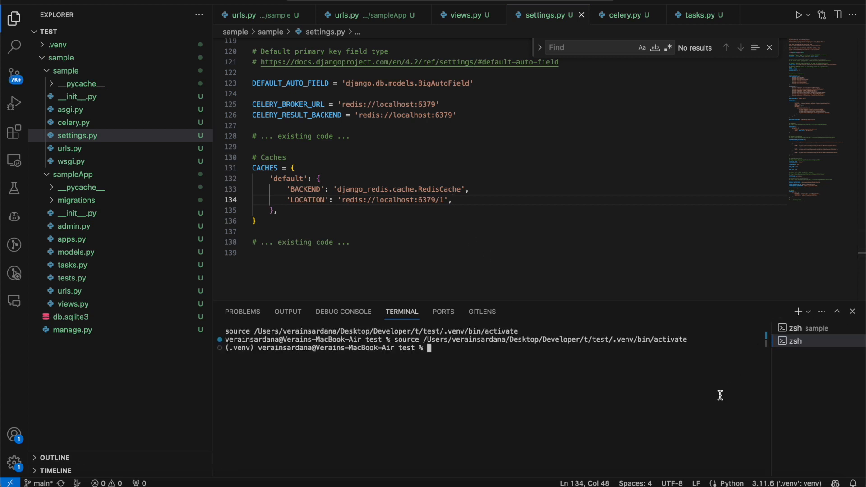
# Start redis-server and runserver, and switch the cache BACKEND to django.core.cache.backends.redis.RedisCache
pyautogui.write('redis-s')
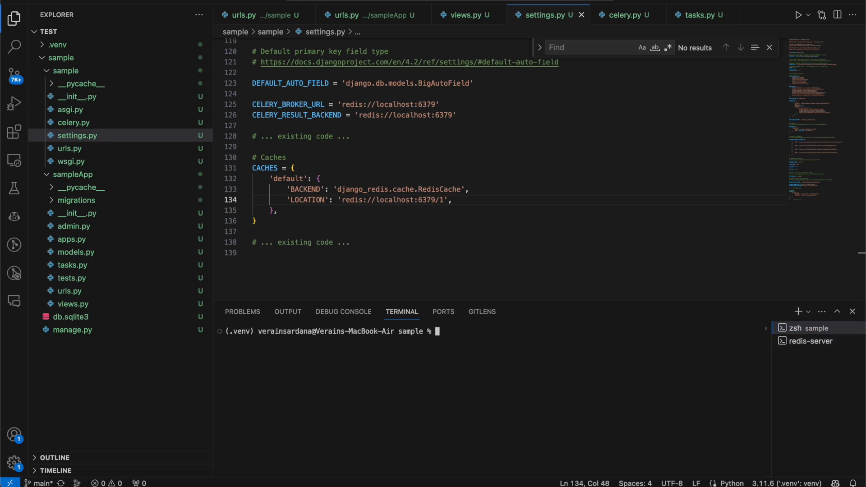
pyautogui.write('clear')
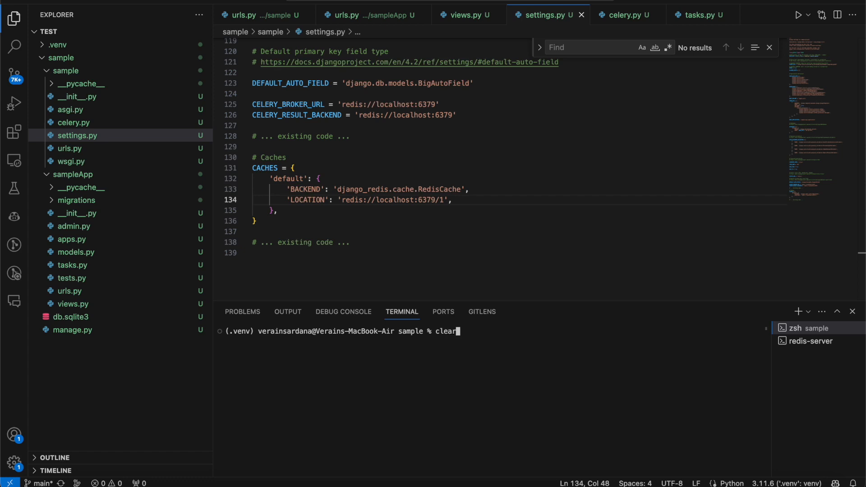
pyautogui.press('Enter')
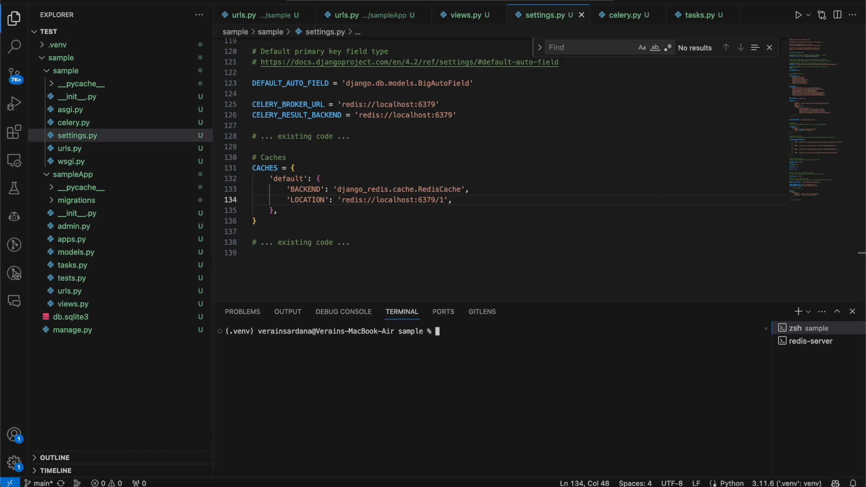
pyautogui.write('python manage.py runserver')
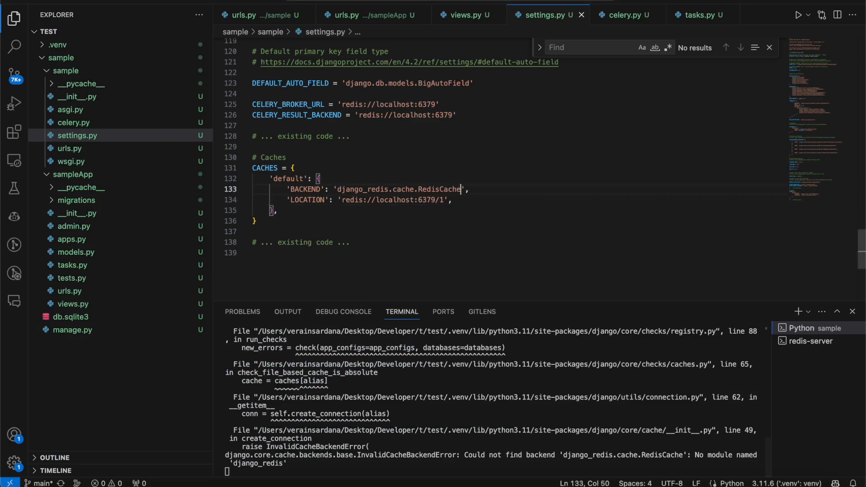
pyautogui.moveTo(341, 189); pyautogui.dragTo(461, 189)
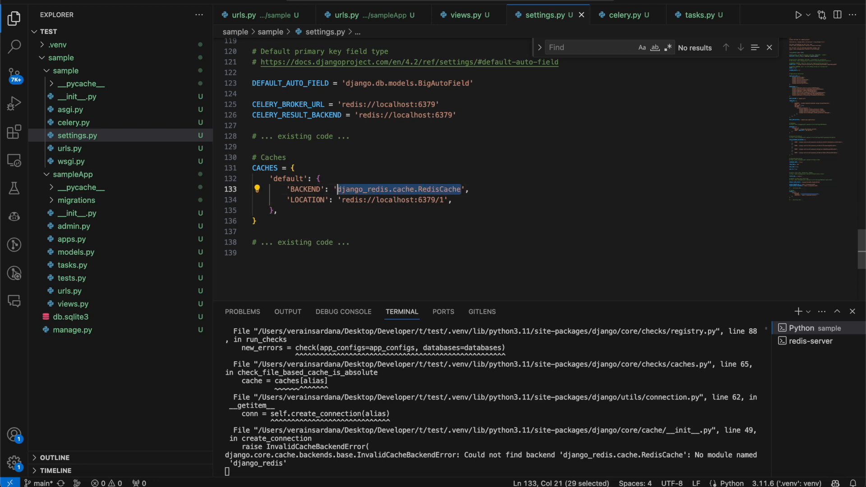
pyautogui.write('django.core.cache.backends.redis.RedisCache')
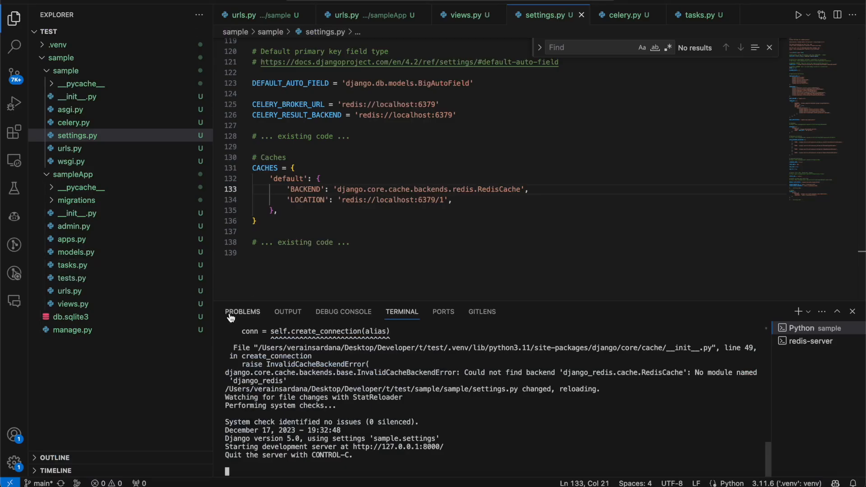
pyautogui.moveTo(131, 308)
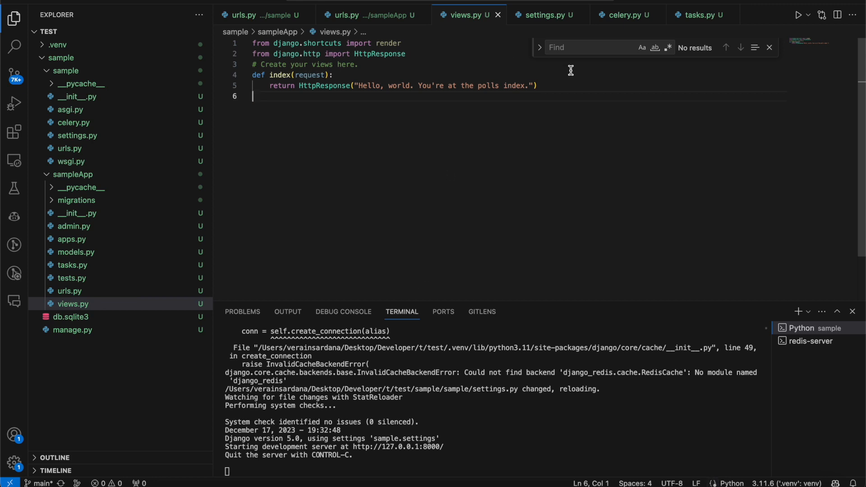
# Start redis-cli in a new terminal, select database 1, confirm keys * is empty, and add a line in index()
pyautogui.press('Enter')
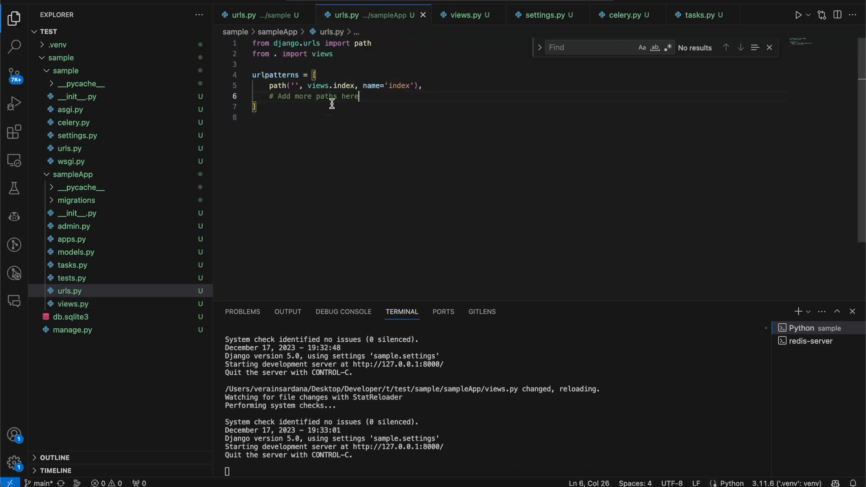
pyautogui.click(466, 15)
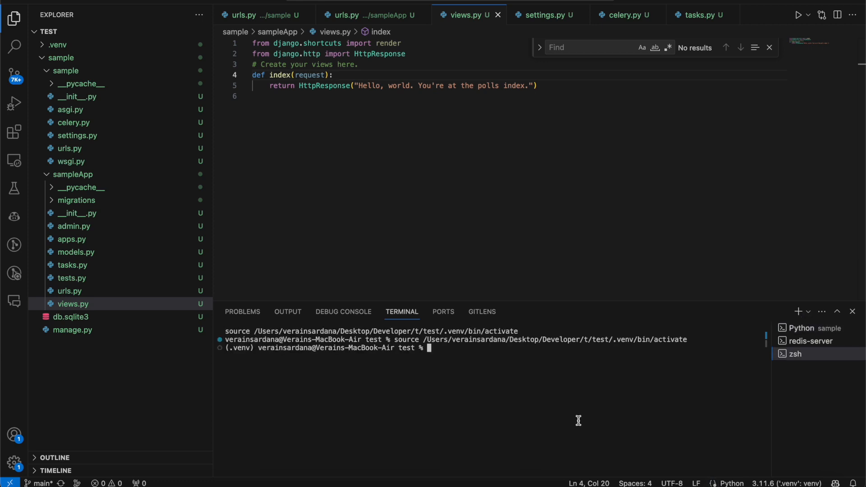
pyautogui.write('redis-cli')
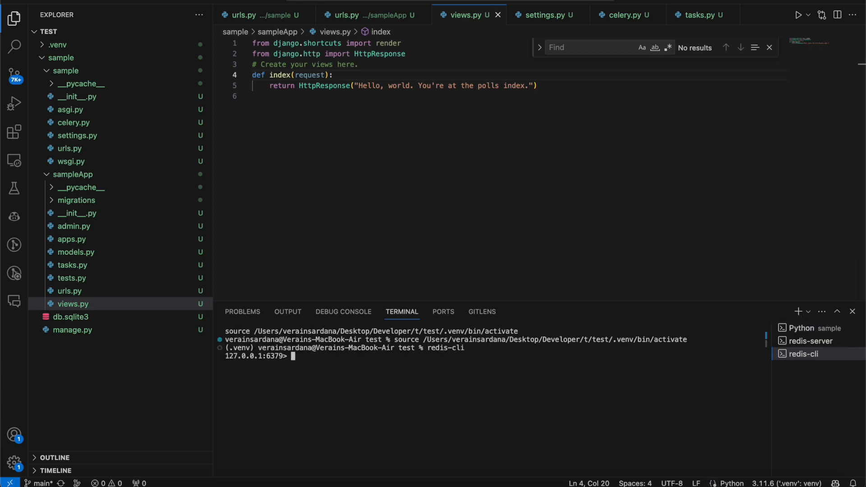
pyautogui.click(544, 15)
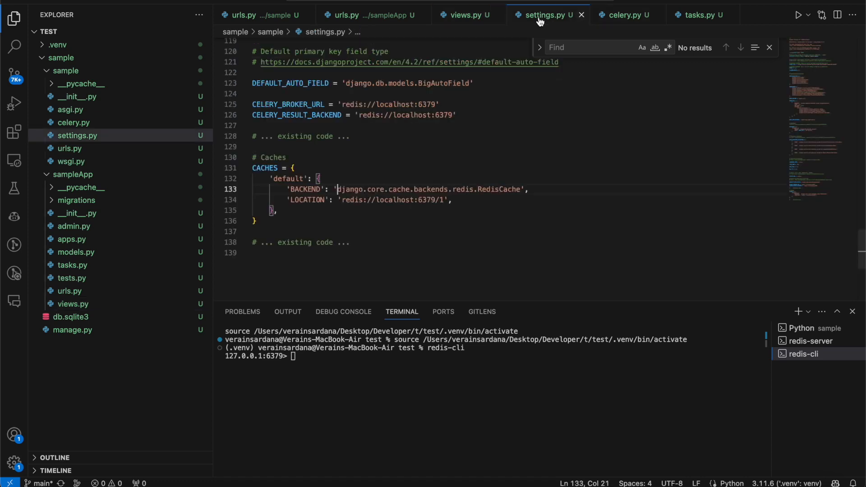
pyautogui.write('select 1')
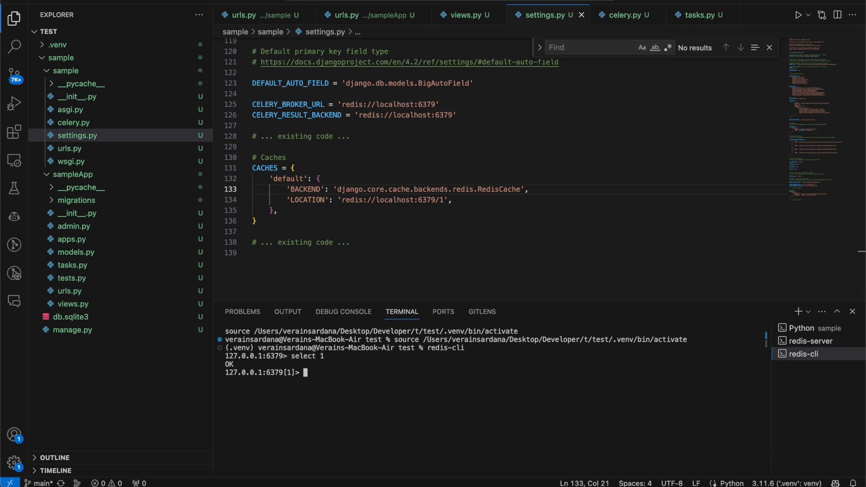
pyautogui.click(465, 15)
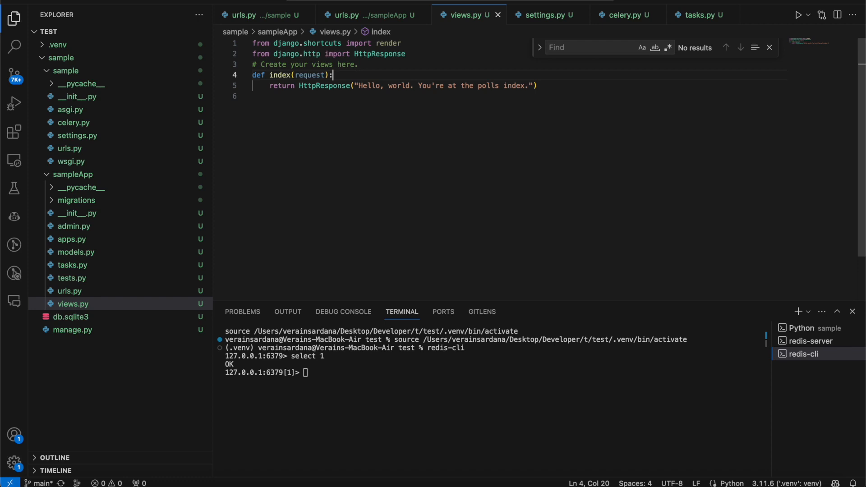
pyautogui.press('Enter')
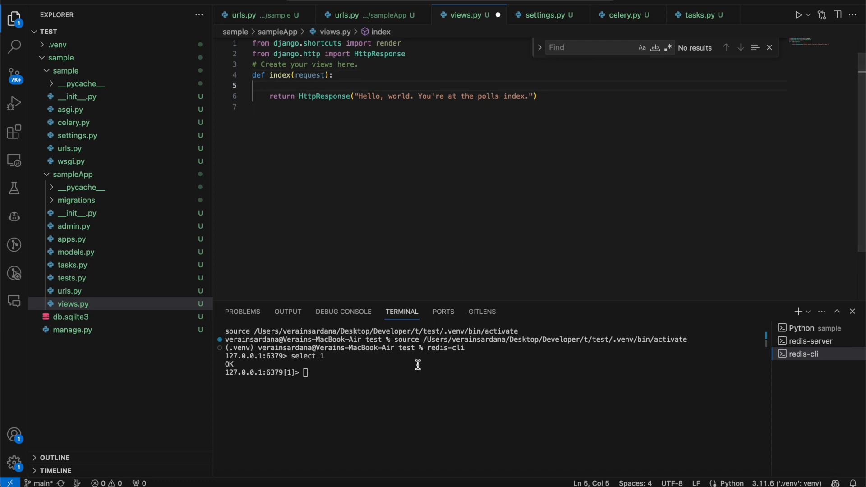
pyautogui.write('keys *')
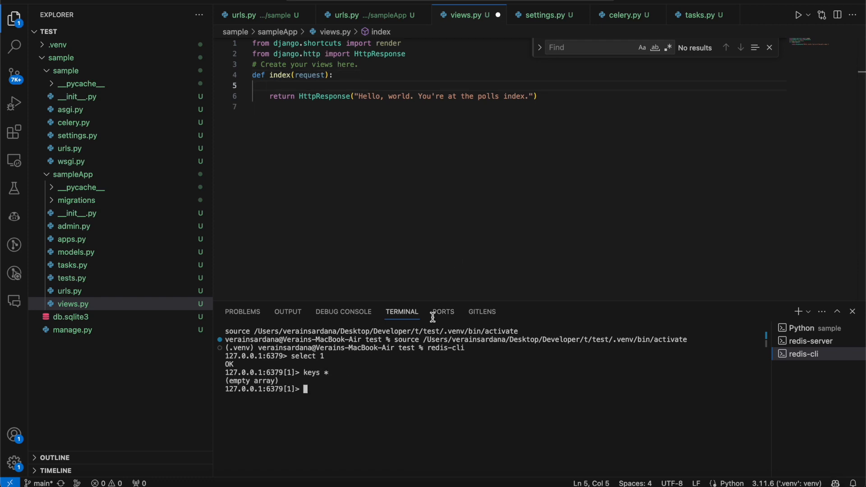
pyautogui.write('cac')
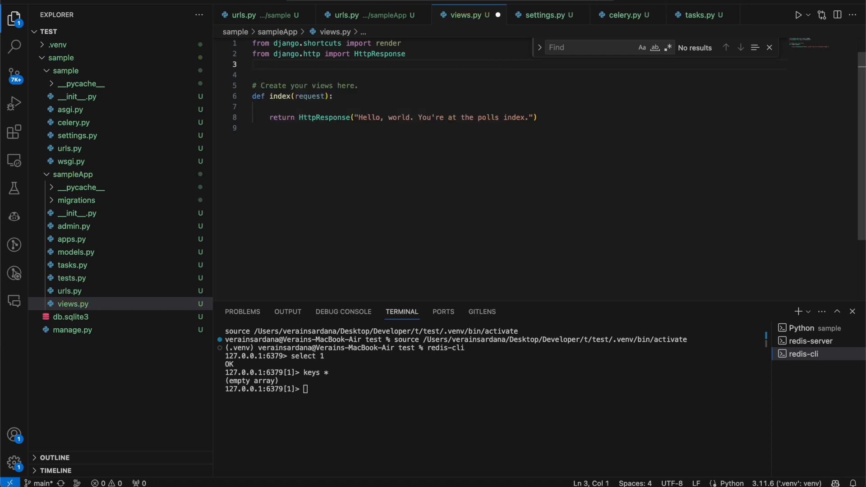
# Import cache from django.core.cache in views.py and call cache.add('test', 'test', 60) in index()
pyautogui.write('from django.template import loader')
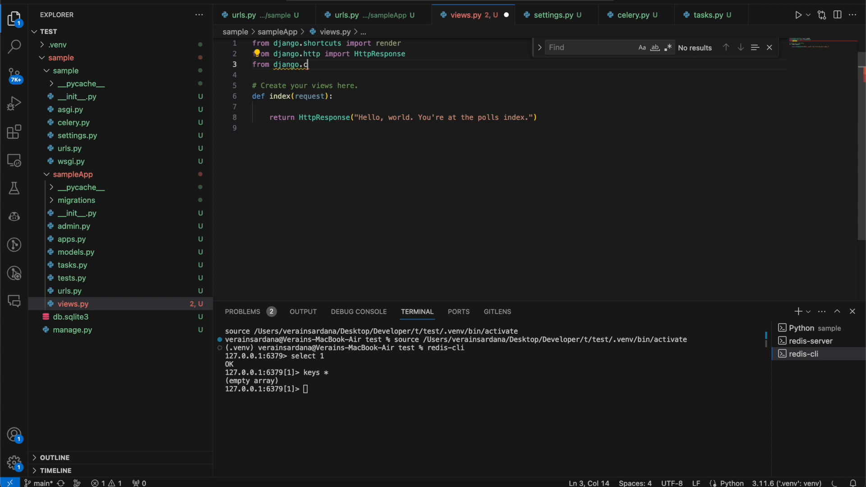
pyautogui.write('r')
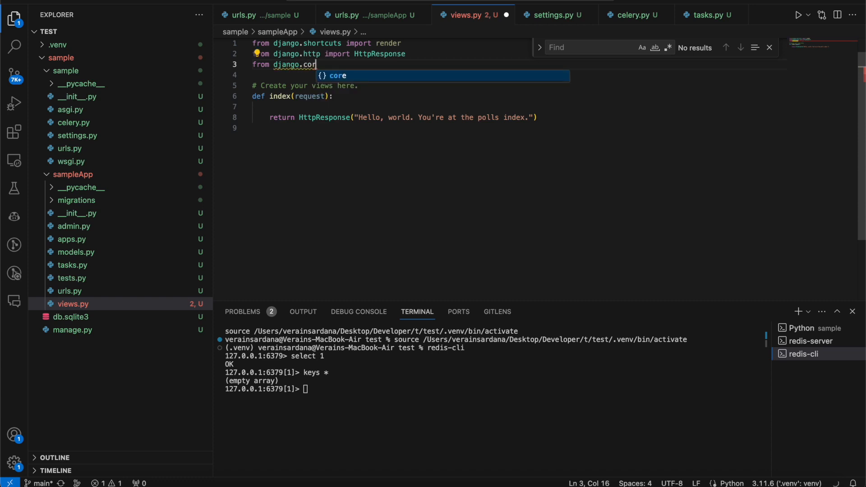
pyautogui.write('e.cache import')
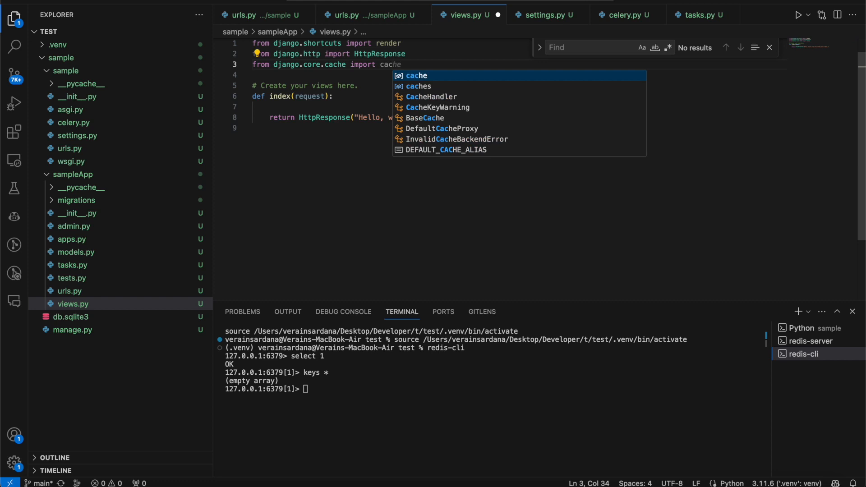
pyautogui.write('cache.g')
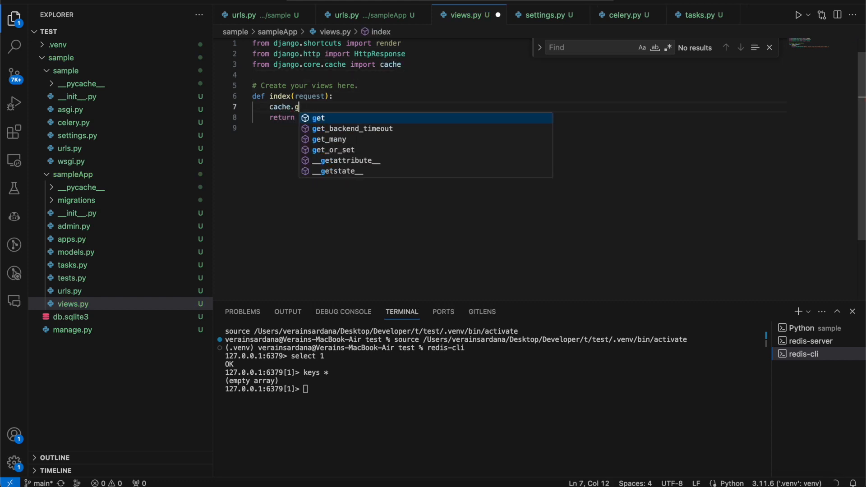
pyautogui.write("add('test', 'test', 60)")
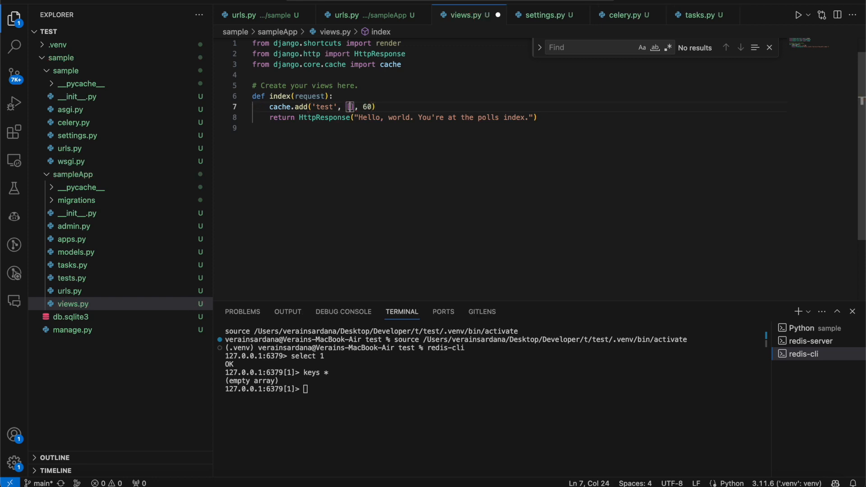
pyautogui.write('[]')
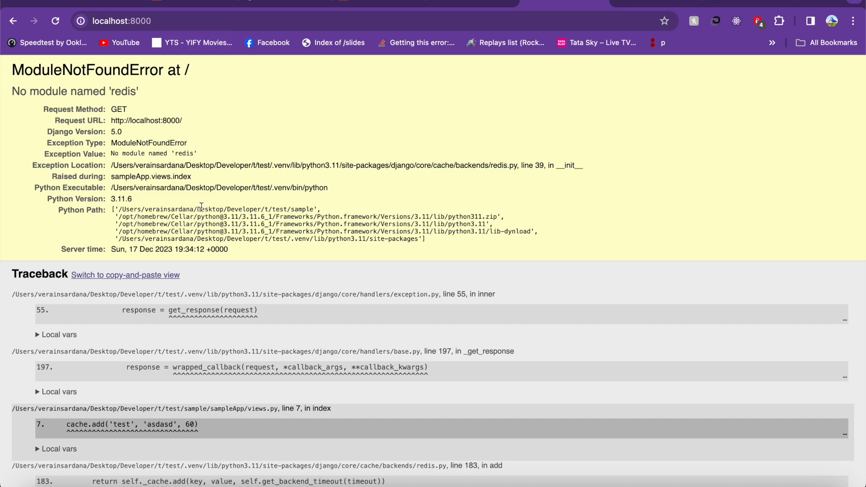
pyautogui.moveTo(209, 302)
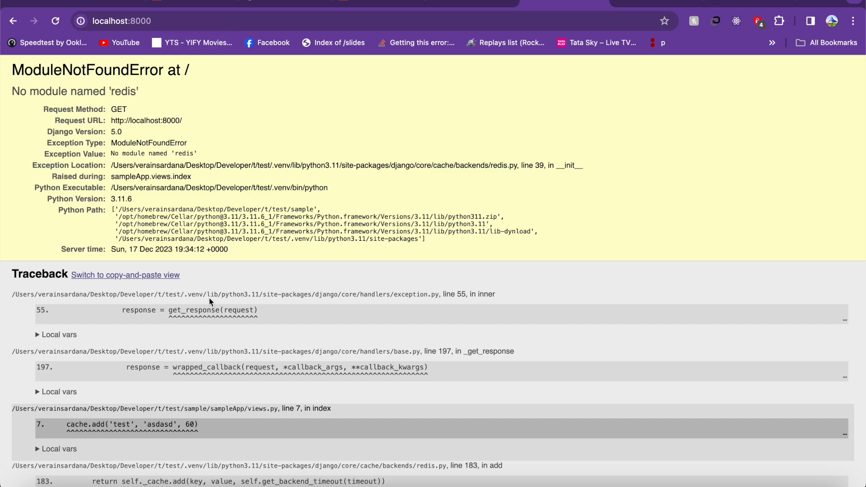
# Scroll through the localhost:8000 ModuleNotFoundError traceback down to 'import redis'
pyautogui.scroll(-3)
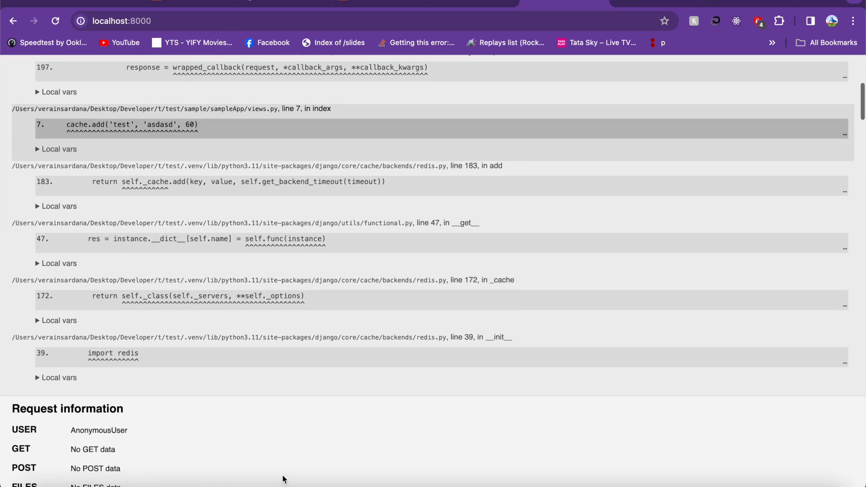
pyautogui.scroll(-3)
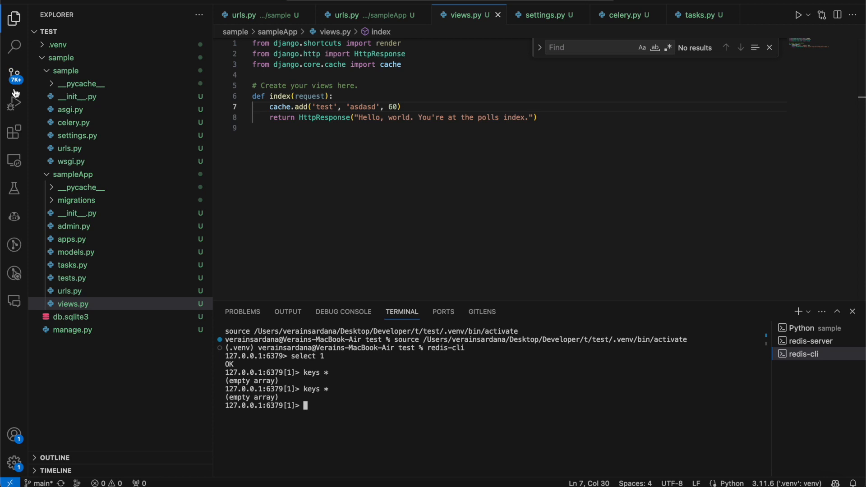
# Install the redis package with pip and restart the Django development server
pyautogui.click(14, 301)
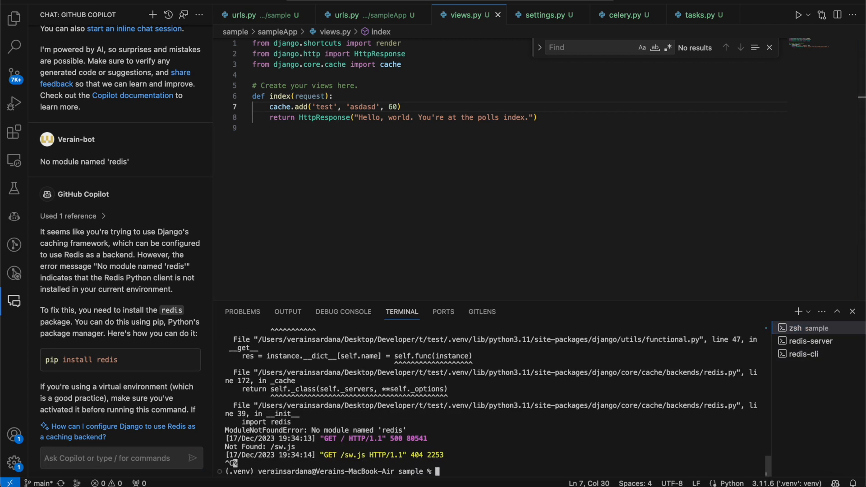
pyautogui.write('pip install redis')
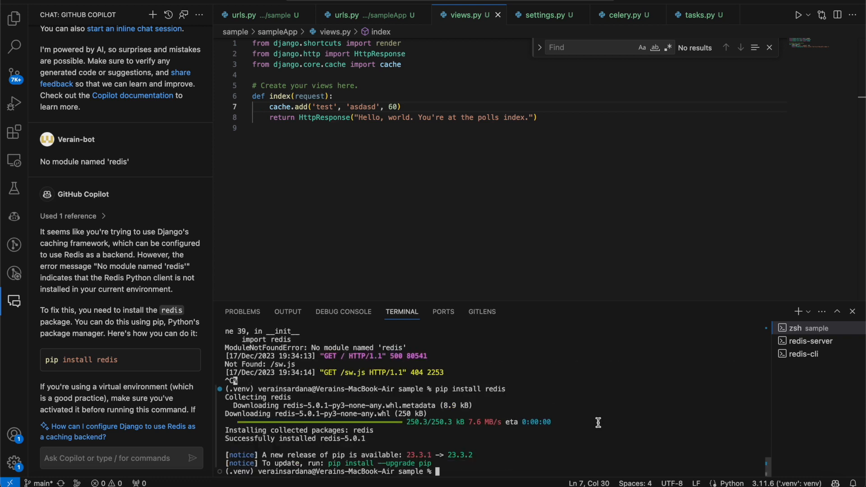
pyautogui.write('python manage.py runserver')
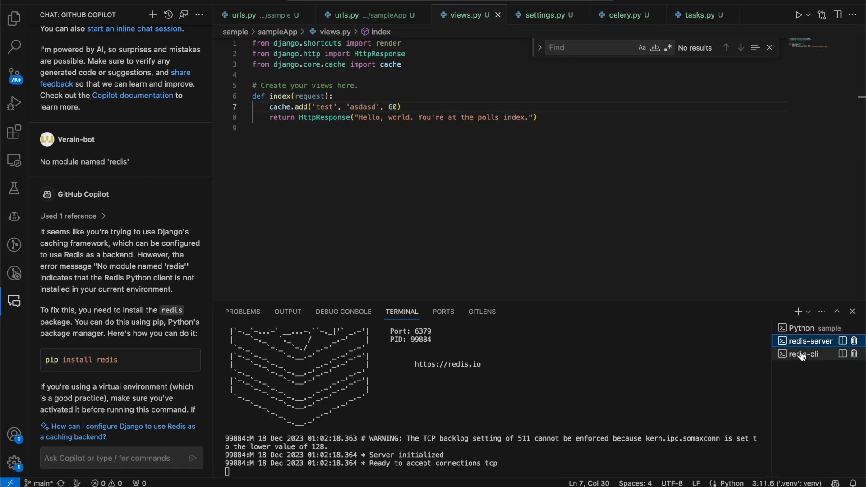
# In redis-cli, list the keys and confirm :1:test holds asdasd
pyautogui.click(808, 354)
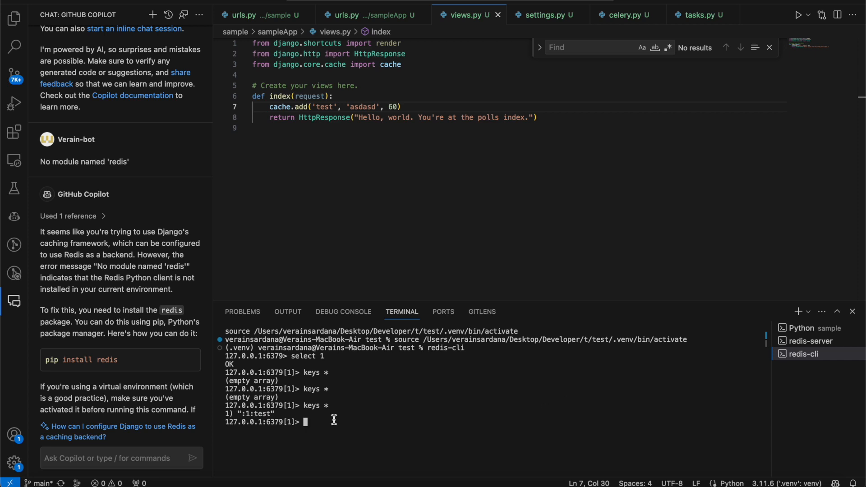
pyautogui.doubleClick(255, 413)
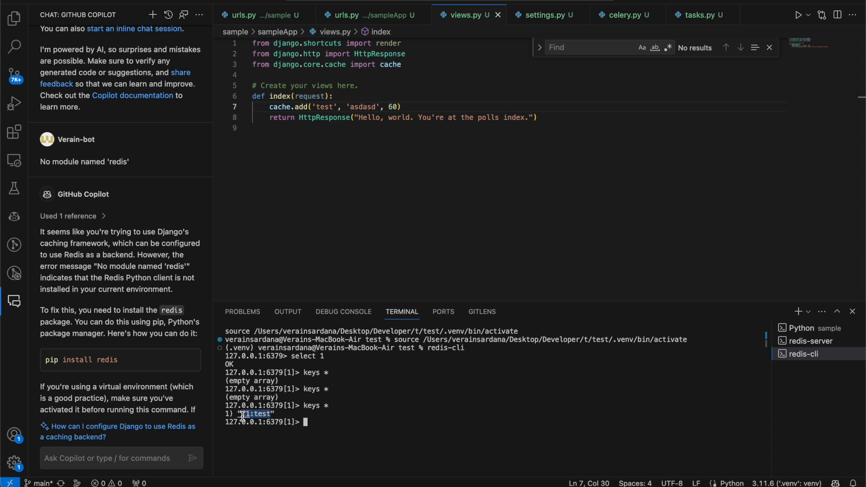
pyautogui.write('get :1:test')
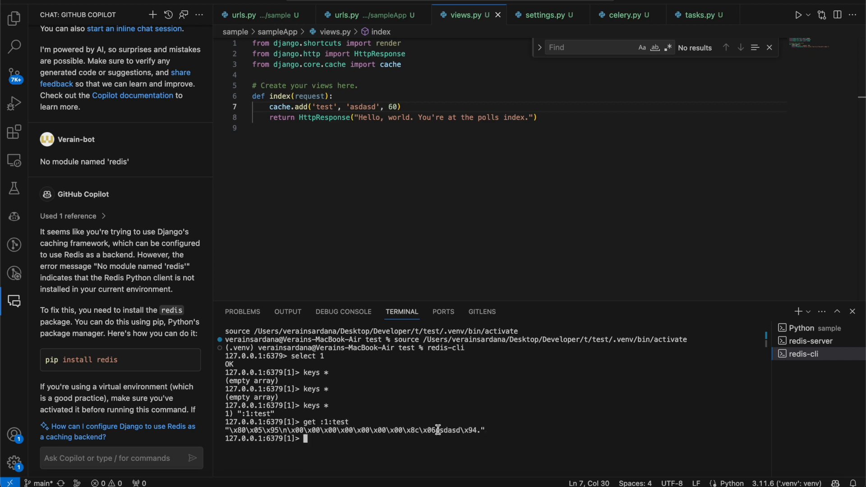
pyautogui.click(14, 18)
pyautogui.write('def getCac')
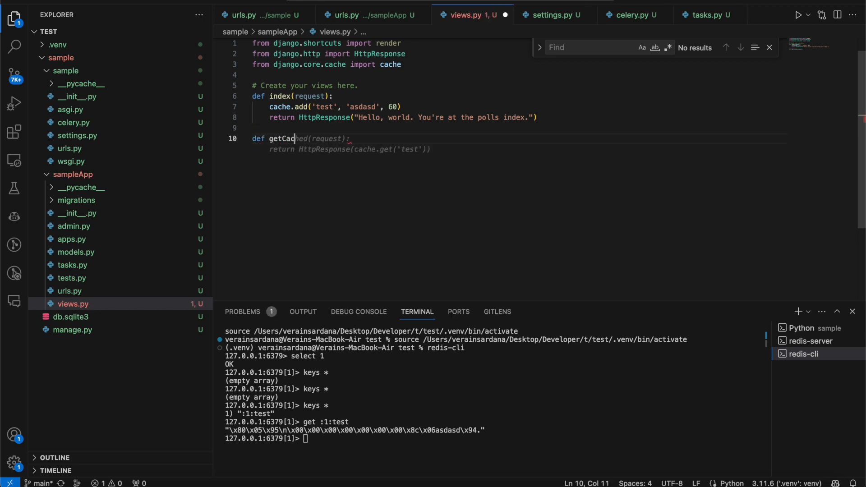
# Import JsonResponse and add getCache(request) returning JsonResponse({'test': cache.get('test')})
pyautogui.write('he(')
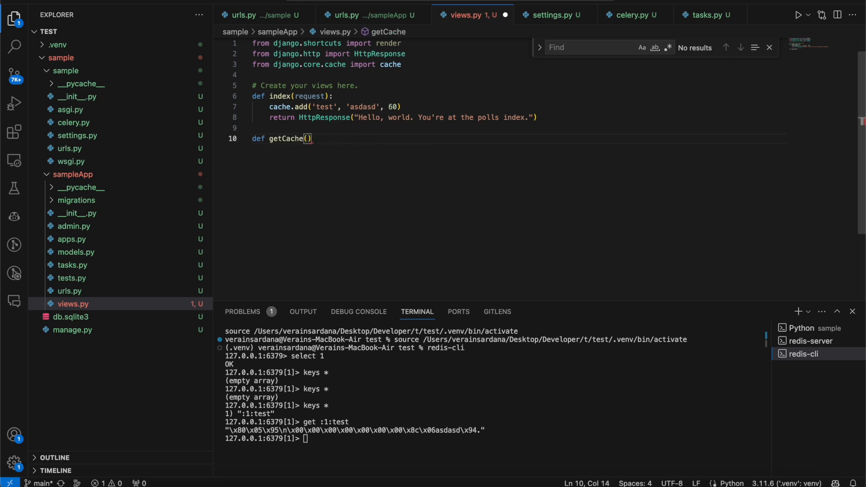
pyautogui.write('request):')
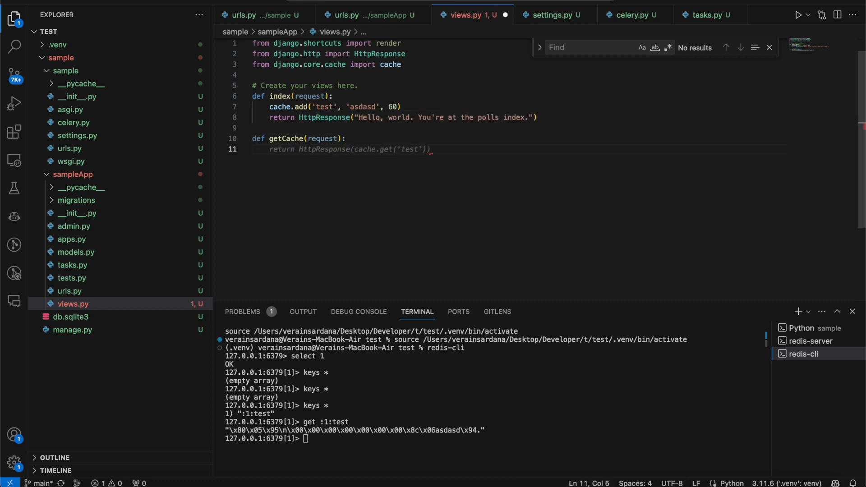
pyautogui.write("cache.get('test')")
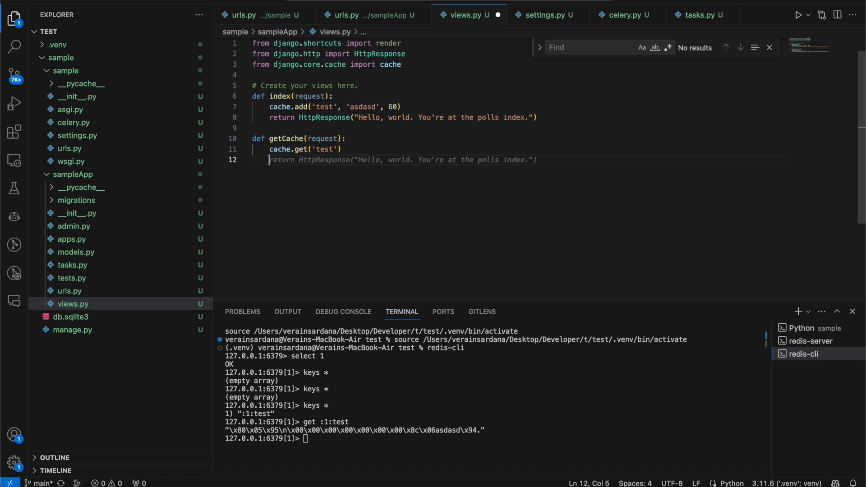
pyautogui.write(', JsonResponse')
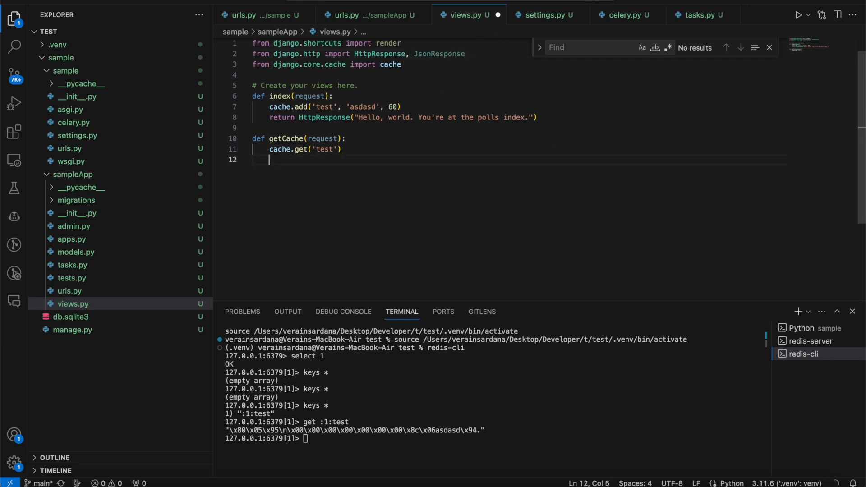
pyautogui.write("return JsonResponse({'test': x})")
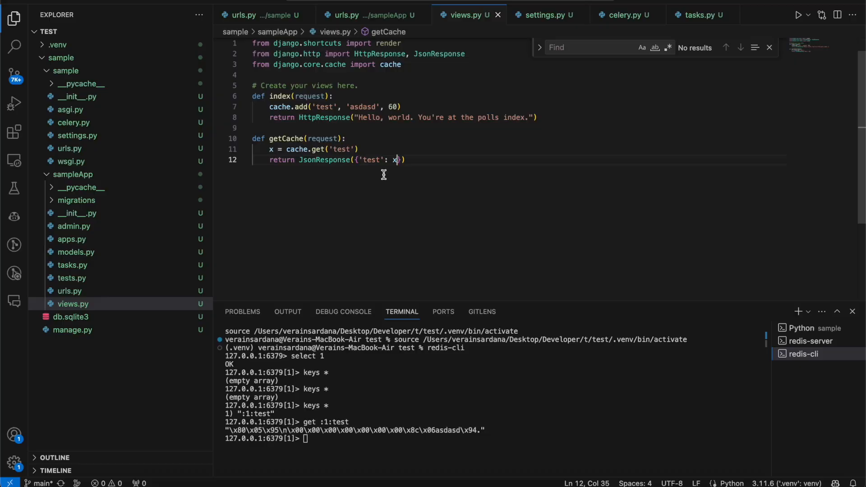
pyautogui.click(70, 291)
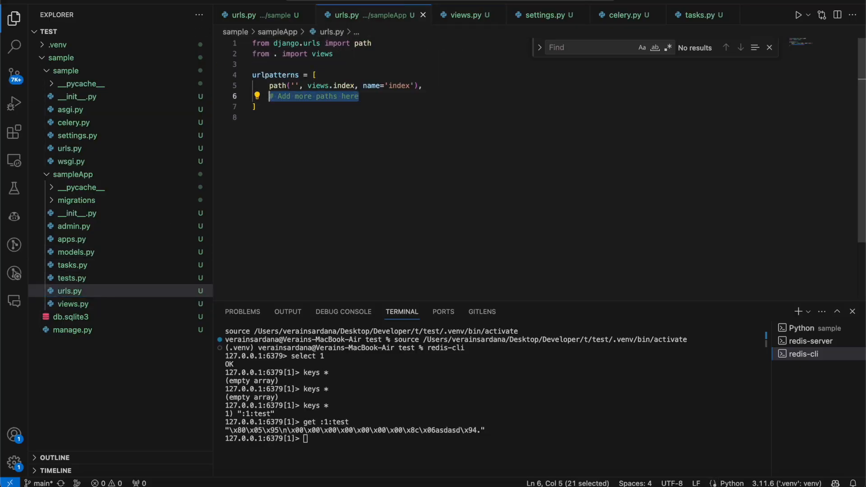
# Add path('get/', views.getCache, name='index2') beside the index route in sampleApp/urls.py
pyautogui.write("path('', views.index, name='index'),")
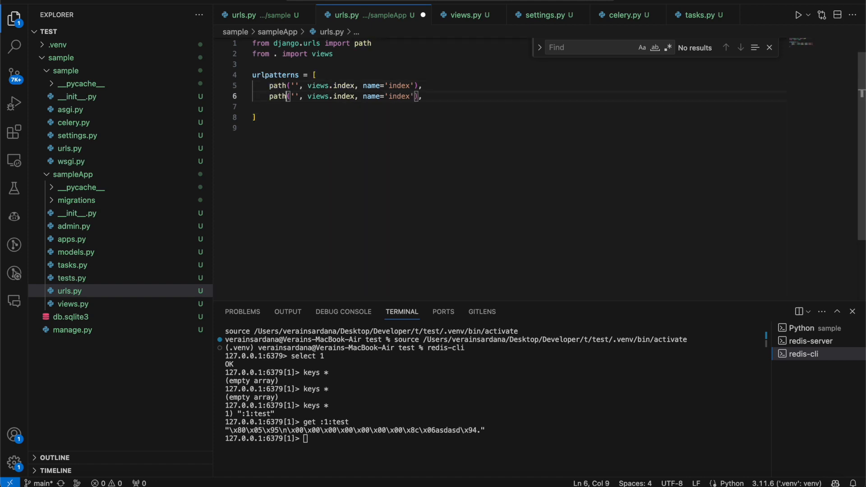
pyautogui.write('get/')
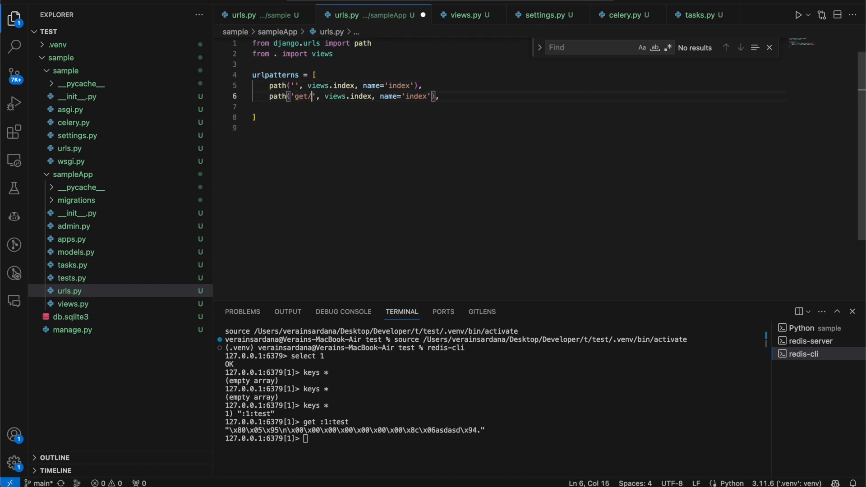
pyautogui.write('ge')
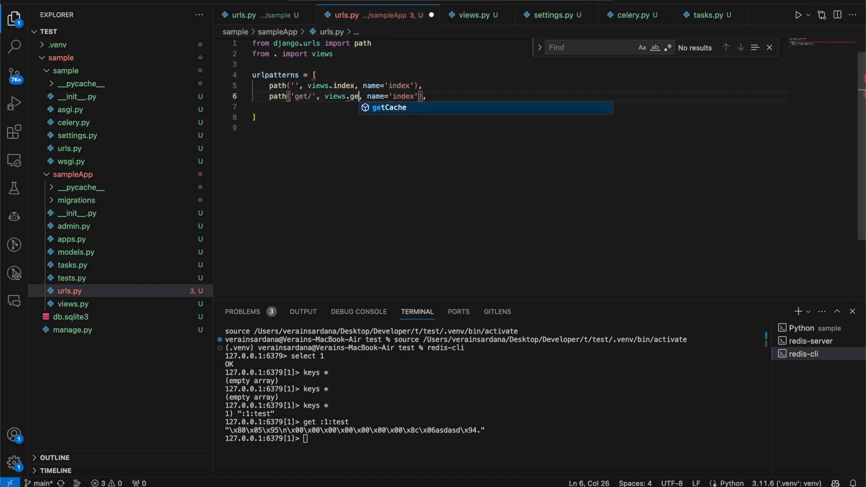
pyautogui.press('Tab')
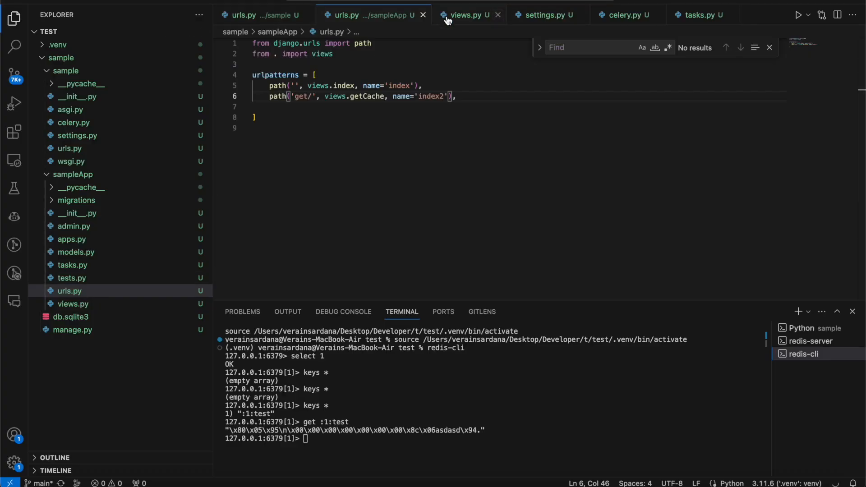
# In index, replace cache.add with x = cache.get('test', 0) and cache.set('test', x+1)
pyautogui.click(467, 15)
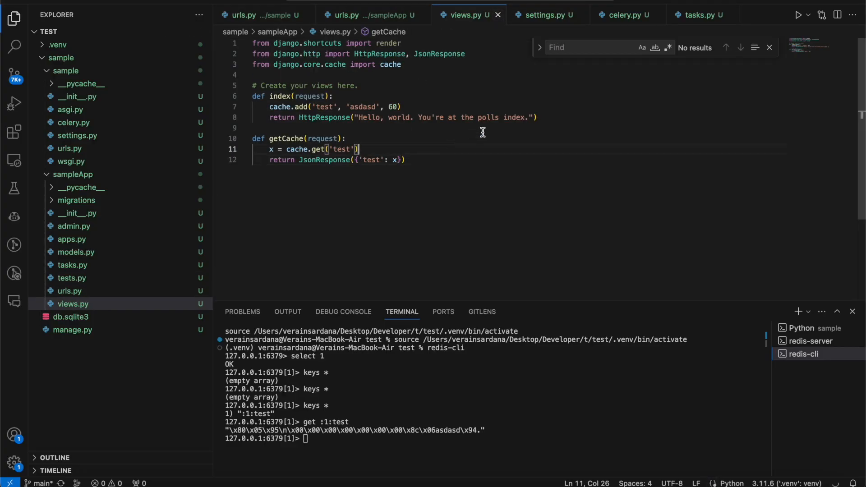
pyautogui.click(402, 106)
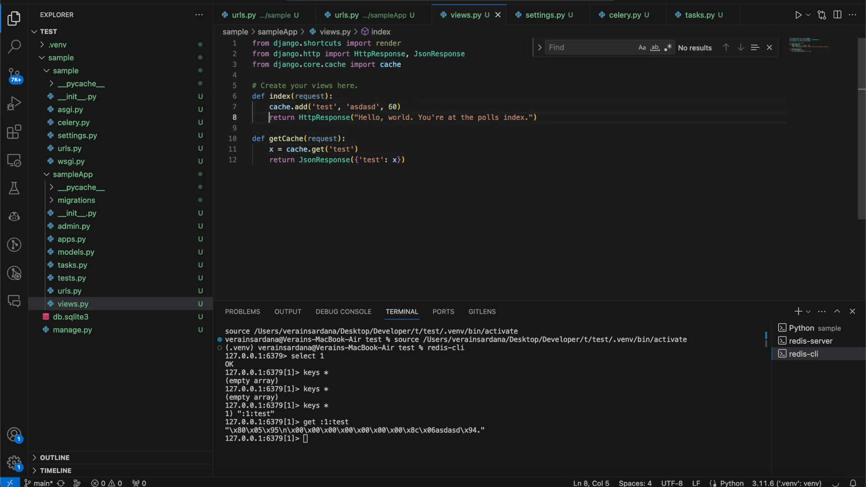
pyautogui.click(400, 106)
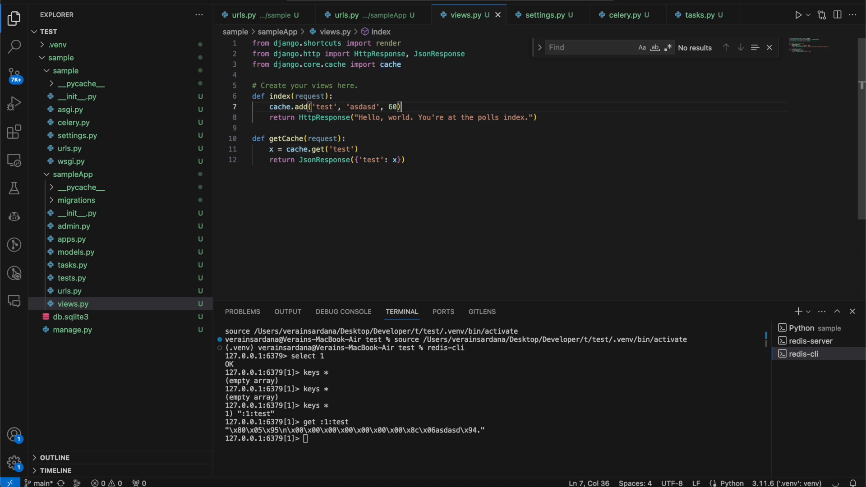
pyautogui.write('x =')
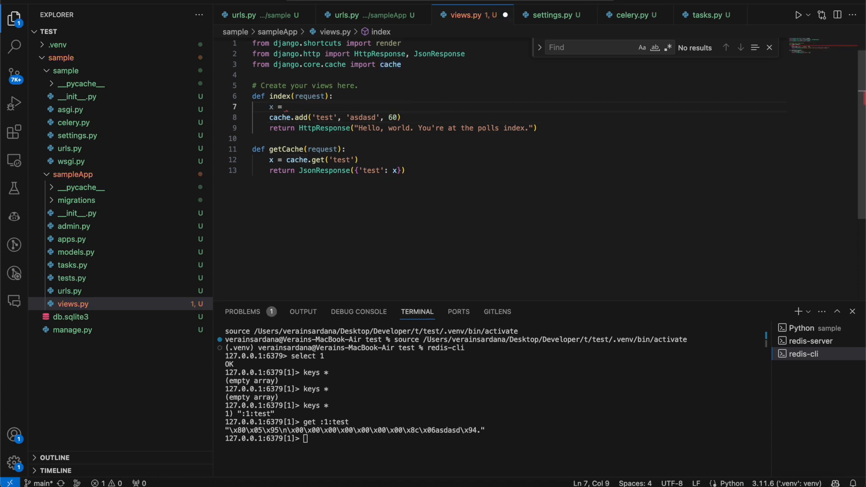
pyautogui.write('cache')
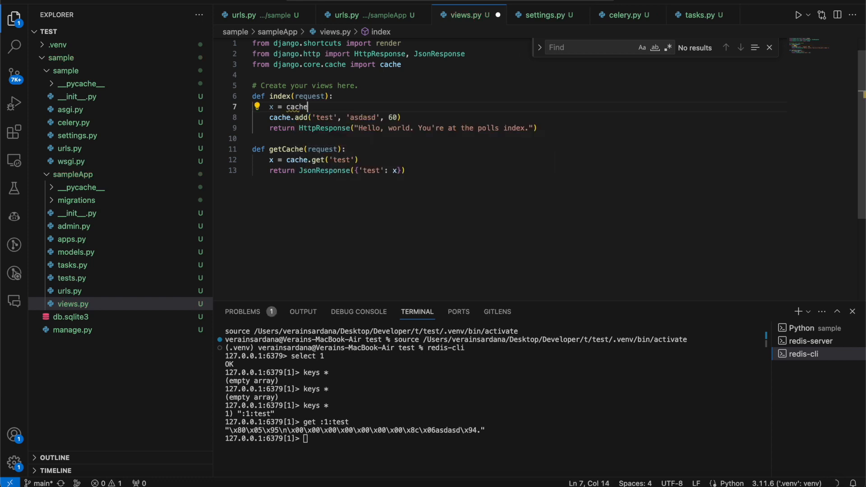
pyautogui.write(".get('test')")
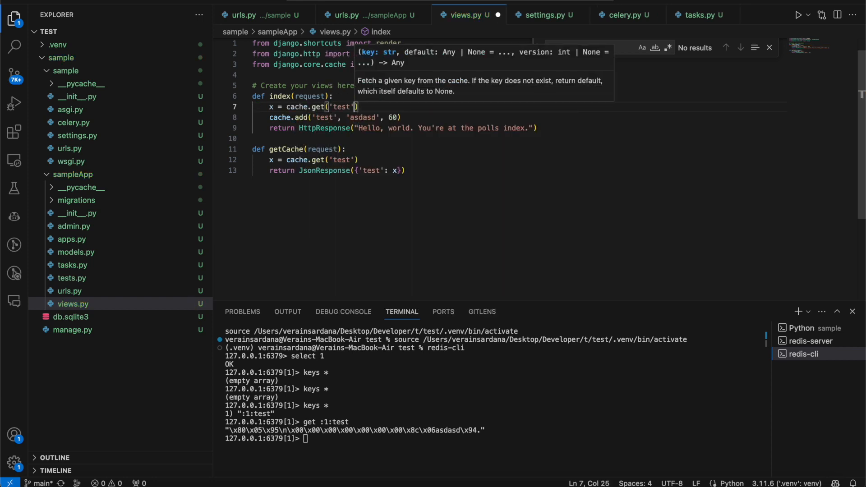
pyautogui.write(', 0')
pyautogui.click(336, 117)
pyautogui.write('cache.set')
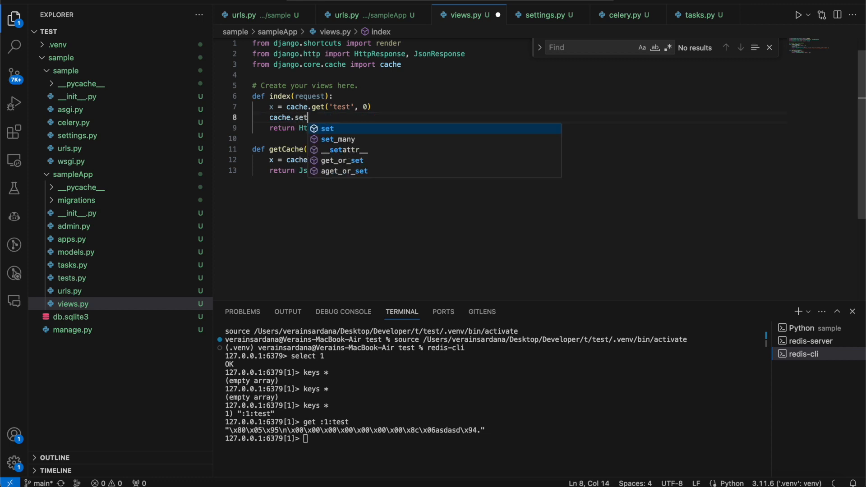
pyautogui.write("('test', x+1)")
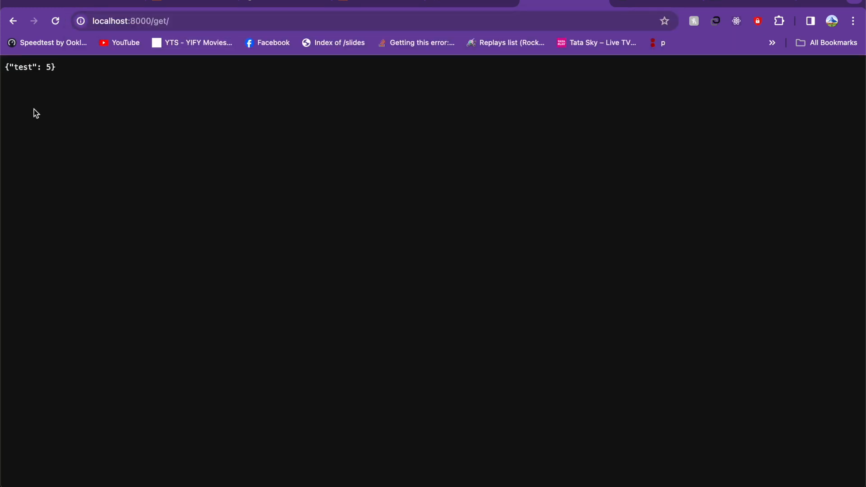
# View localhost:8000/get/ in Chrome, showing {"test": 5}
pyautogui.click(13, 21)
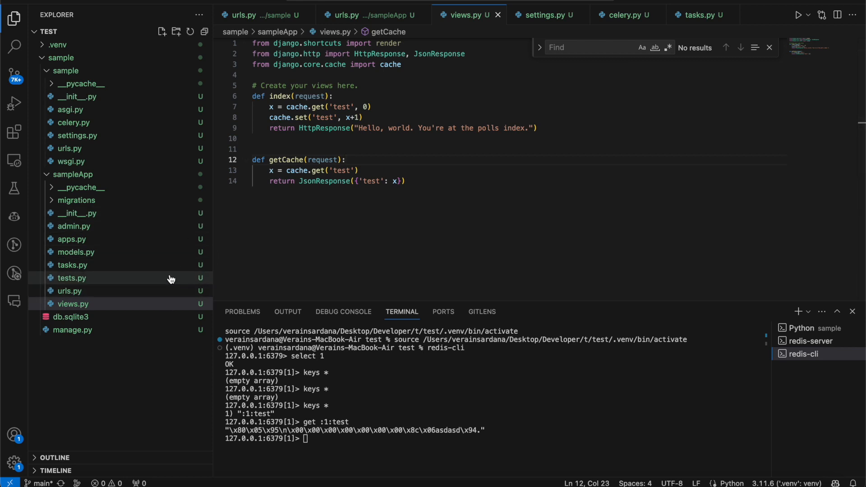
# In tasks.py, import shared_task and cache and define addToCache incrementing the 'test' counter
pyautogui.click(71, 265)
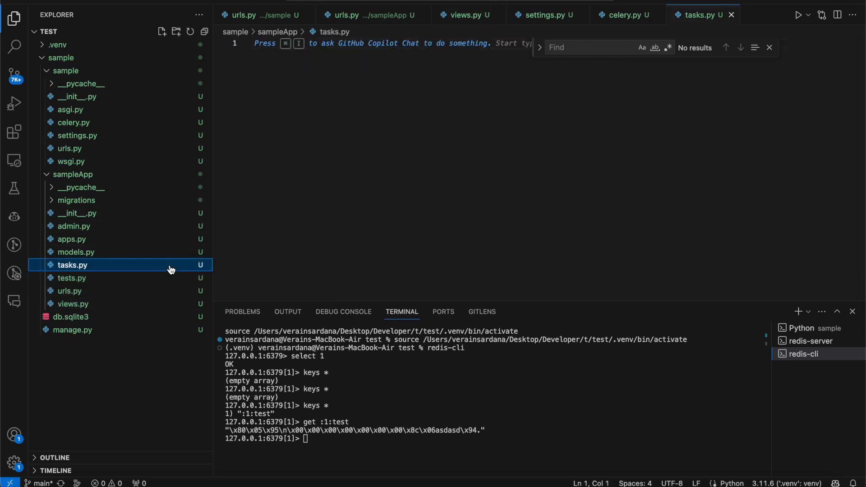
pyautogui.write('from')
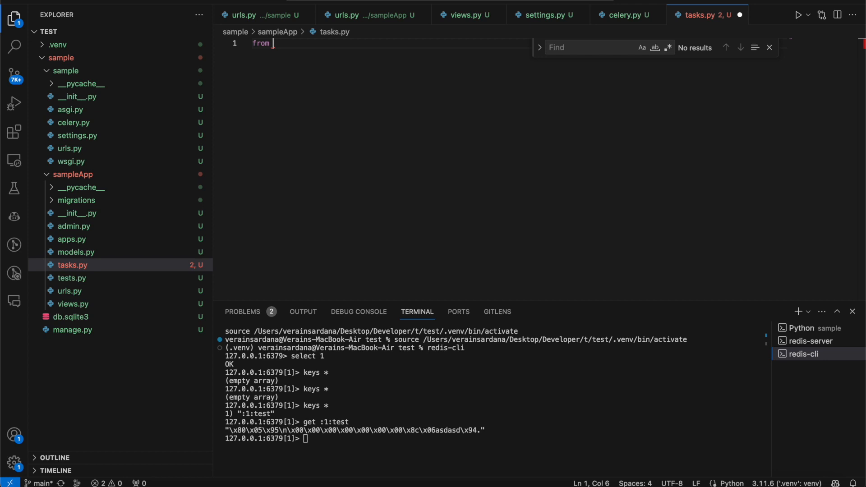
pyautogui.write('sample.ce')
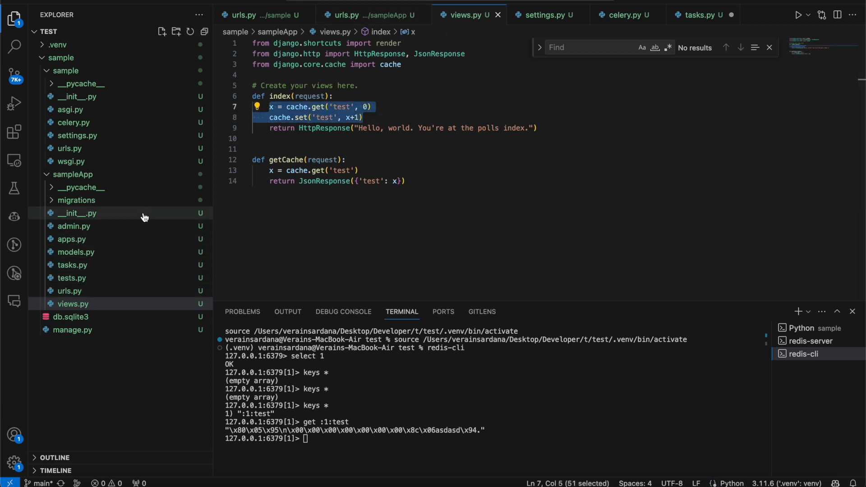
pyautogui.click(700, 15)
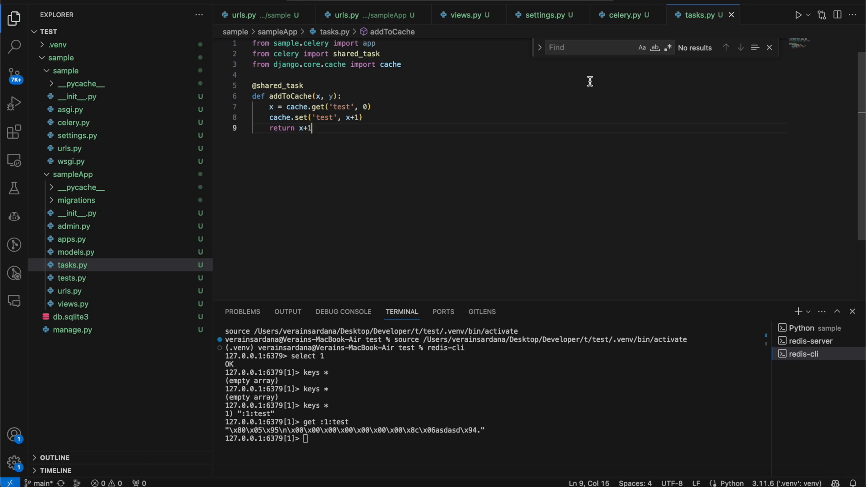
pyautogui.click(623, 15)
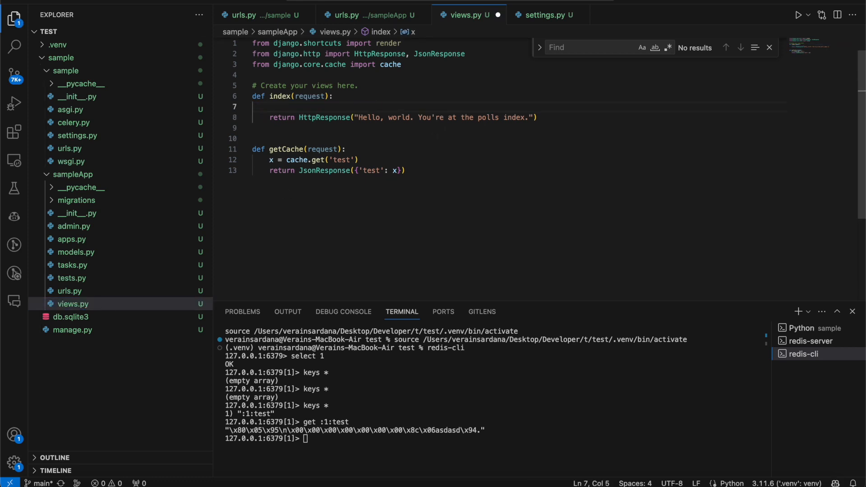
# Import addToCache into views.py, call addToCache.delay() in index, and remove its x, y parameters
pyautogui.write('from .tasks import addToCache')
pyautogui.write('addToCache.delay()')
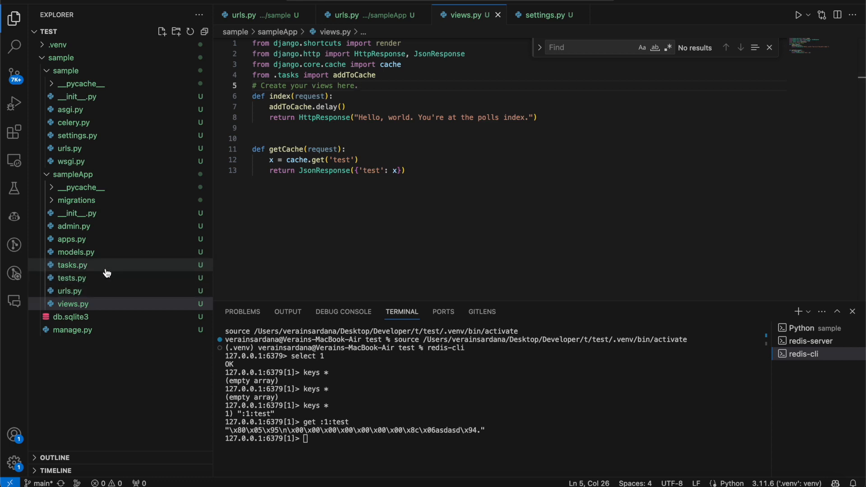
pyautogui.click(72, 266)
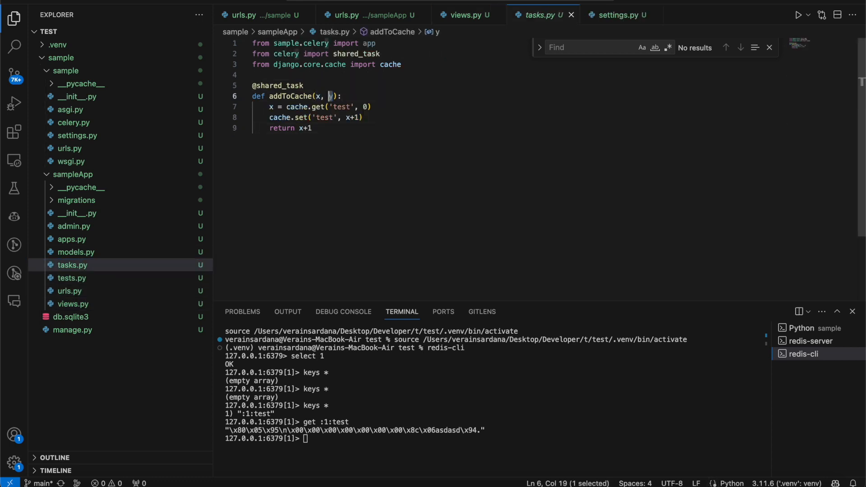
pyautogui.press('Backspace')
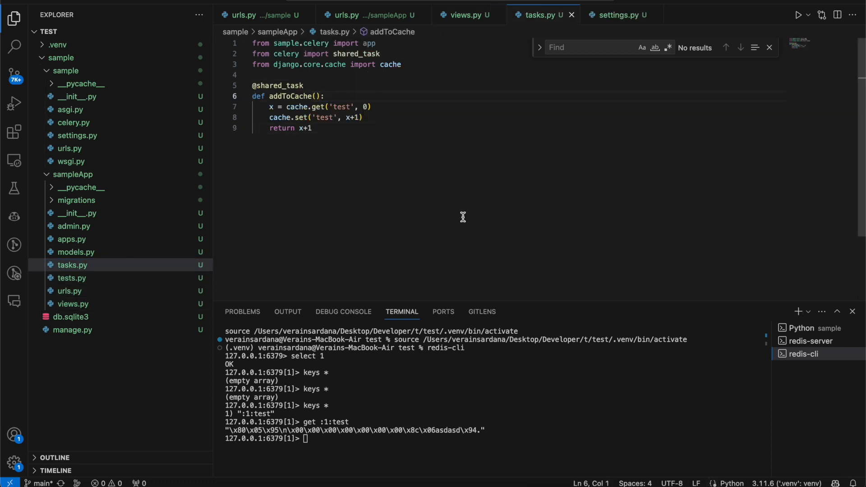
pyautogui.click(466, 15)
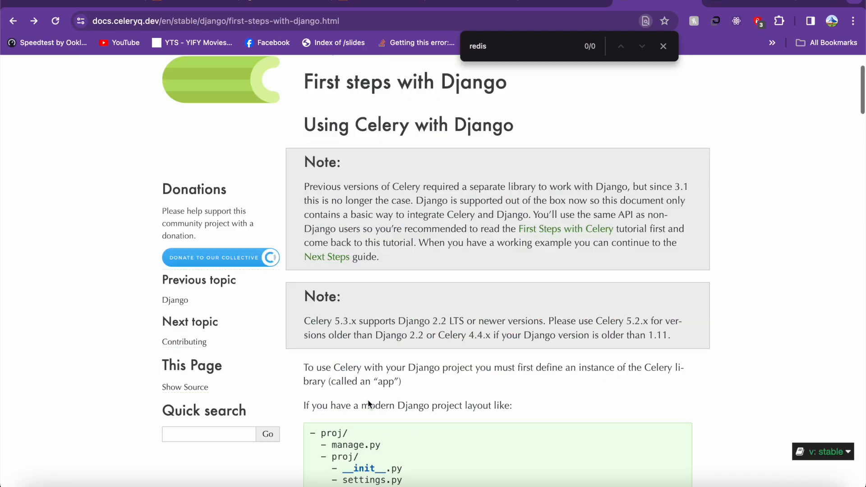
# Search Celery's 'First steps with Django' page for 'worker'
pyautogui.write('worker')
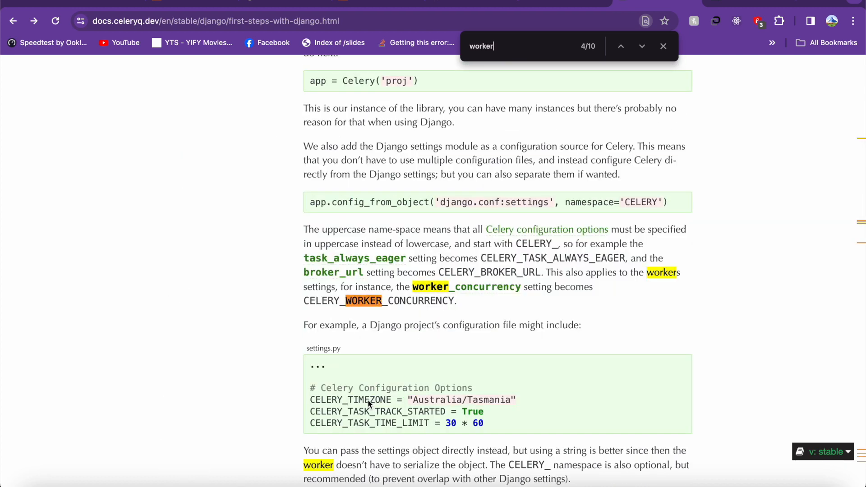
pyautogui.click(641, 46)
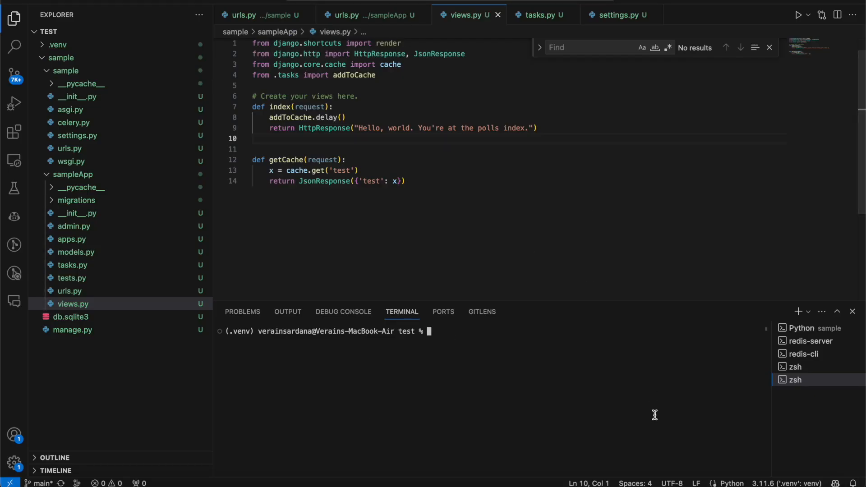
# From the sample folder in a new zsh terminal, run celery -A proj worker -l INFO
pyautogui.click(795, 367)
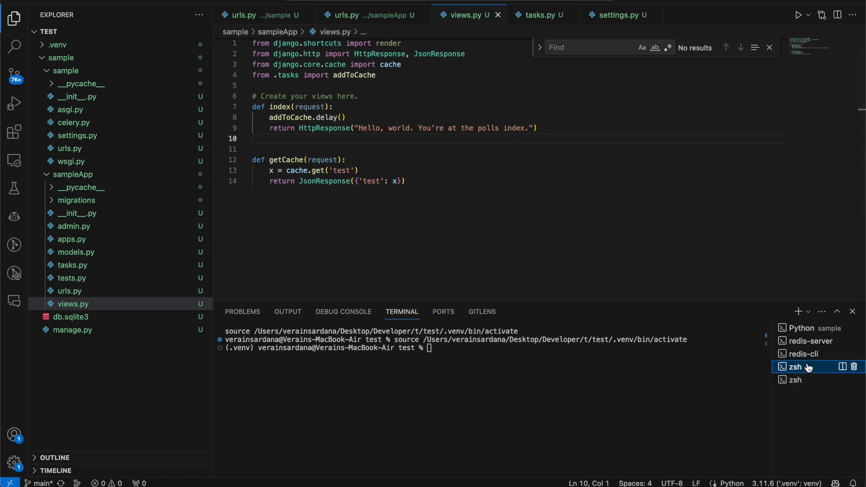
pyautogui.write('pwd')
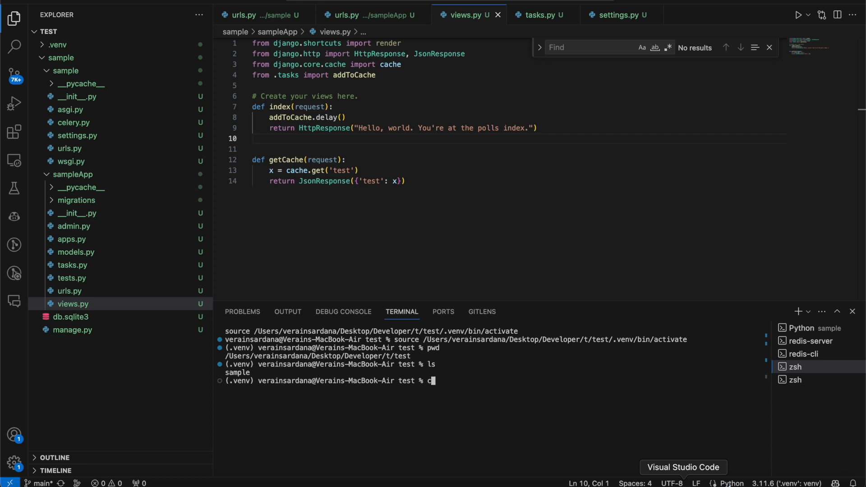
pyautogui.write('cd sample')
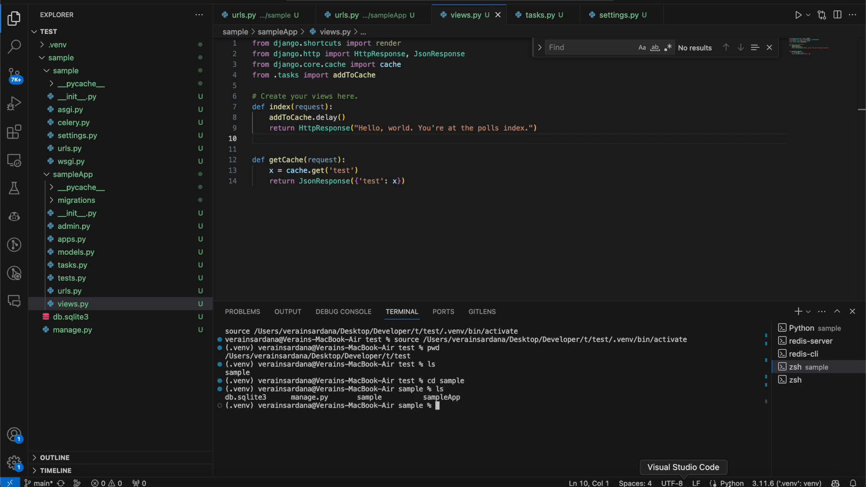
pyautogui.write('celery -A proj worker -l INFO')
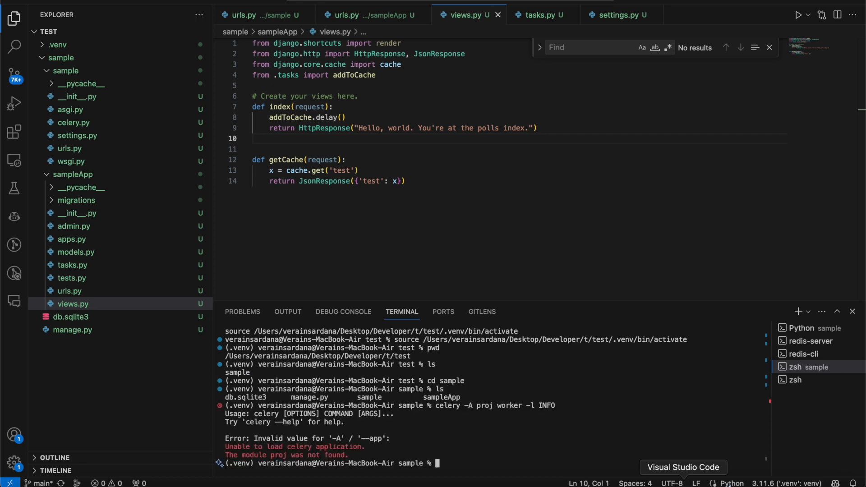
pyautogui.write('celery -A proj worker -l INFO')
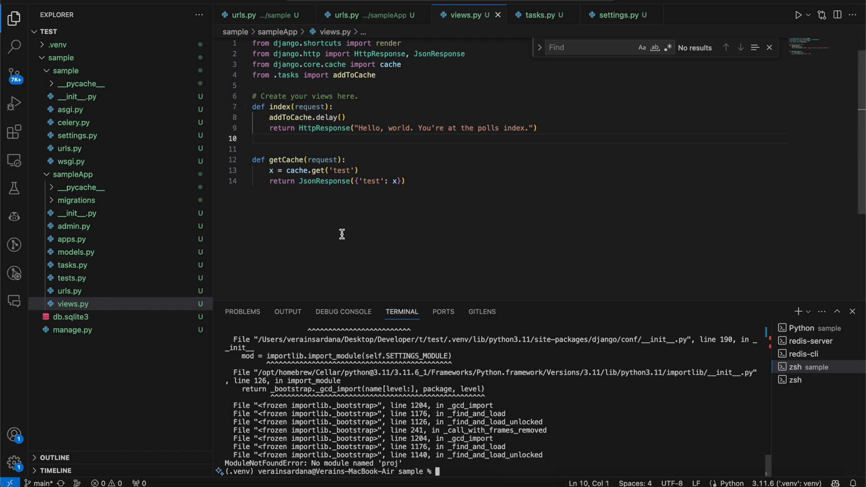
pyautogui.moveTo(204, 234)
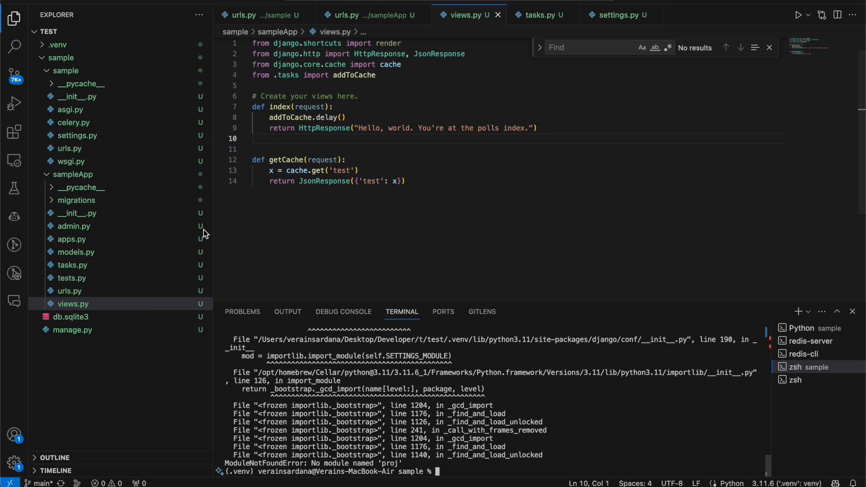
# Point celery.py at sample.settings and start celery -A sample worker -l INFO
pyautogui.click(74, 122)
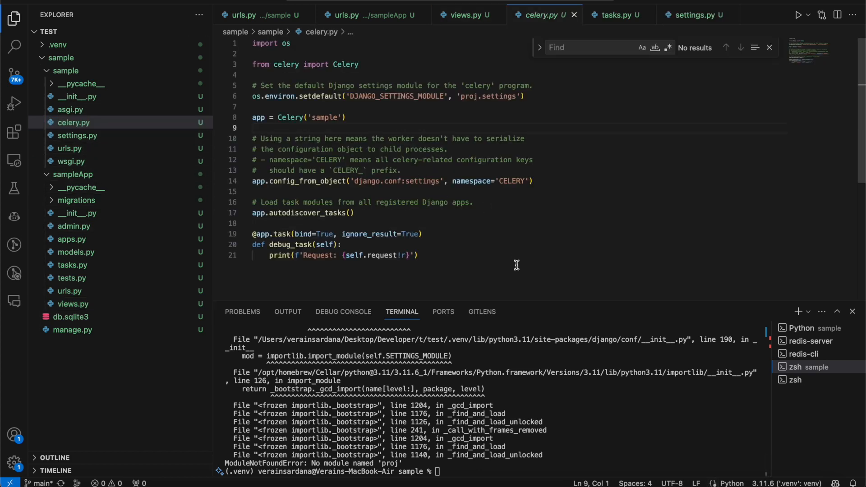
pyautogui.write('celery -A sample worker -l INFO')
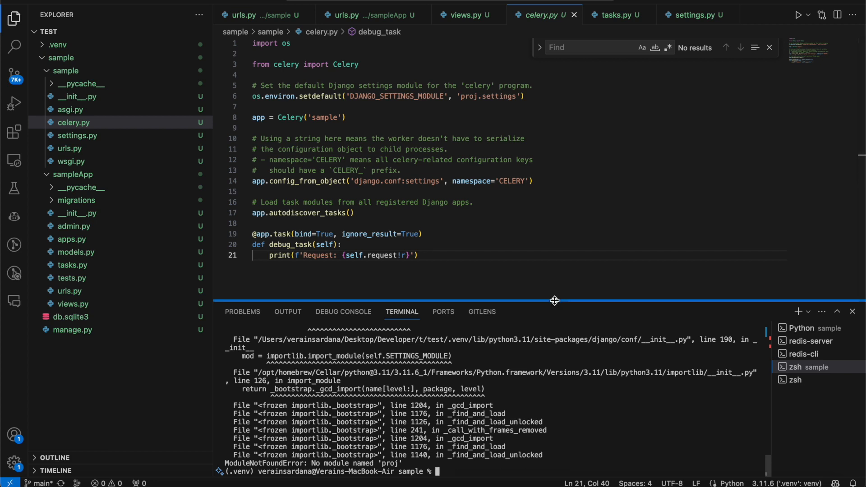
pyautogui.moveTo(555, 300); pyautogui.dragTo(531, 113)
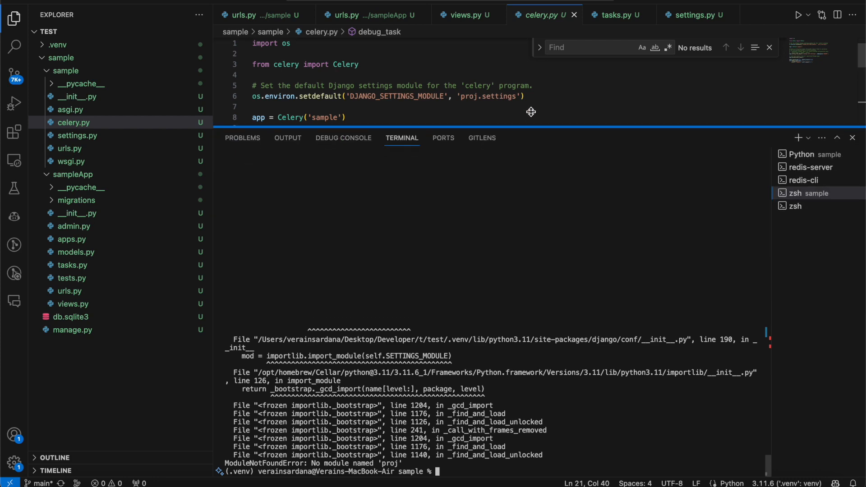
pyautogui.write('ls')
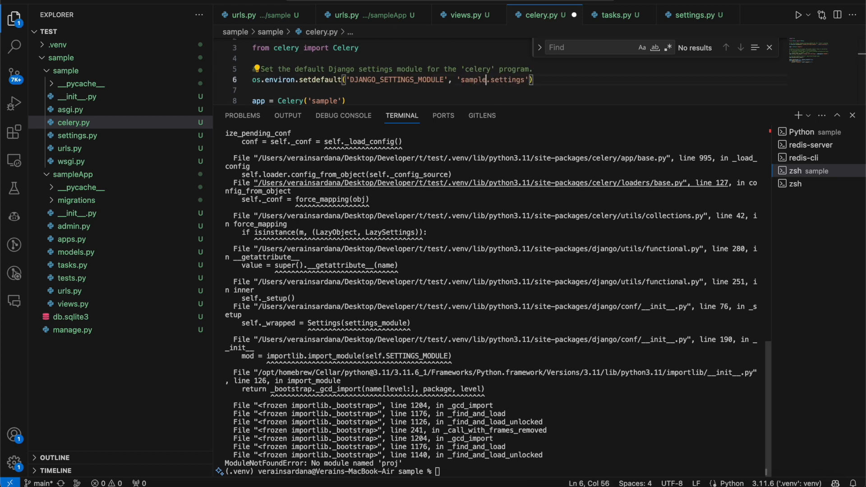
pyautogui.write('celery -A sample worker -l INFO')
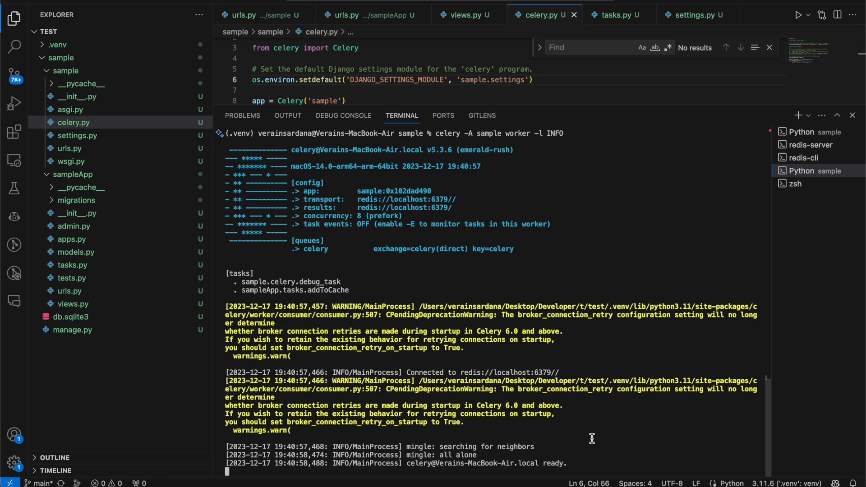
pyautogui.moveTo(262, 289)
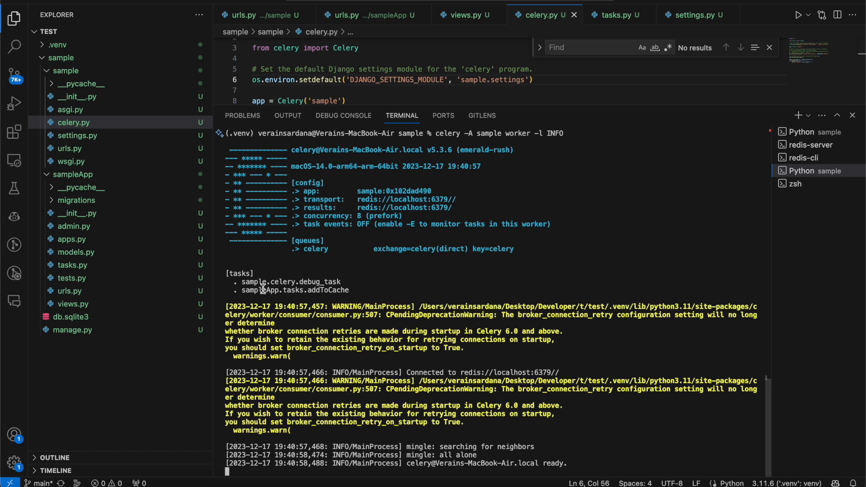
# Load localhost:8000/get/ in Chrome to see the cache counter JSON showing test at 6
pyautogui.doubleClick(293, 290)
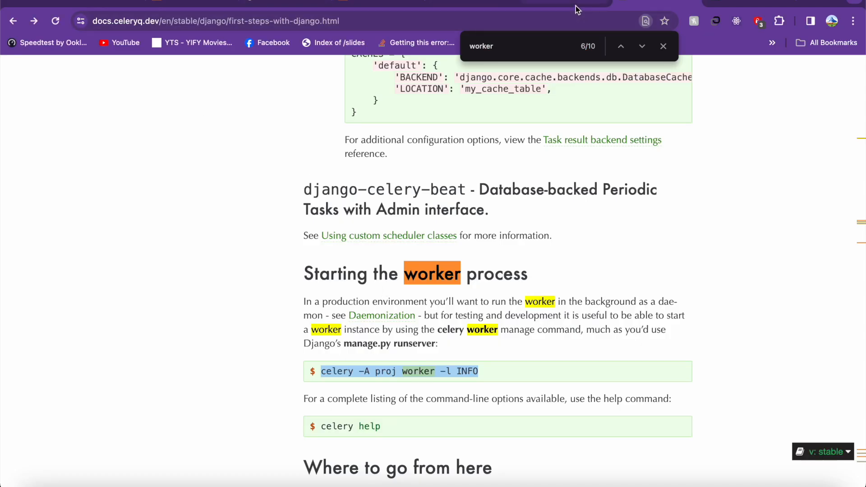
pyautogui.write('localhost:8000/get/')
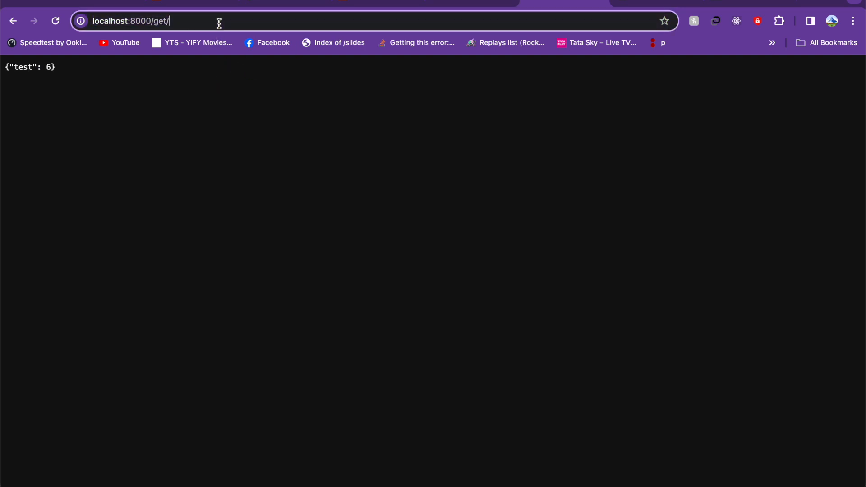
pyautogui.press('Enter')
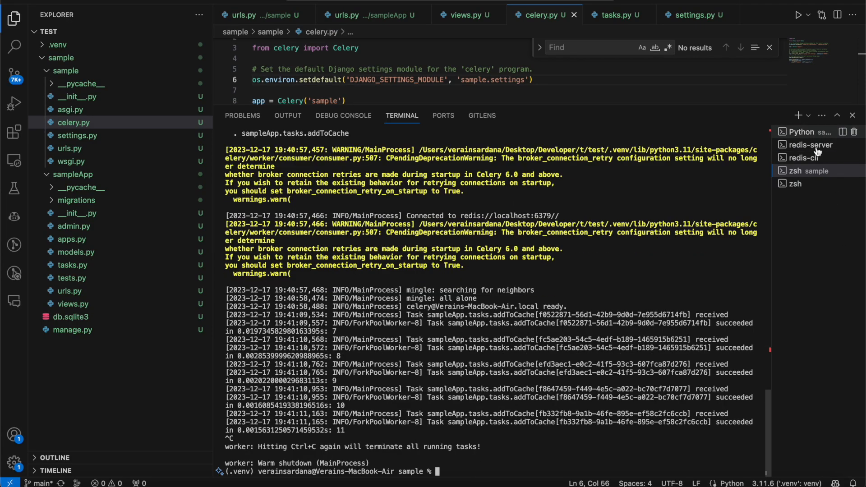
# Create Django superuser 'su' with manage.py createsuperuser, then fill the admin login with saved credentials
pyautogui.write('python')
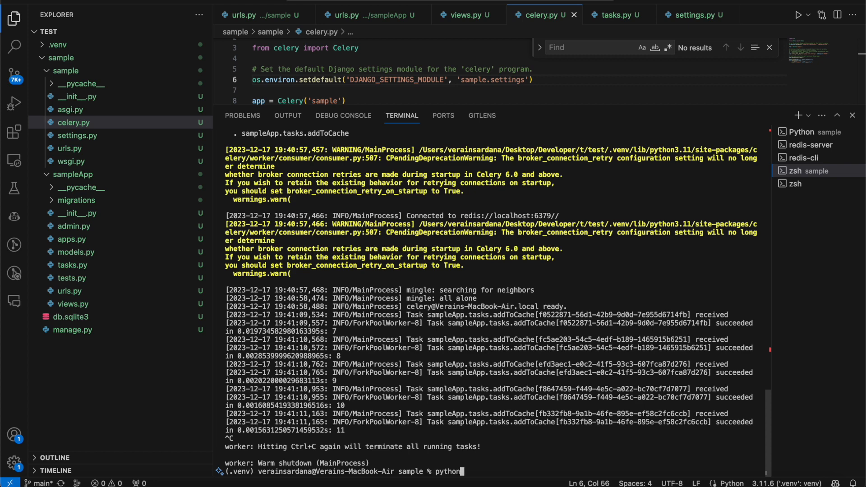
pyautogui.write('manage.py cre')
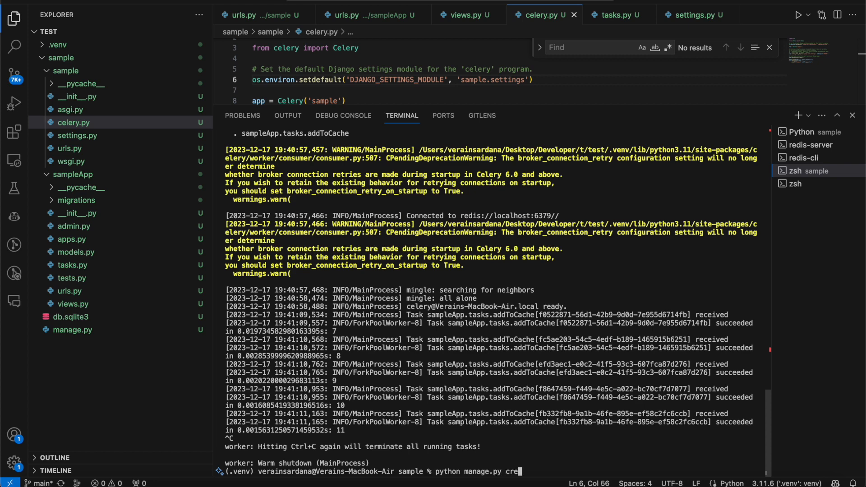
pyautogui.write('atesupre')
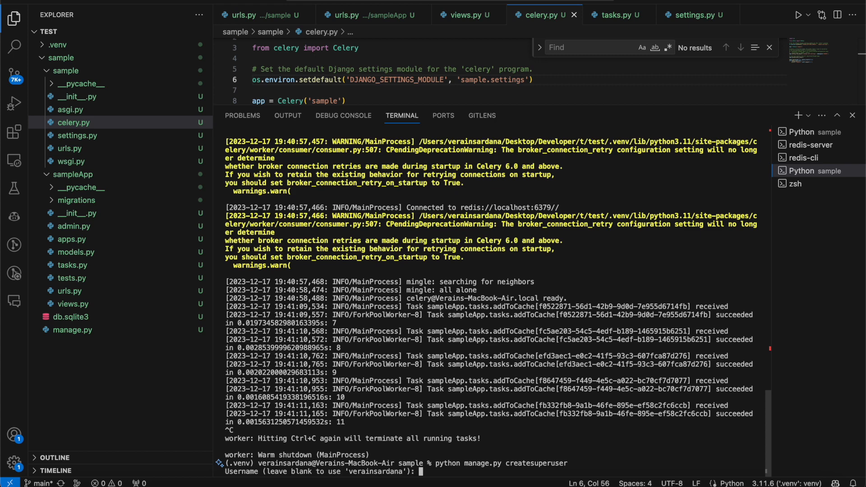
pyautogui.write('su')
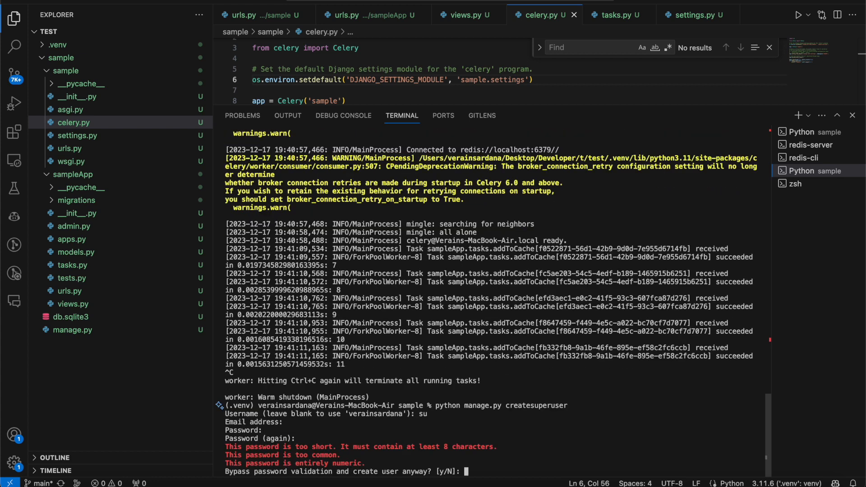
pyautogui.write('y')
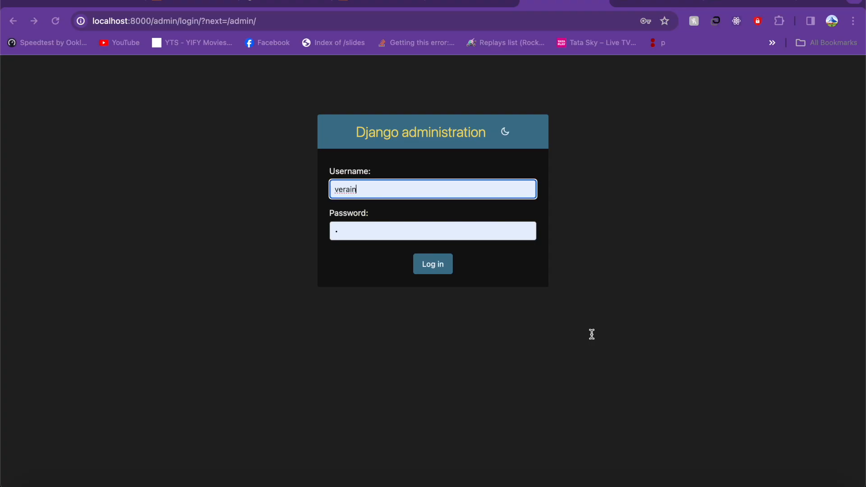
pyautogui.click(433, 189)
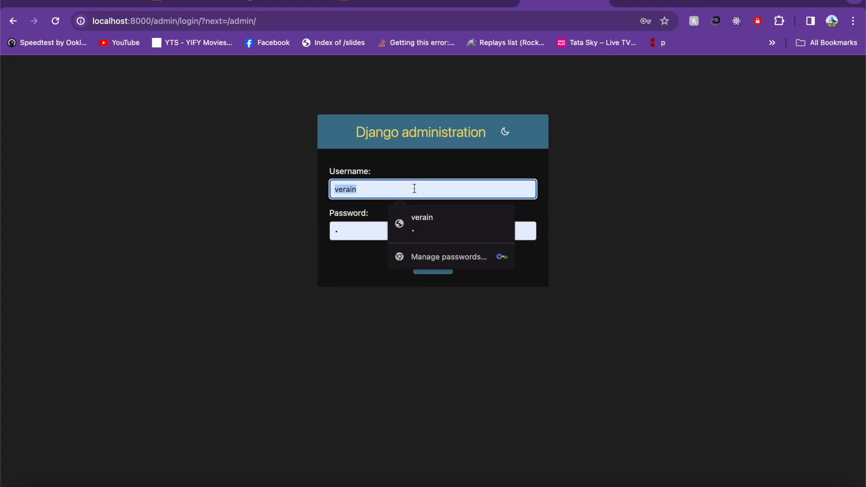